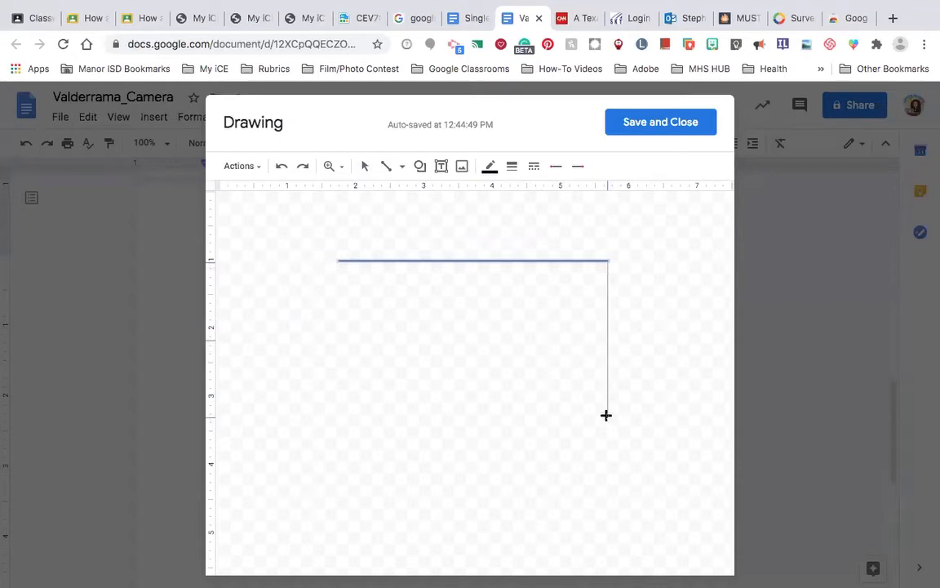
Step: Draw a box edge, delete a misplaced line, then draw a bottom-to-top-right diagonal
drag(607, 261, 604, 408)
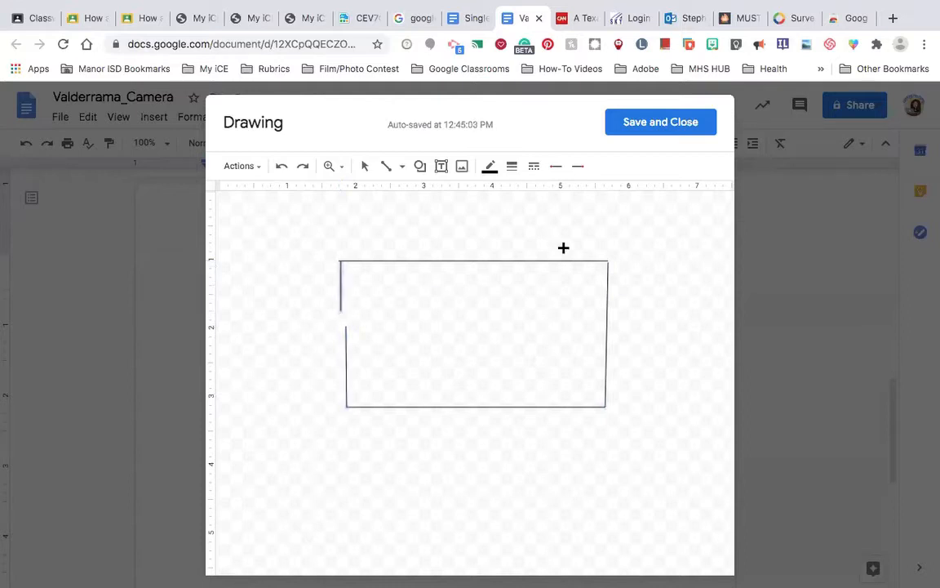
drag(563, 248, 634, 318)
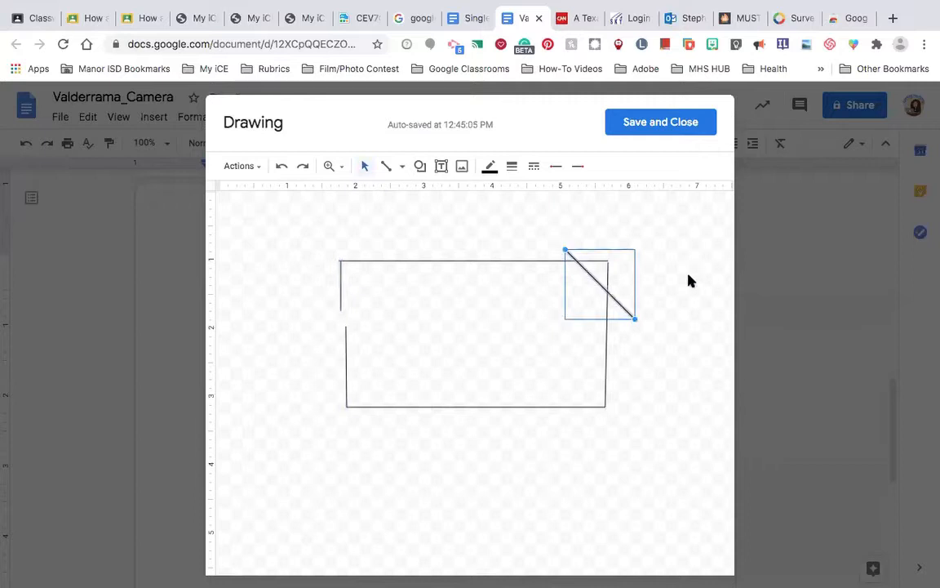
key(Delete)
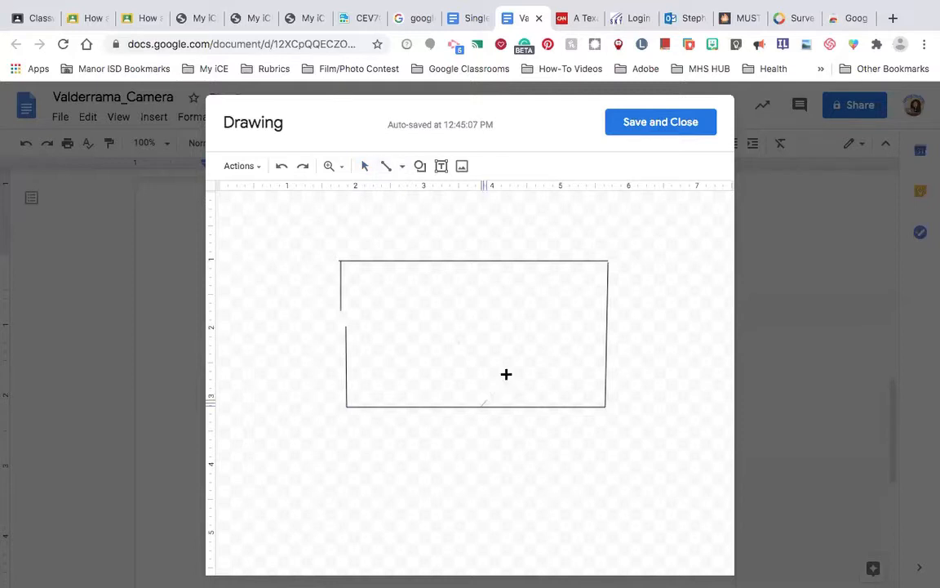
drag(482, 406, 606, 264)
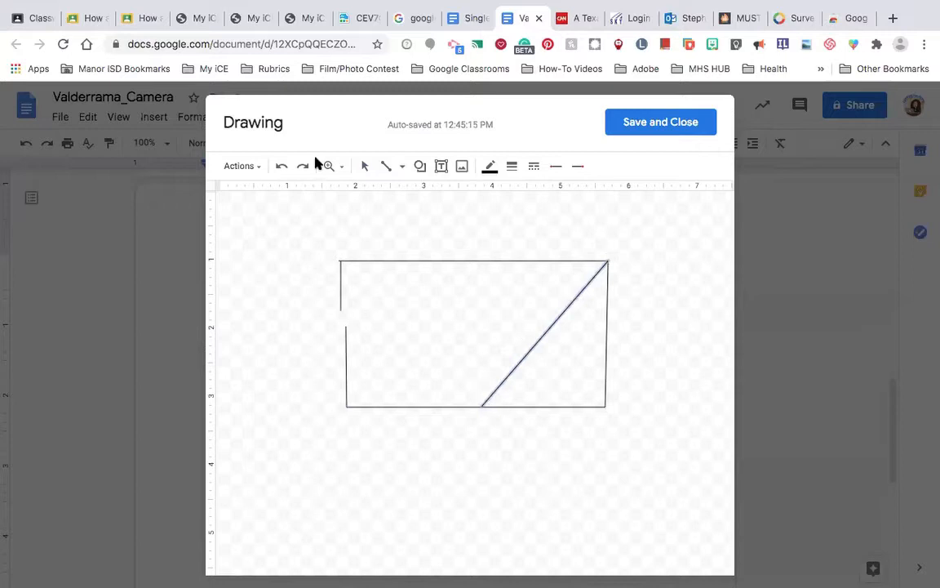
Step: Draw a horizontal arrow from the left edge through the box gap to the diagonal
click(400, 166)
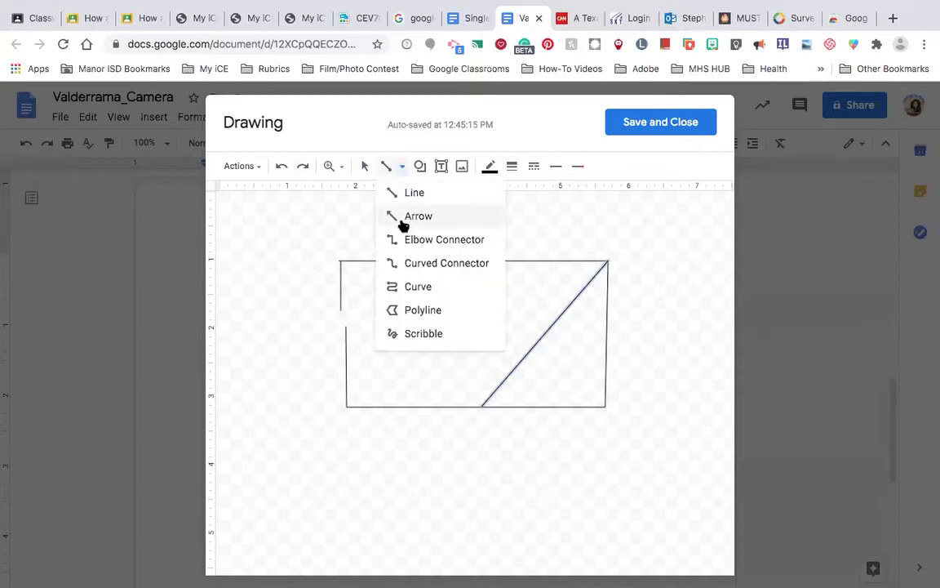
click(414, 193)
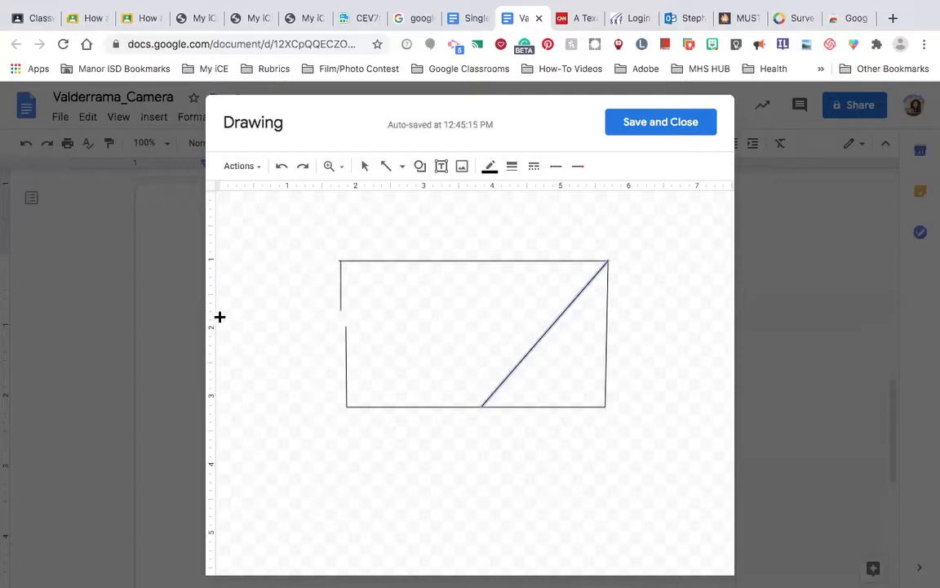
drag(219, 316, 522, 325)
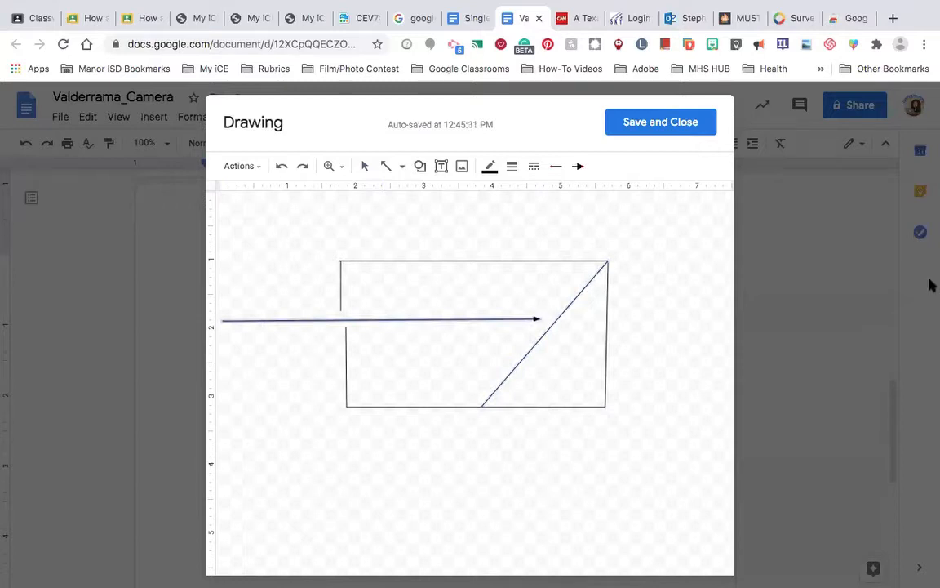
mouse_move(696, 391)
text(Pi)
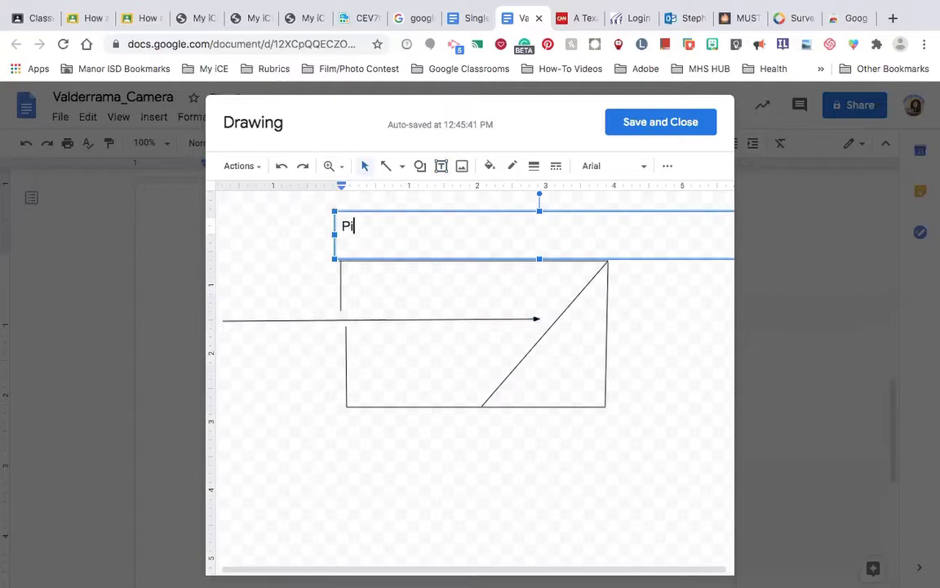
Step: Type the title 'Pinhole Camera' and format it at size 24 in dark red
text(nhole)
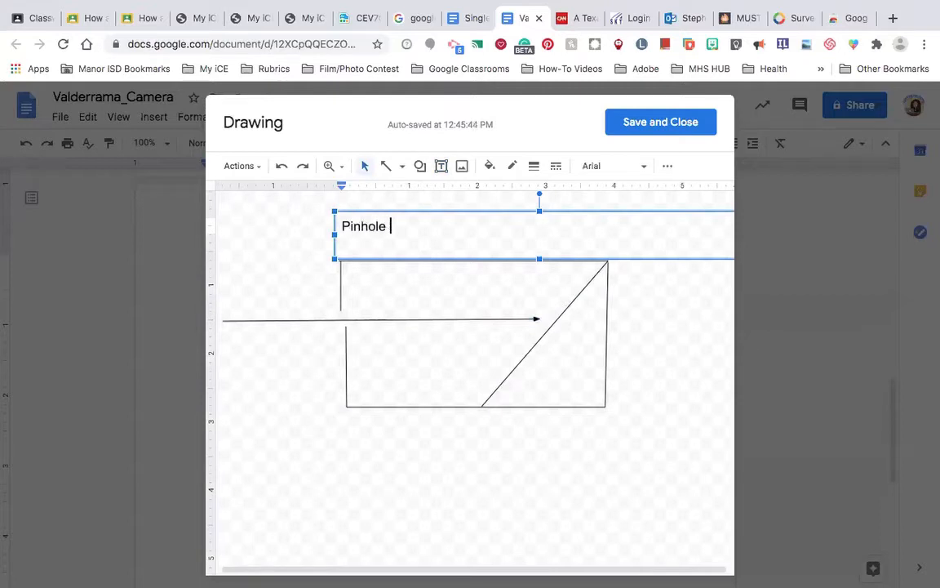
text(Camera)
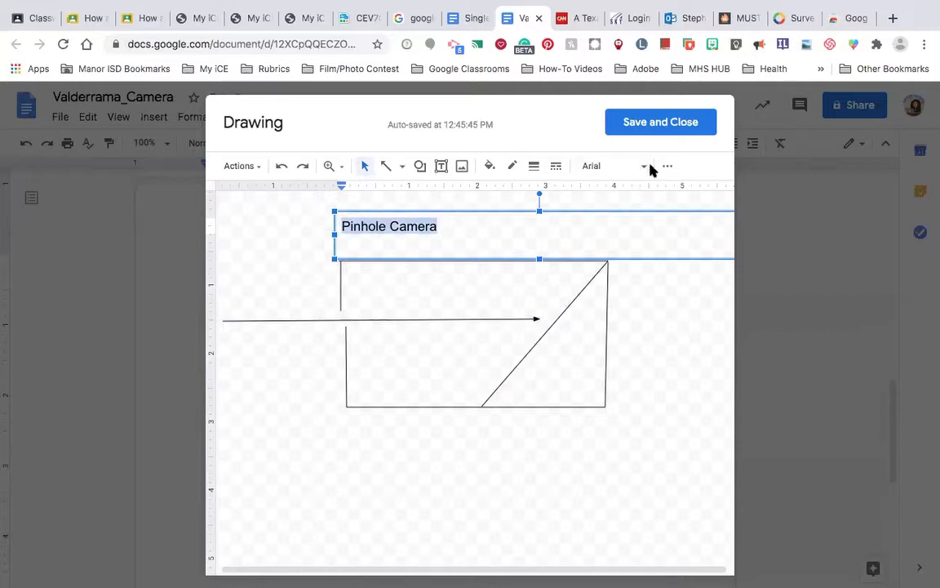
click(667, 167)
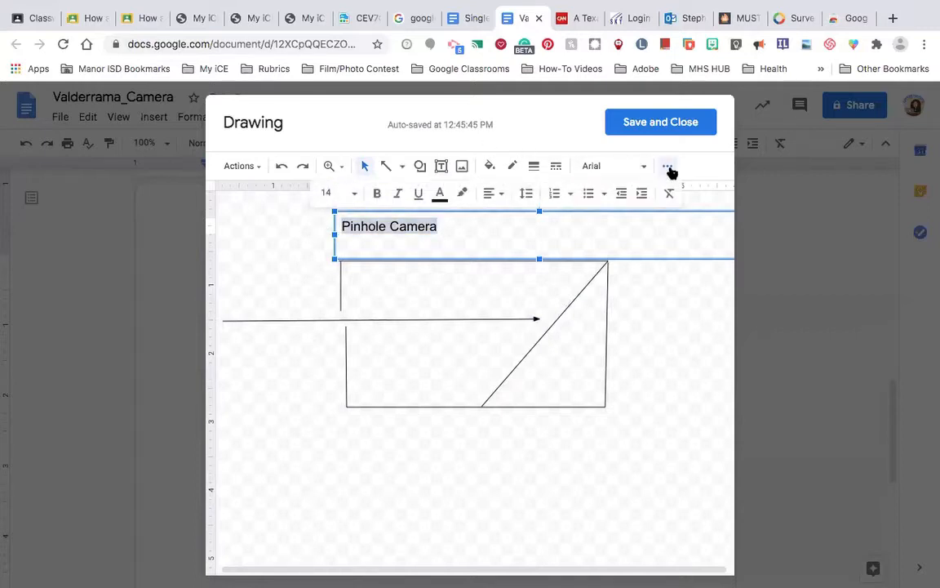
click(333, 193)
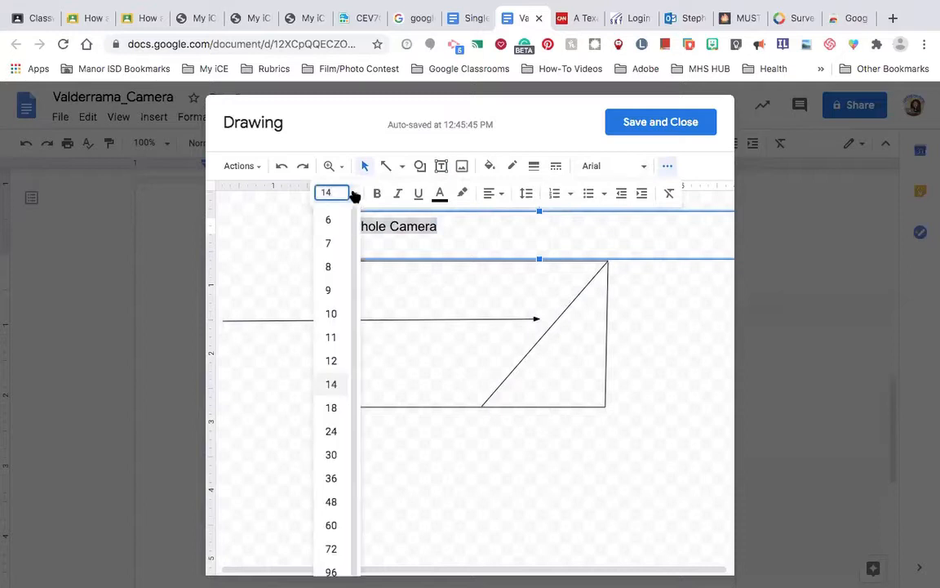
click(330, 431)
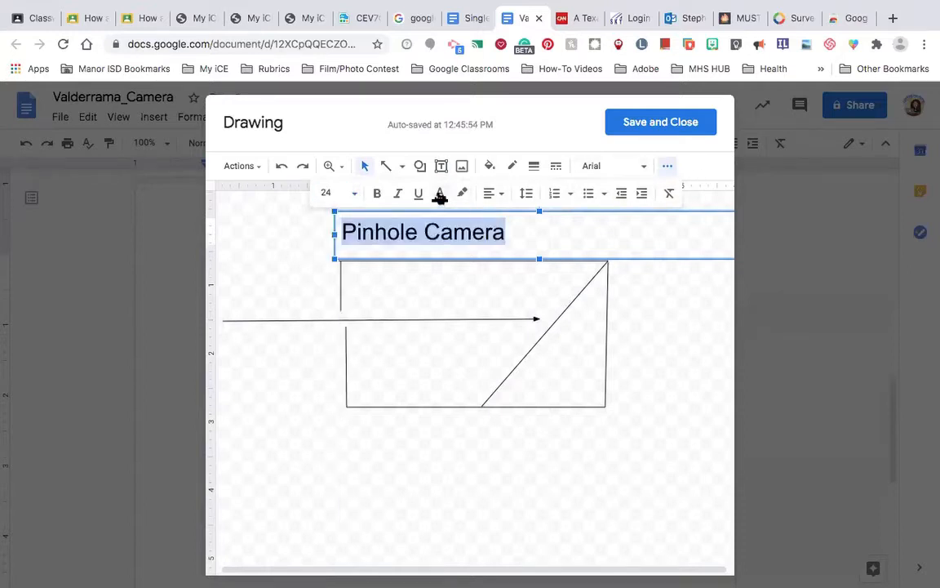
click(440, 194)
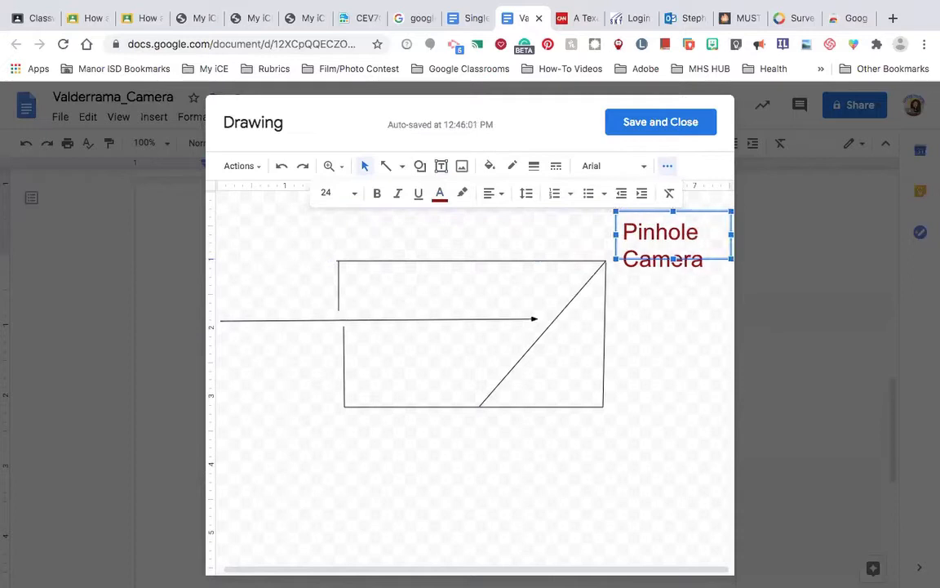
Step: Move the title above the box, widen it to one line, and add a text box
drag(673, 237, 531, 236)
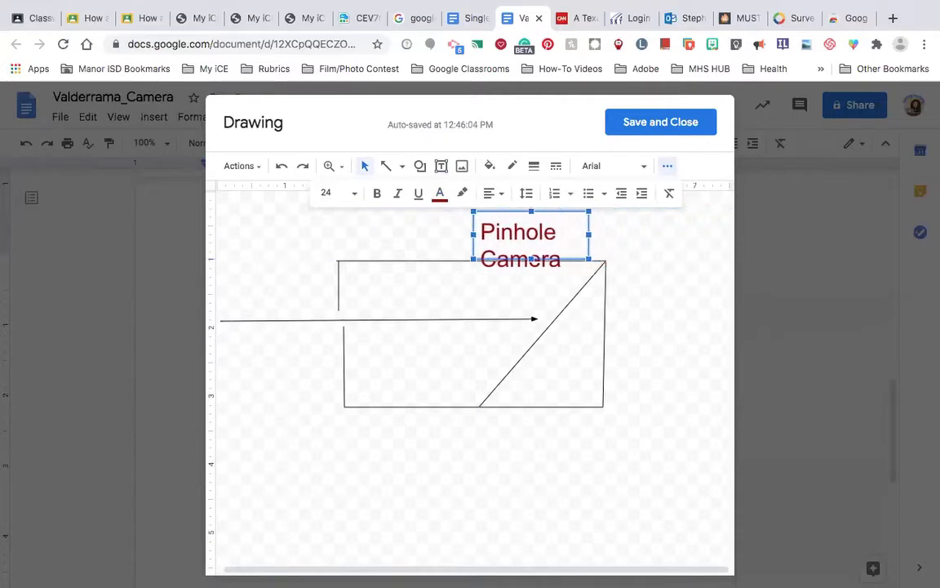
drag(530, 245, 396, 245)
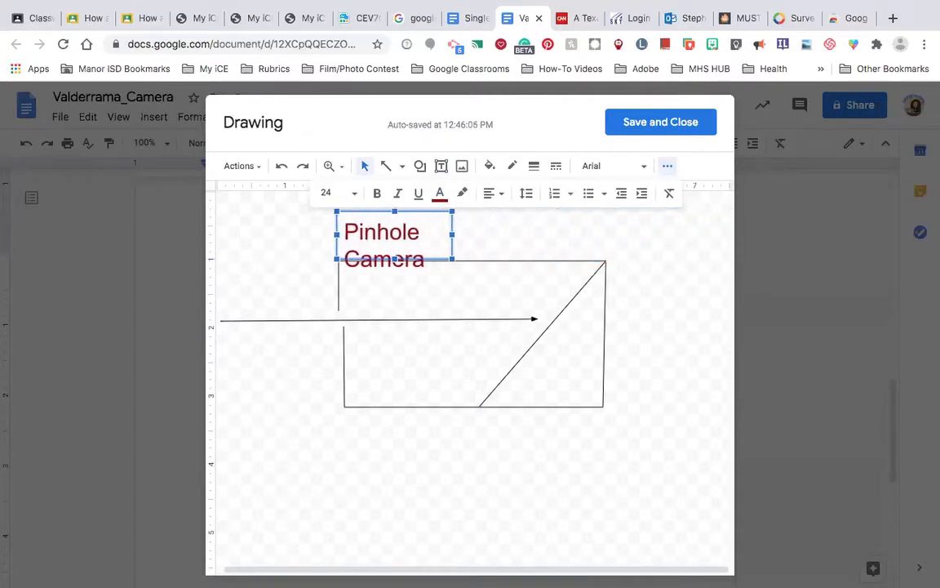
mouse_move(454, 235)
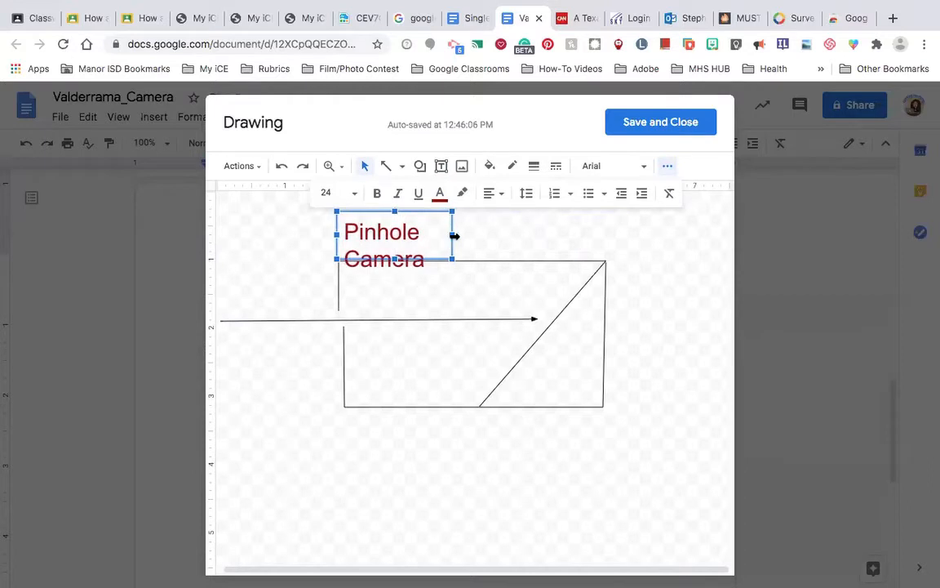
drag(453, 235, 545, 235)
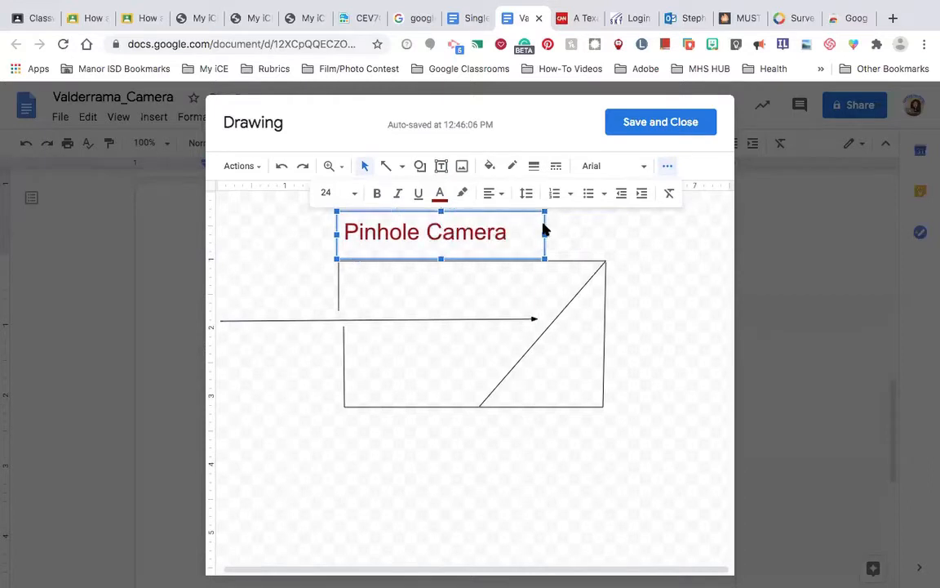
mouse_move(612, 234)
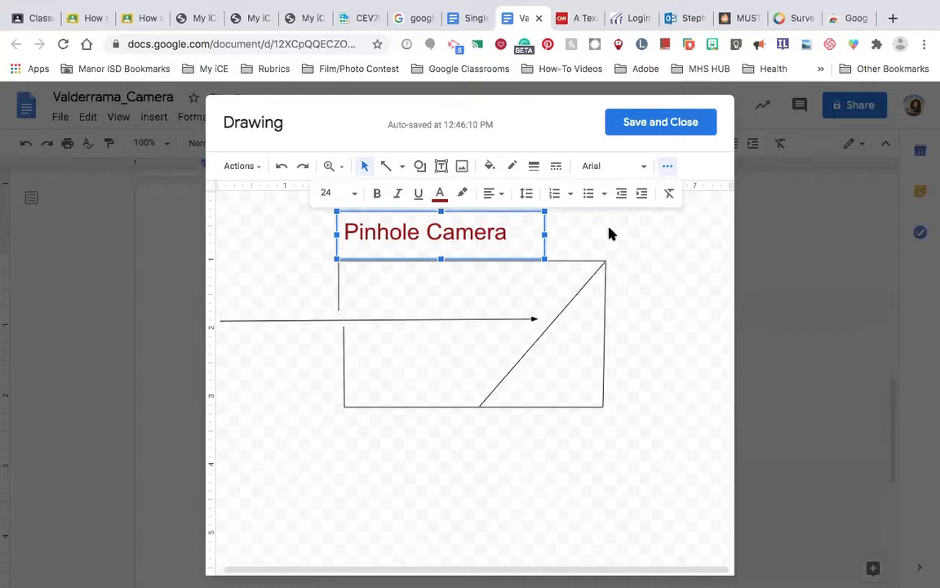
click(306, 246)
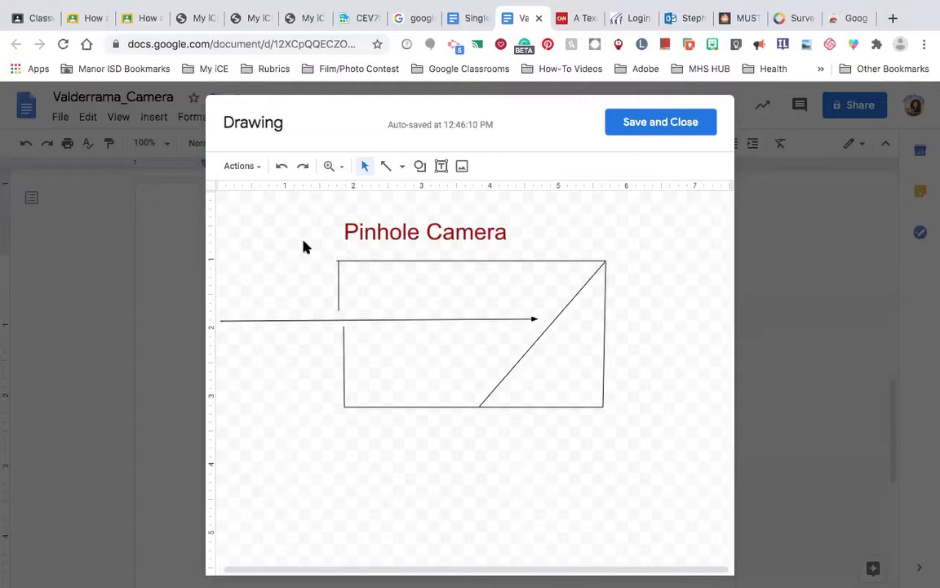
mouse_move(555, 239)
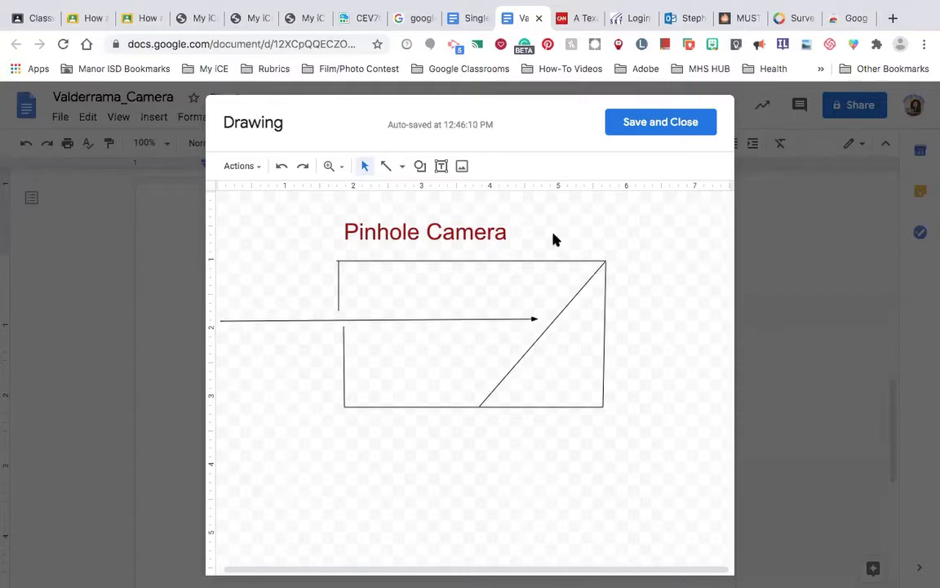
click(441, 166)
text(L)
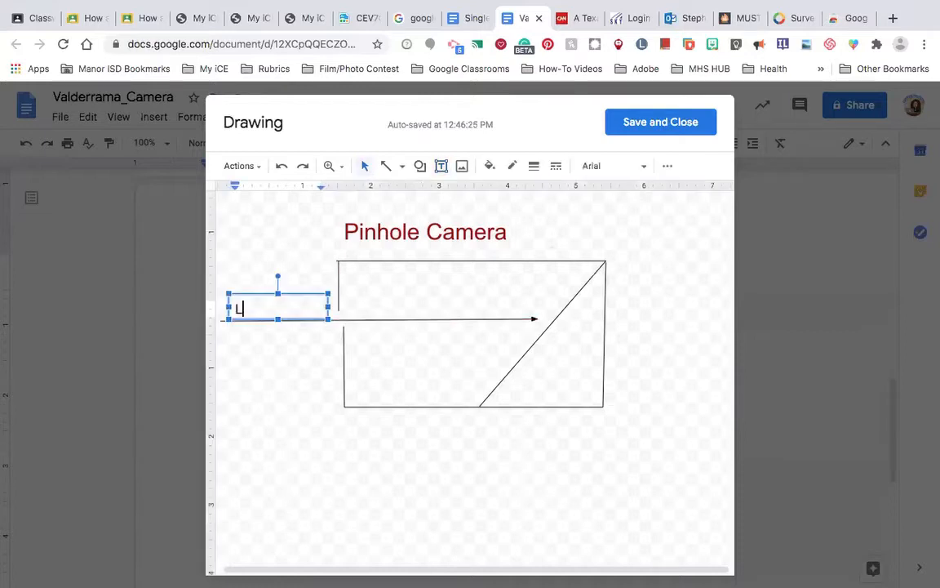
Step: Type 'Light' and format it bold and purple above the arrow's left end
text(ight)
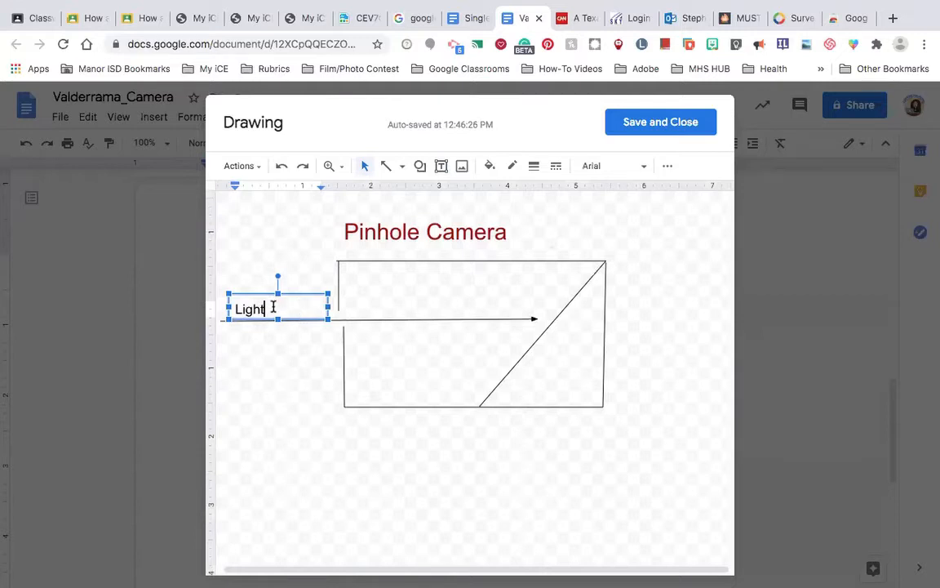
mouse_move(461, 166)
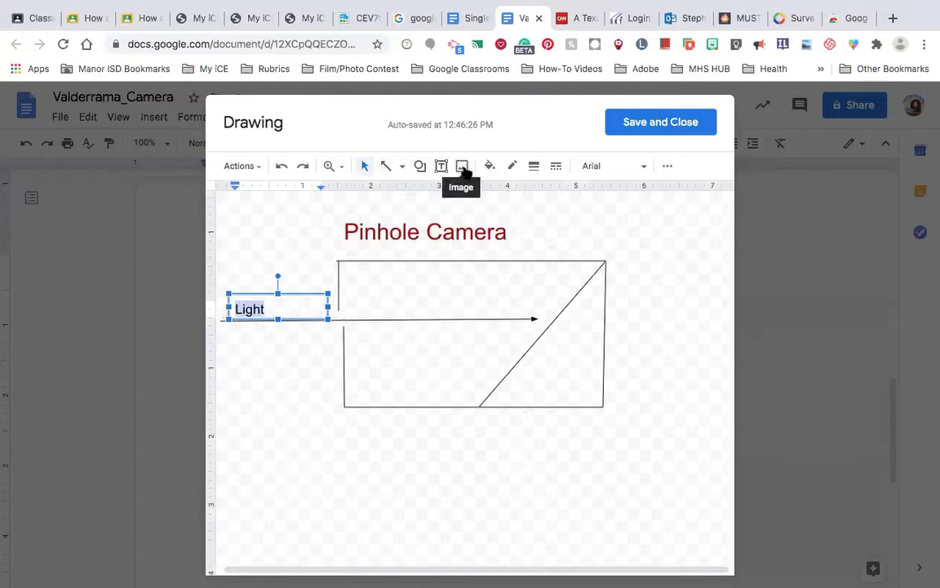
mouse_move(668, 166)
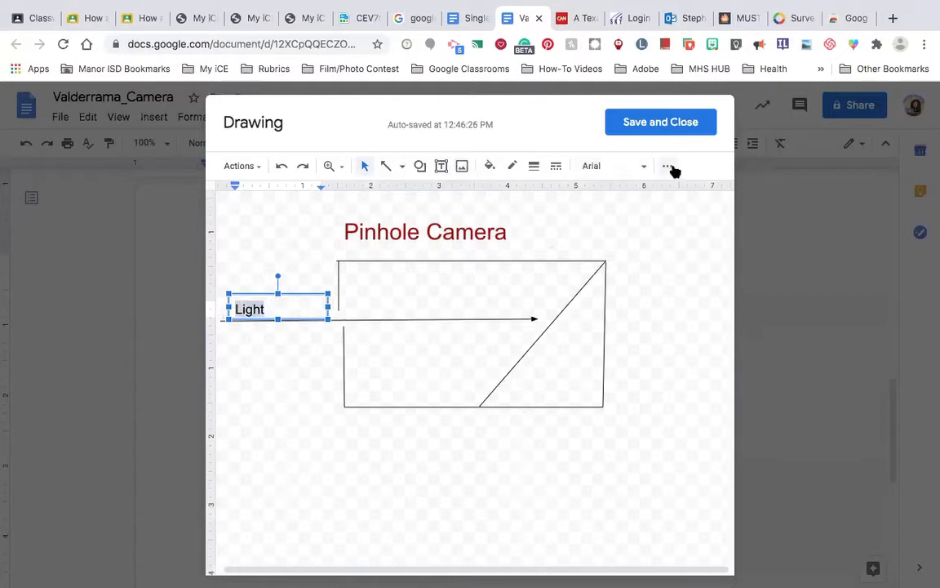
click(668, 166)
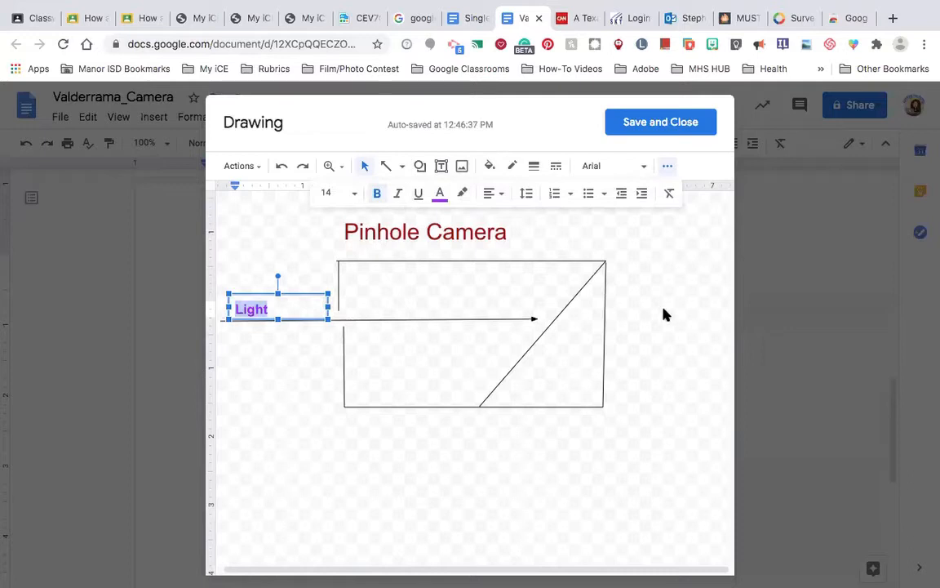
click(530, 347)
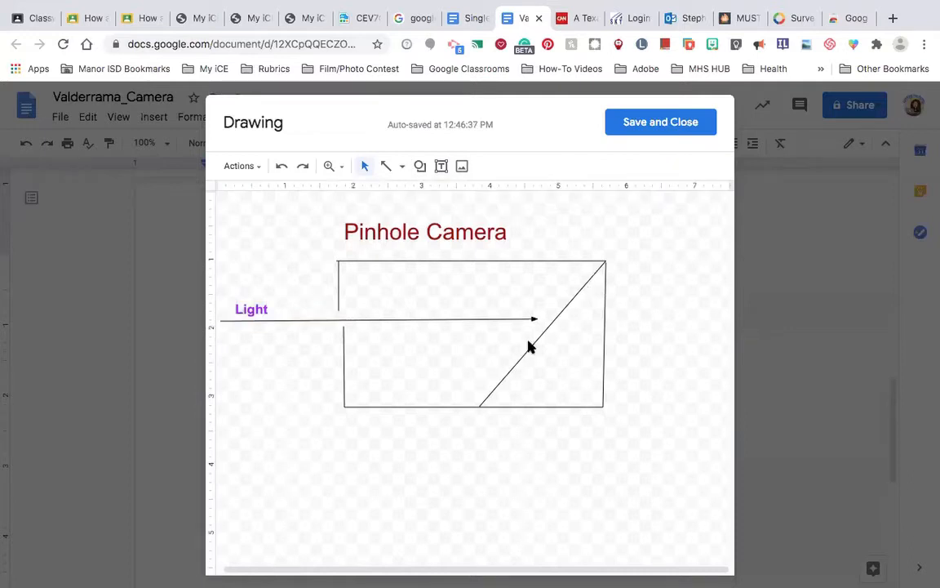
mouse_move(453, 190)
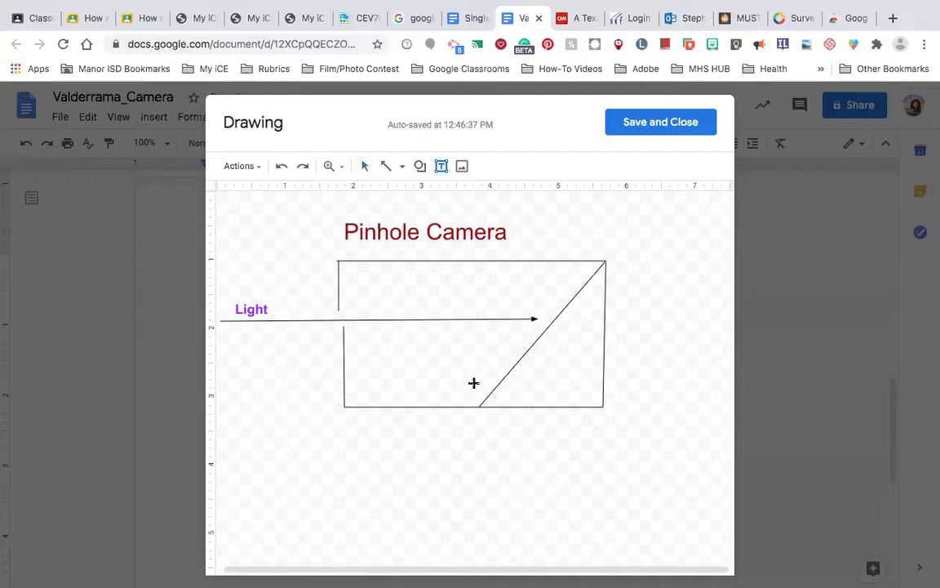
Step: Type 'Recording Device' in a label inside the box and rotate it along the diagonal
click(516, 342)
text(Reco)
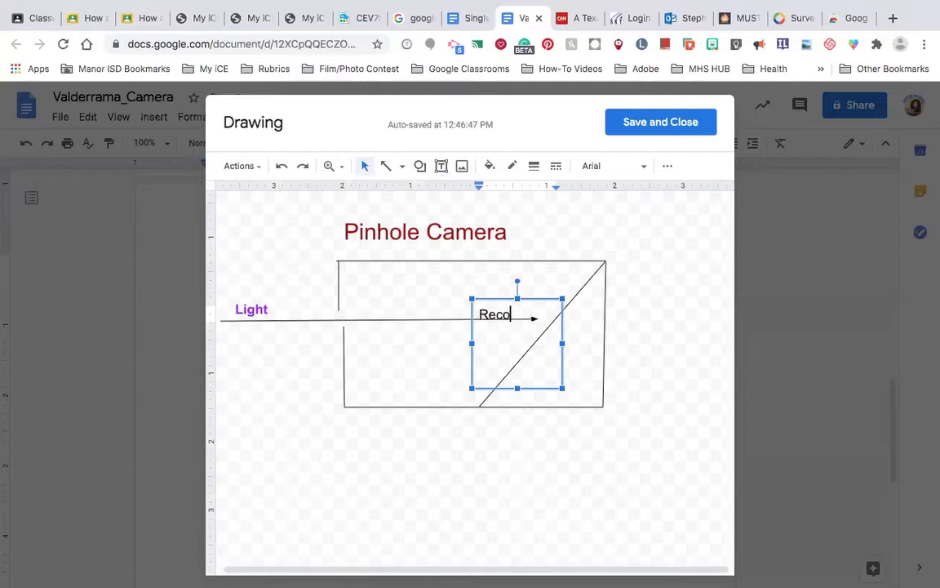
text(rding)
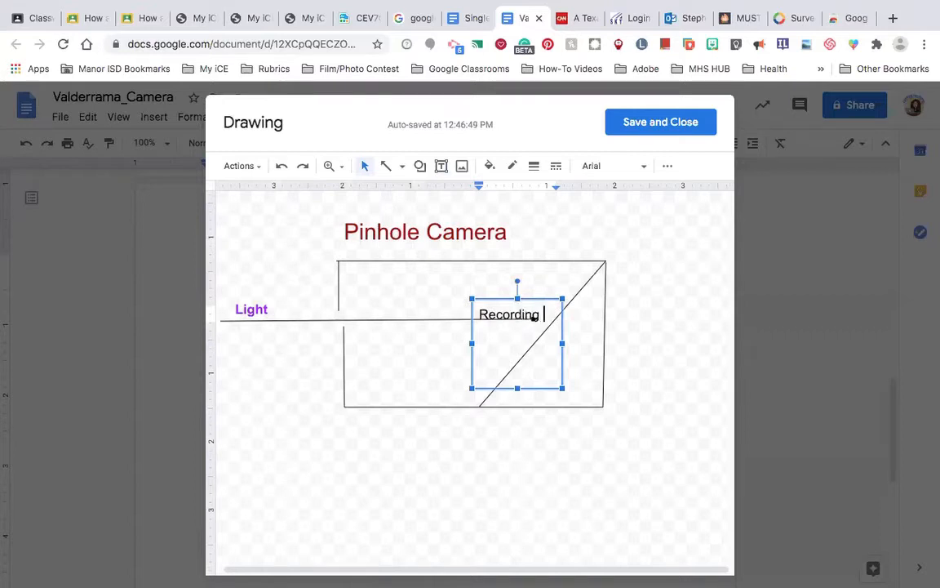
text(De)
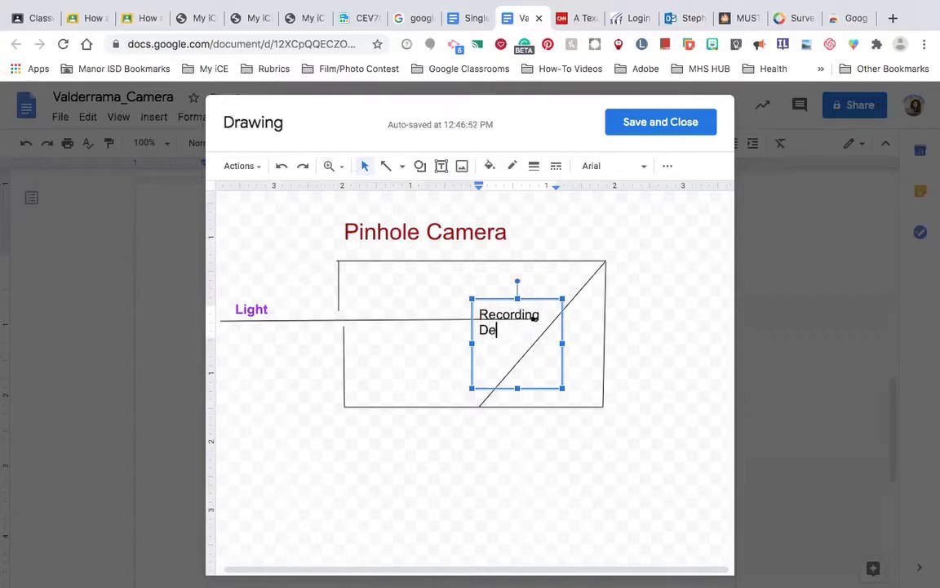
text(vice)
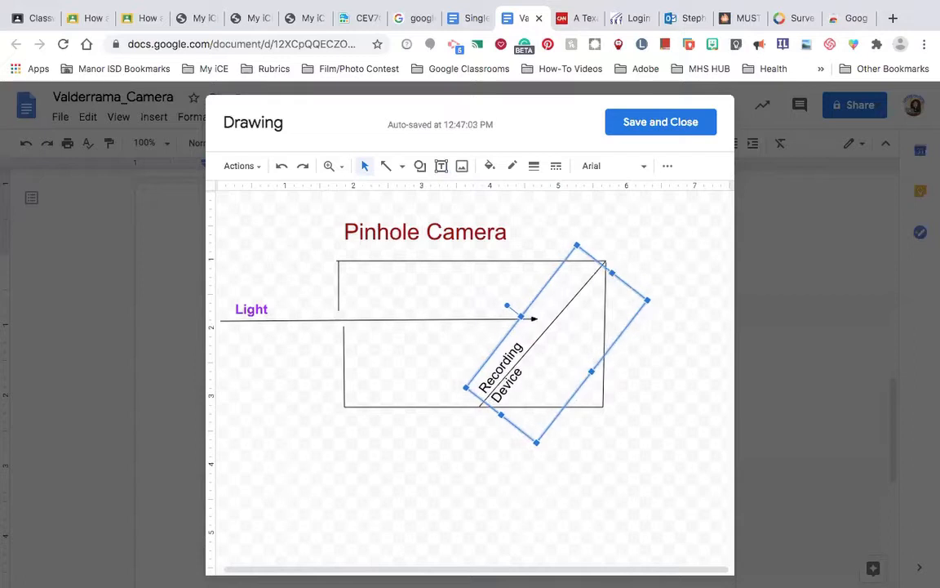
mouse_move(671, 236)
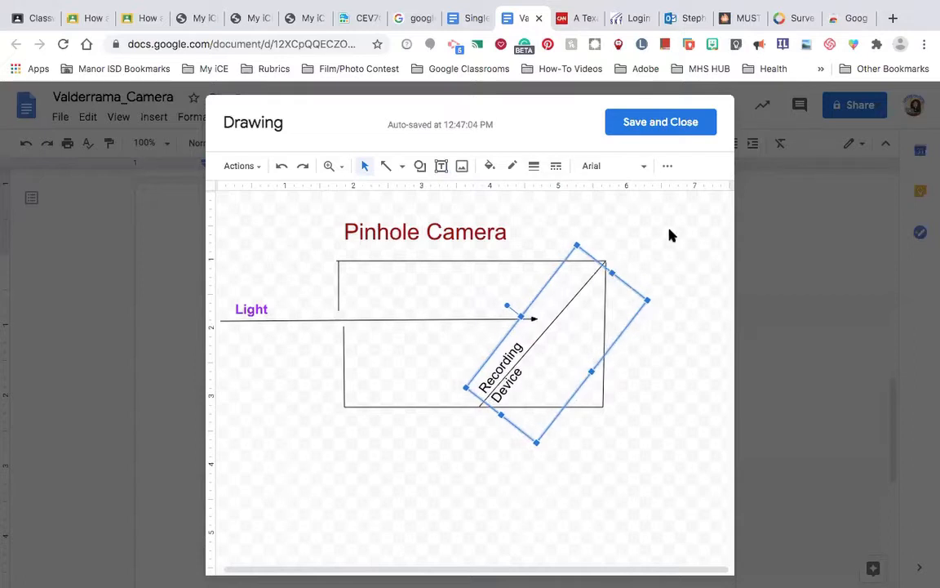
click(689, 335)
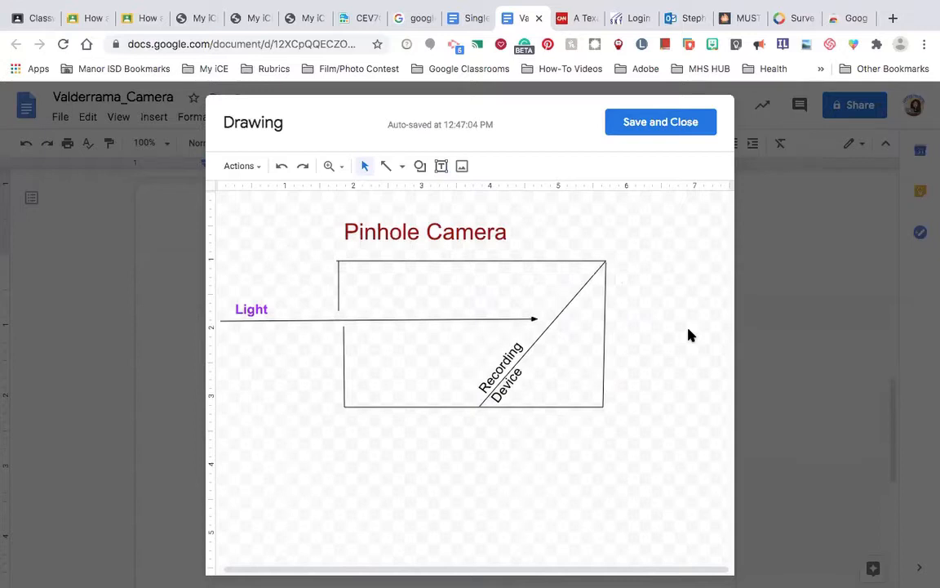
mouse_move(647, 131)
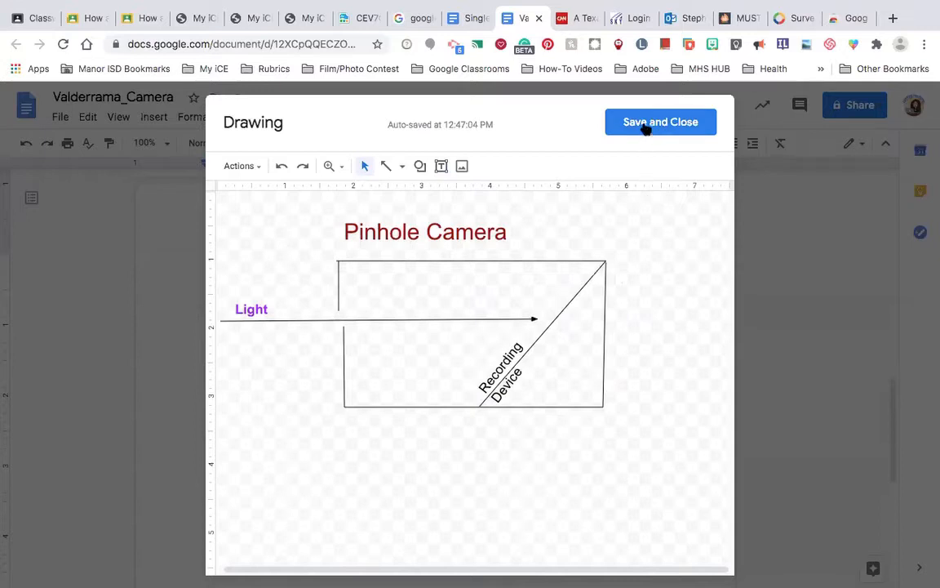
Step: Save the pinhole camera drawing into the document and start a new blank drawing
click(660, 121)
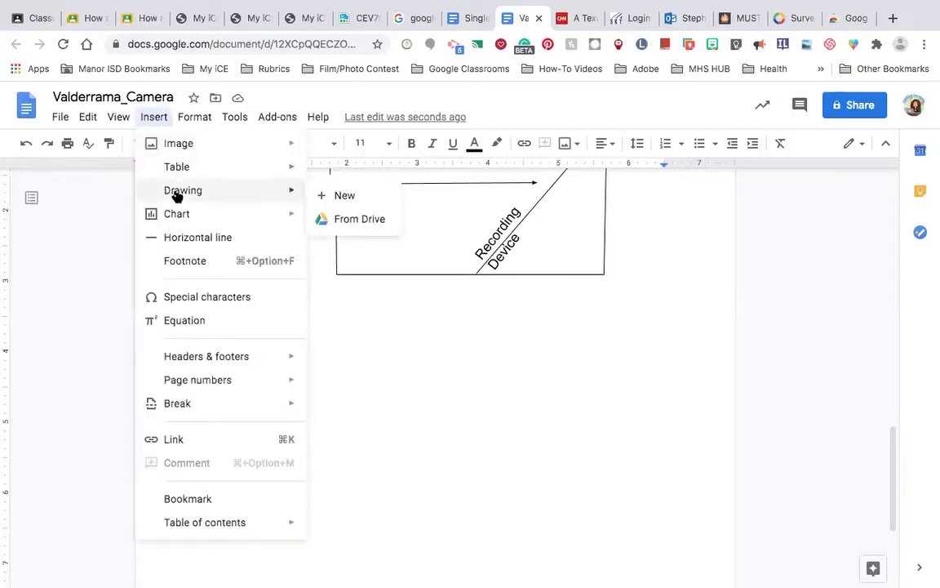
click(345, 195)
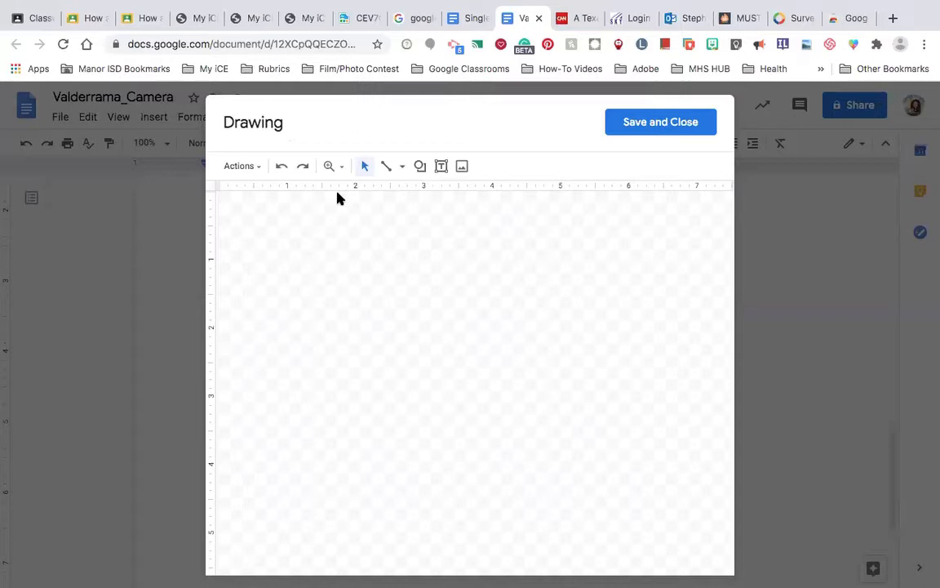
Step: Draw the camera body's top edge and remaining edges, leaving a gap on the left
click(396, 166)
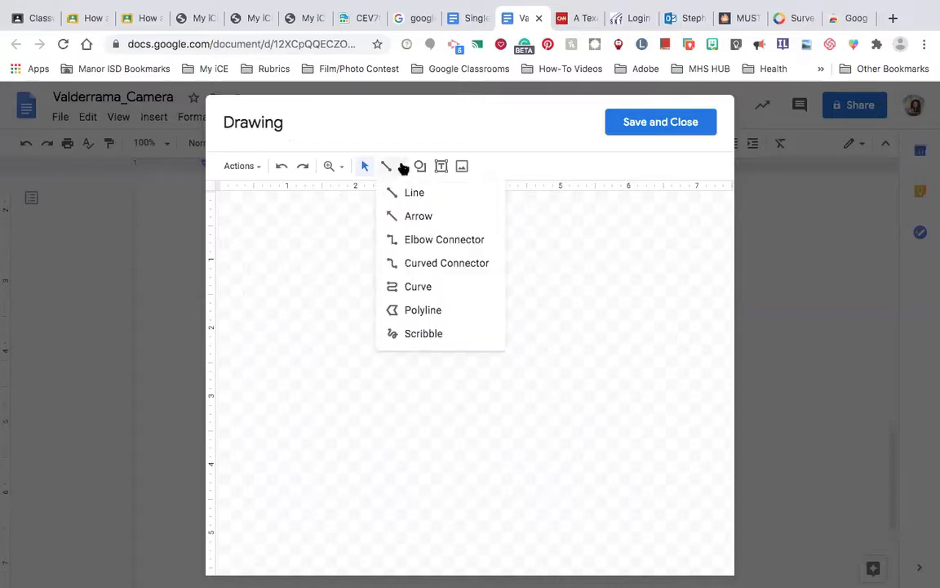
click(413, 192)
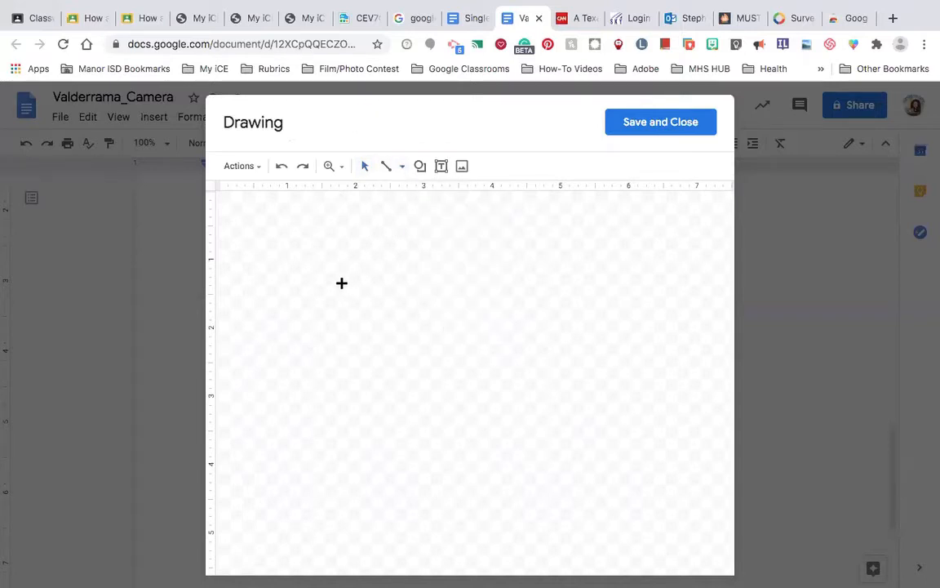
drag(342, 283, 620, 280)
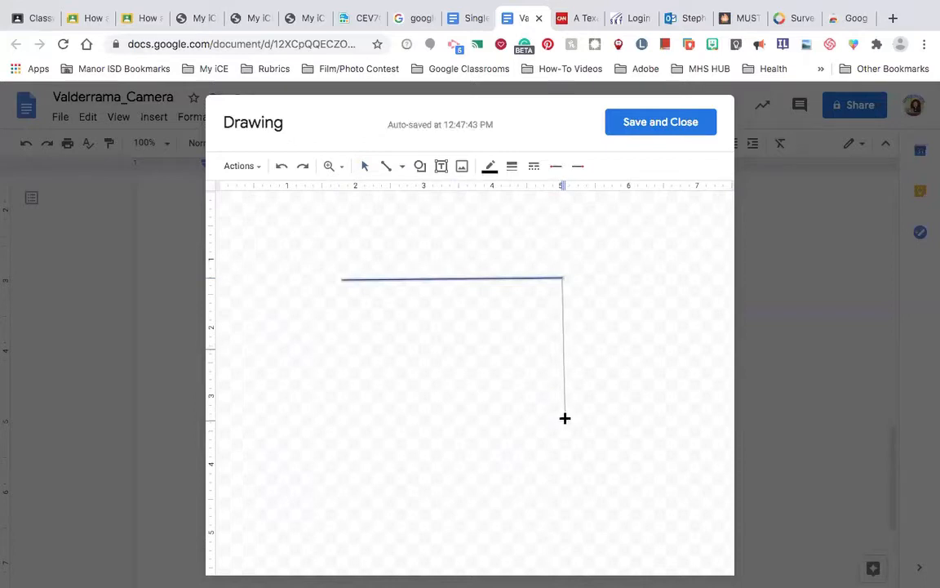
drag(565, 418, 333, 426)
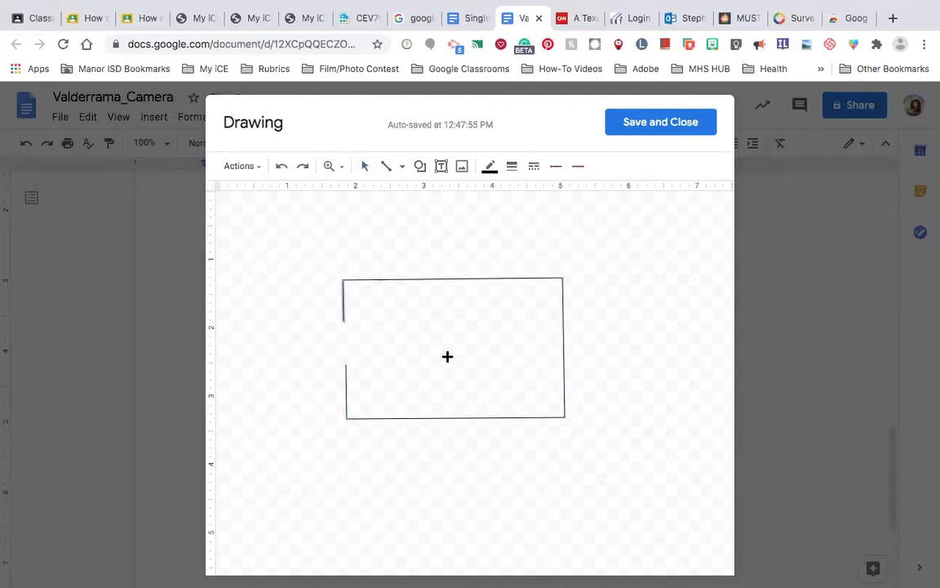
mouse_move(526, 405)
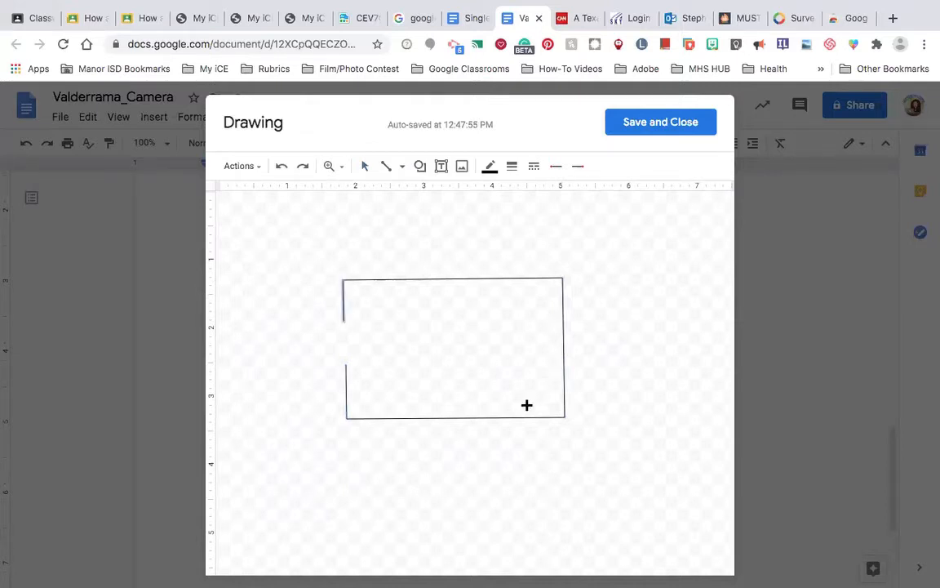
mouse_move(419, 166)
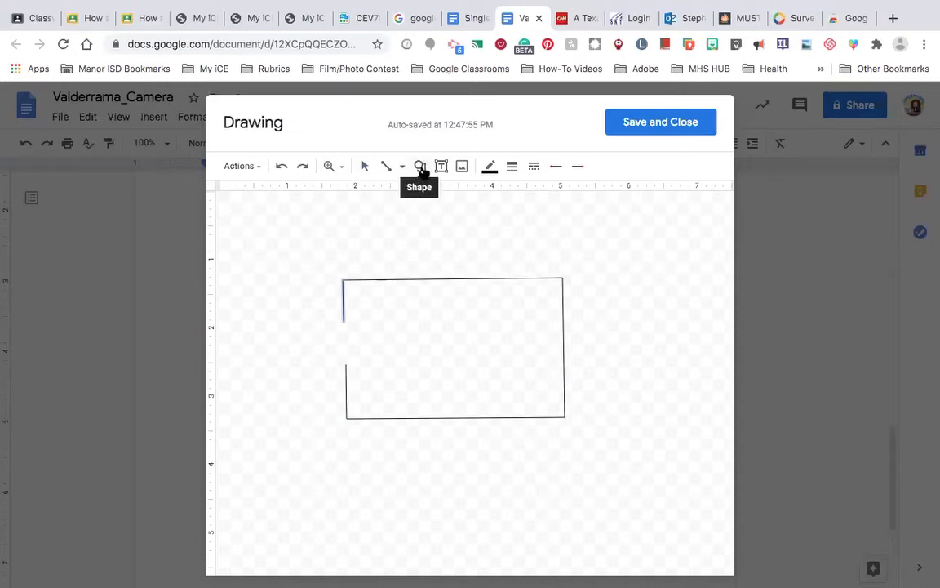
Step: Draw a rounded-rectangle lens across the body's left gap, then shift it left and resize it
click(420, 166)
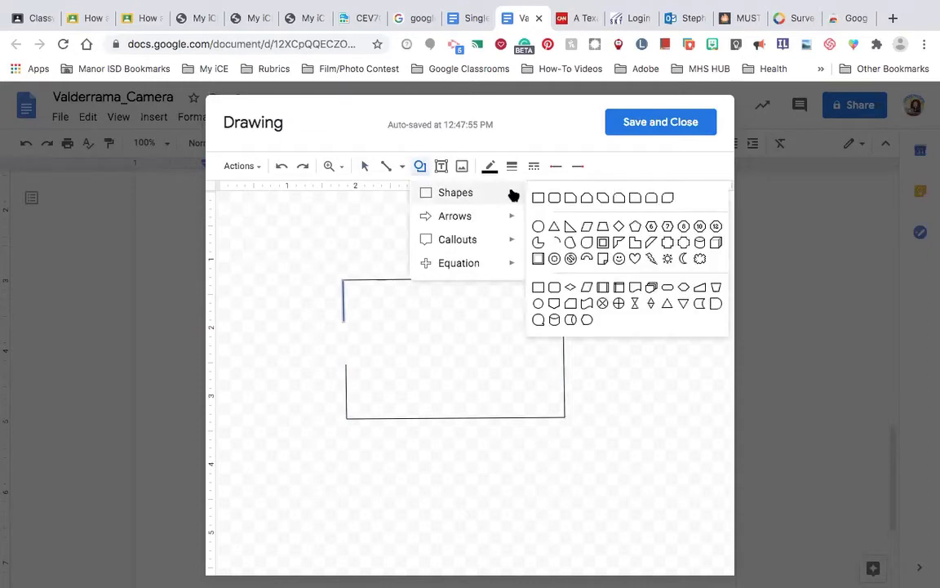
mouse_move(557, 201)
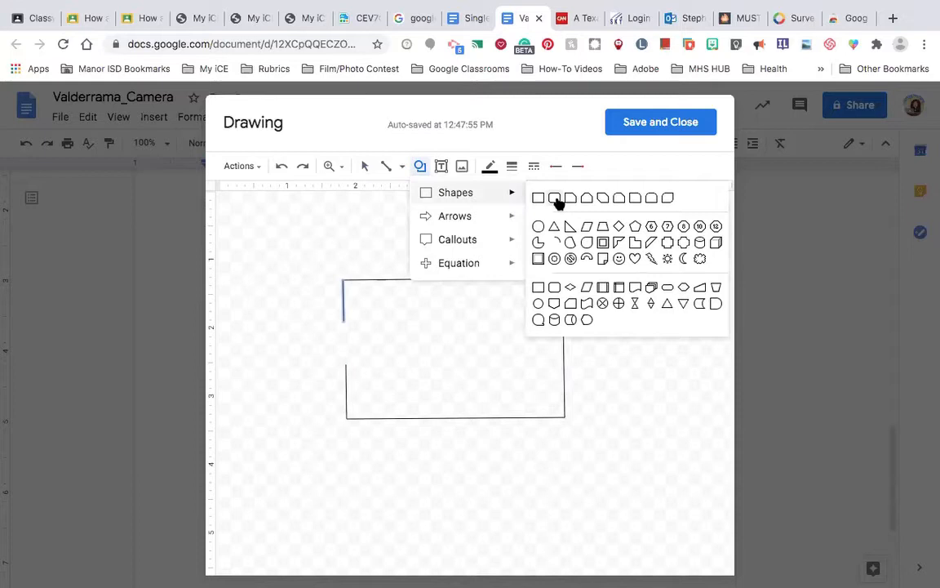
click(555, 197)
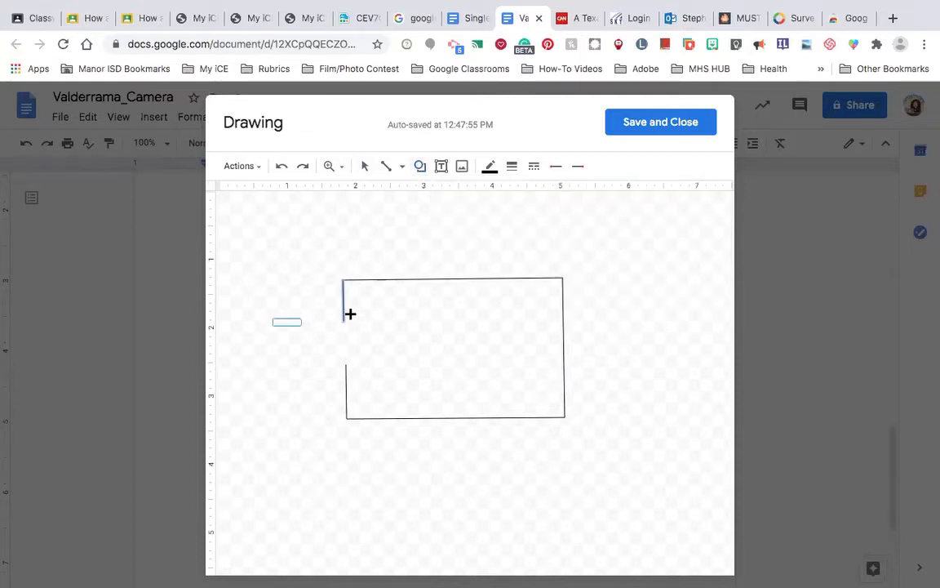
drag(274, 333, 420, 361)
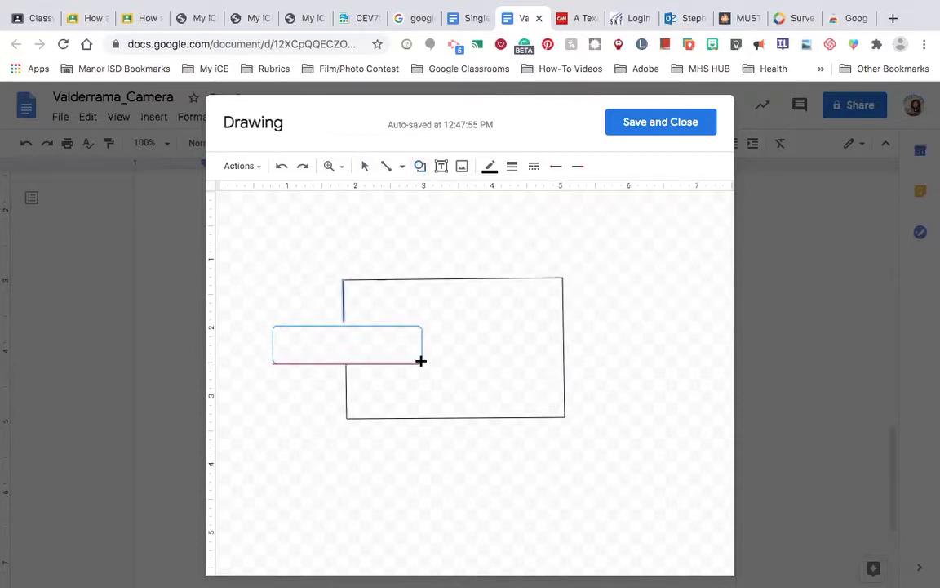
click(347, 343)
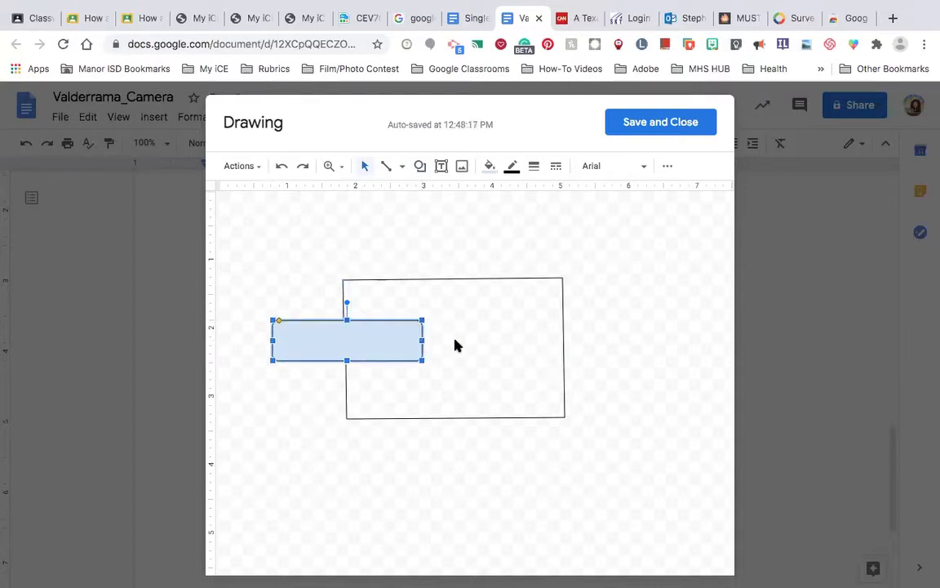
drag(347, 337, 313, 337)
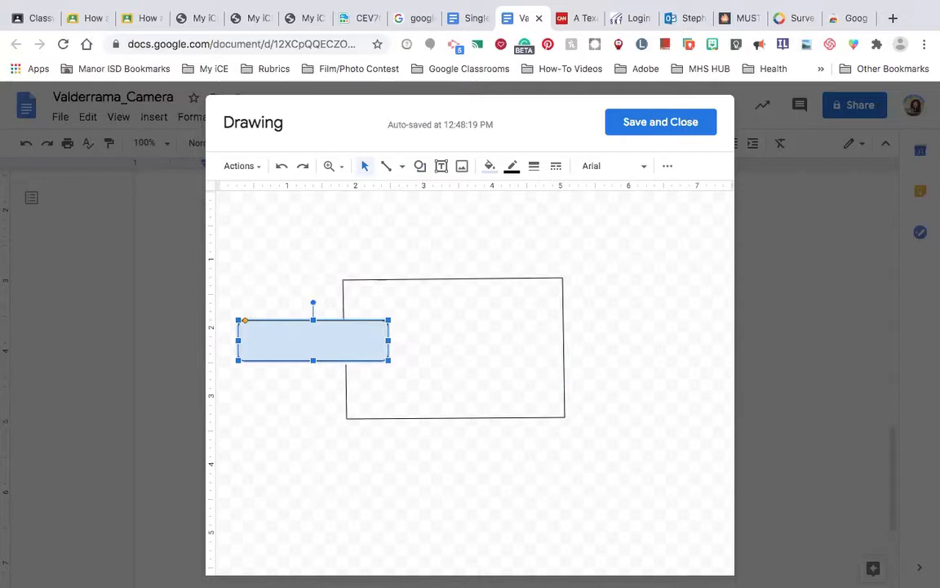
mouse_move(514, 237)
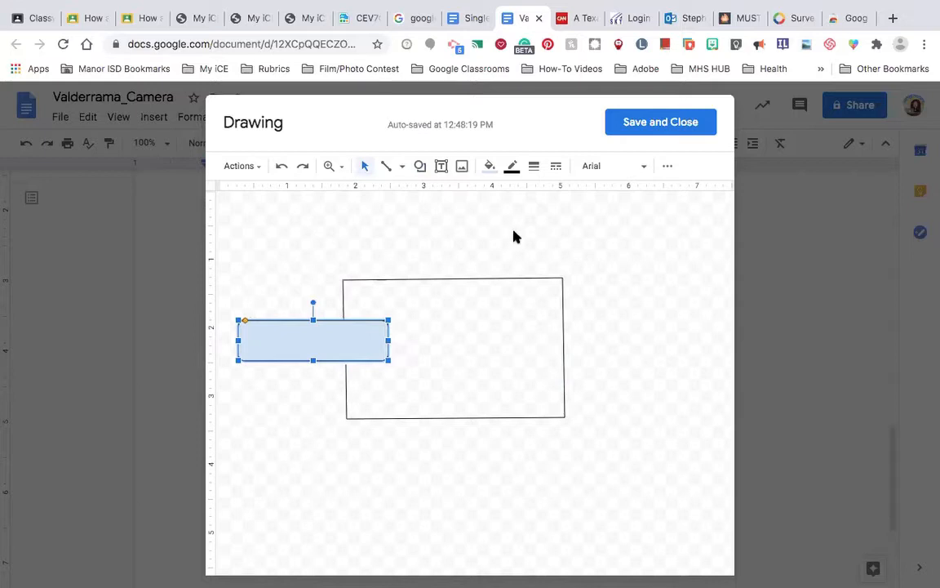
click(514, 236)
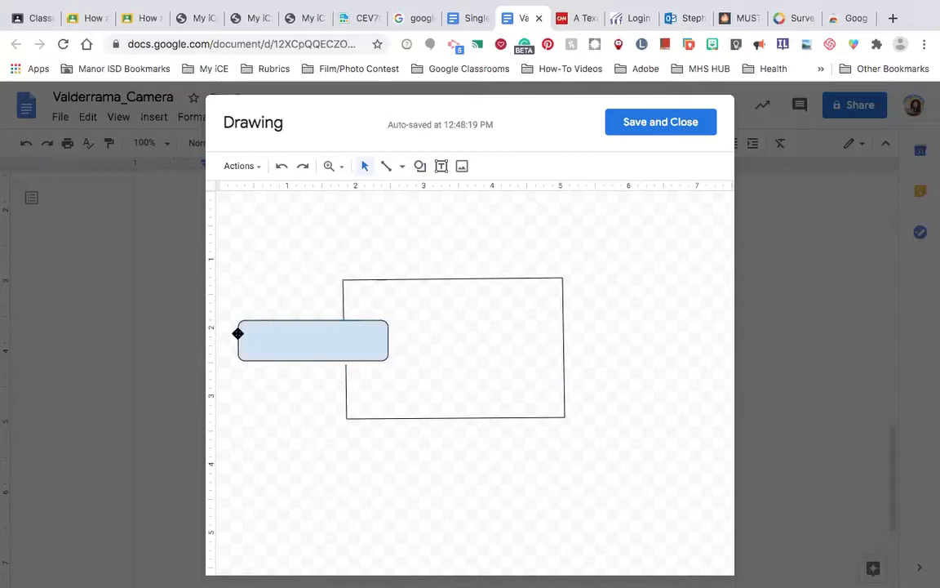
click(313, 340)
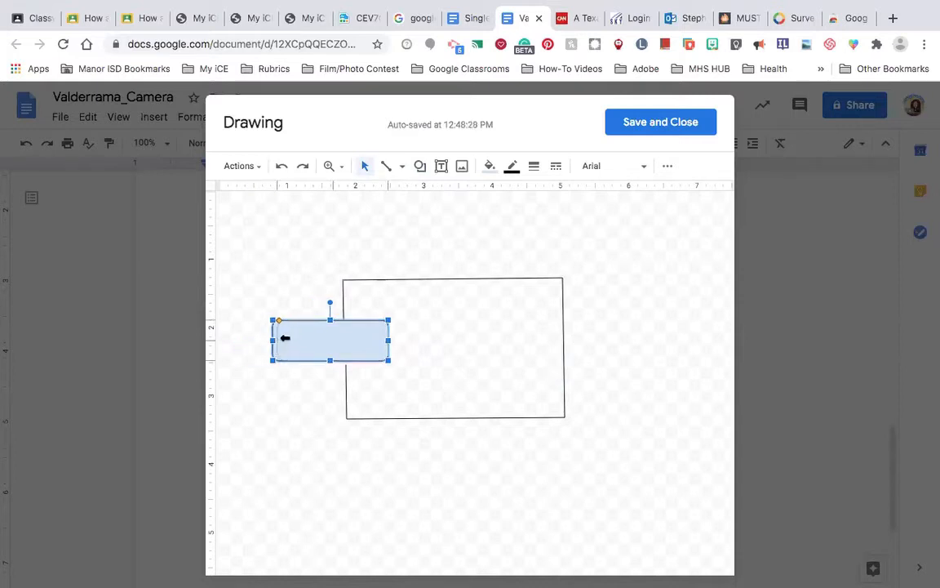
click(500, 236)
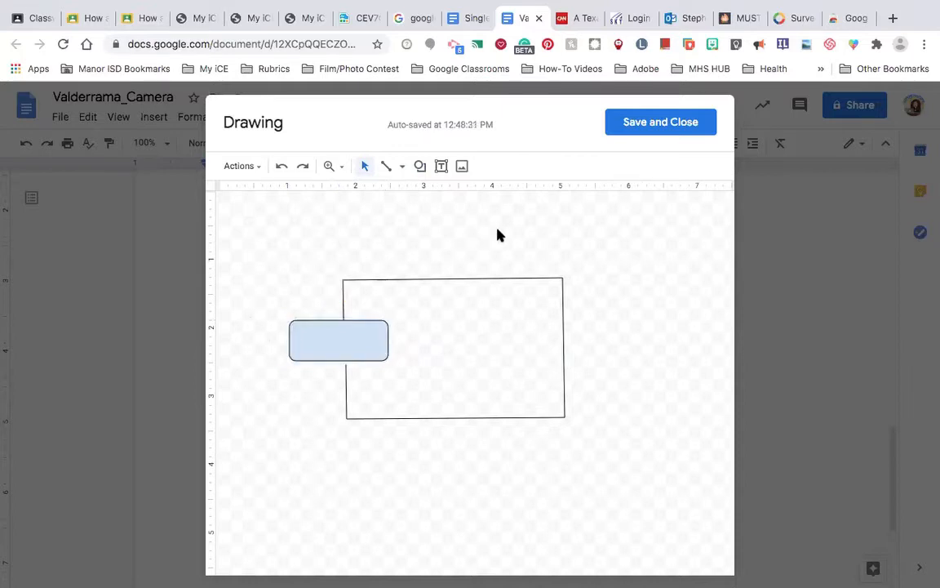
mouse_move(420, 165)
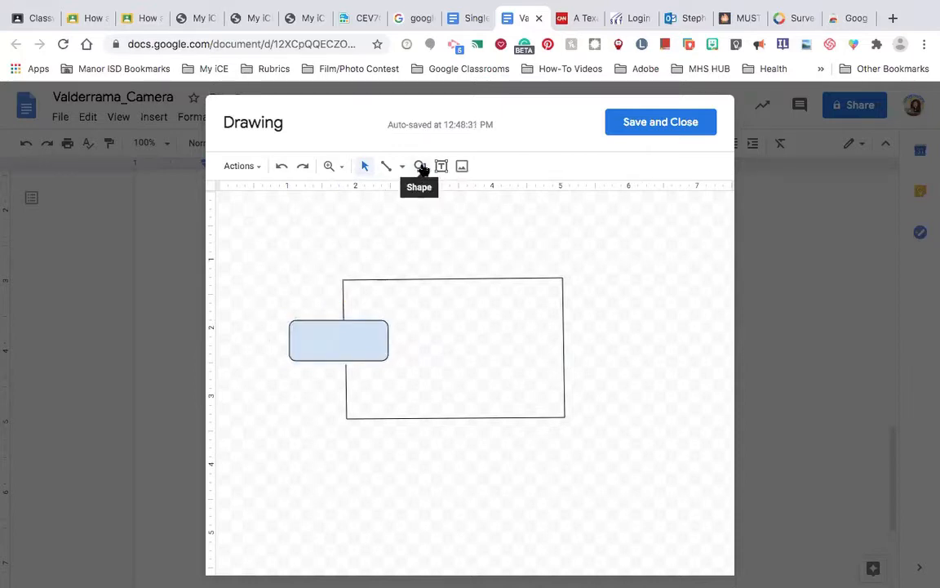
Step: Draw a tall, thin rectangle just inside the camera body's right end
click(419, 166)
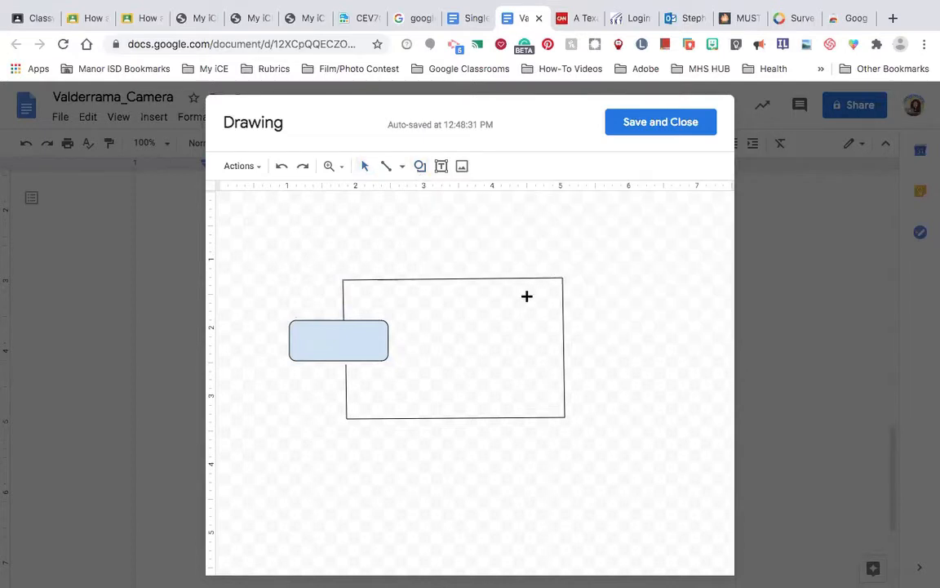
drag(526, 297, 550, 374)
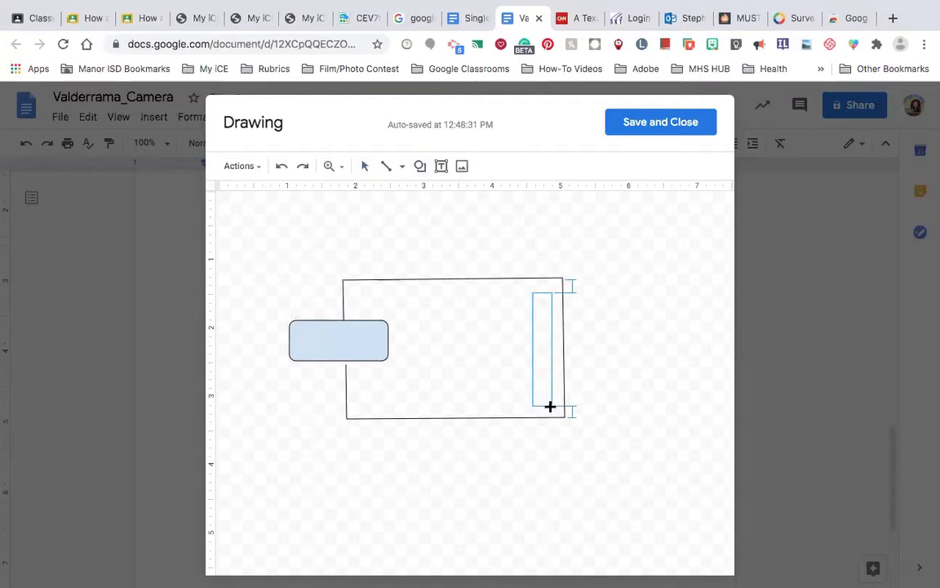
click(542, 347)
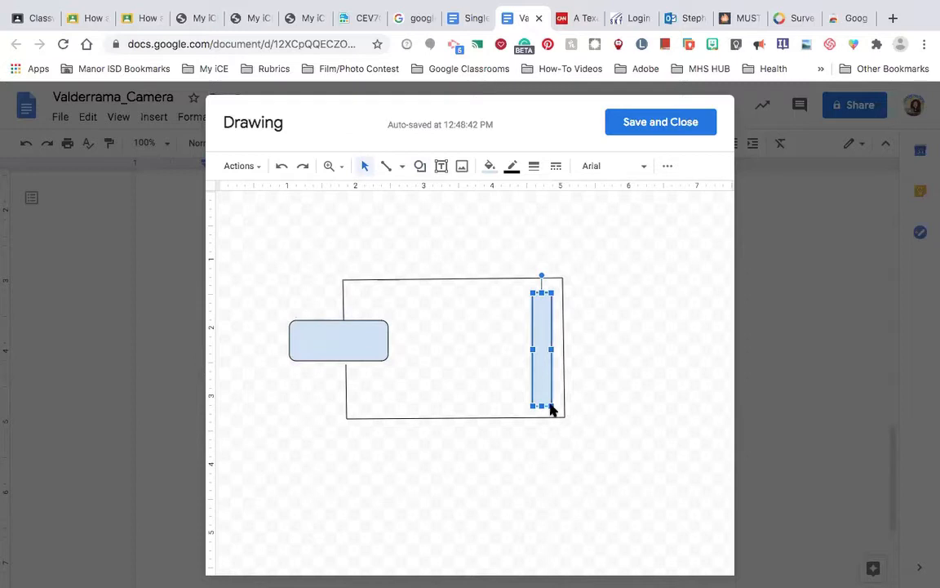
mouse_move(568, 360)
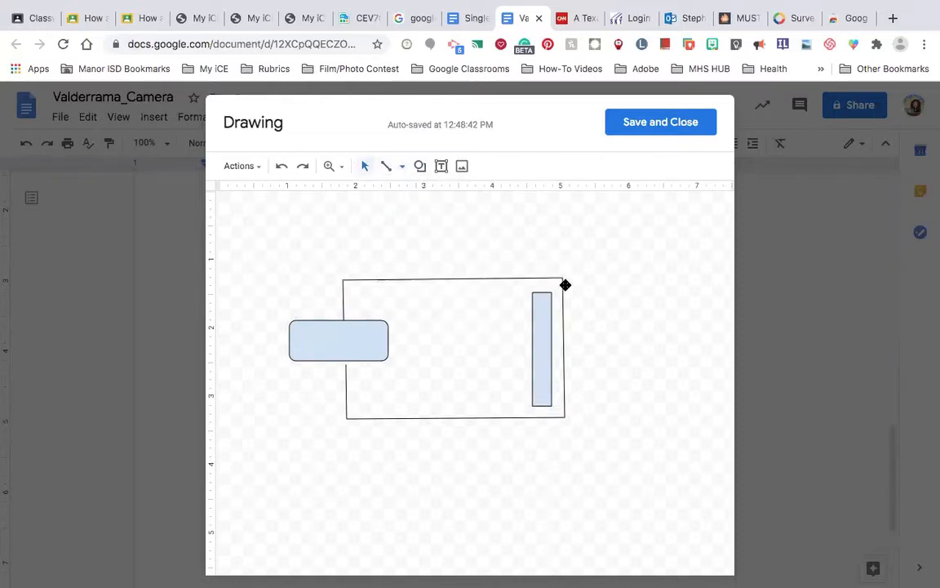
click(541, 349)
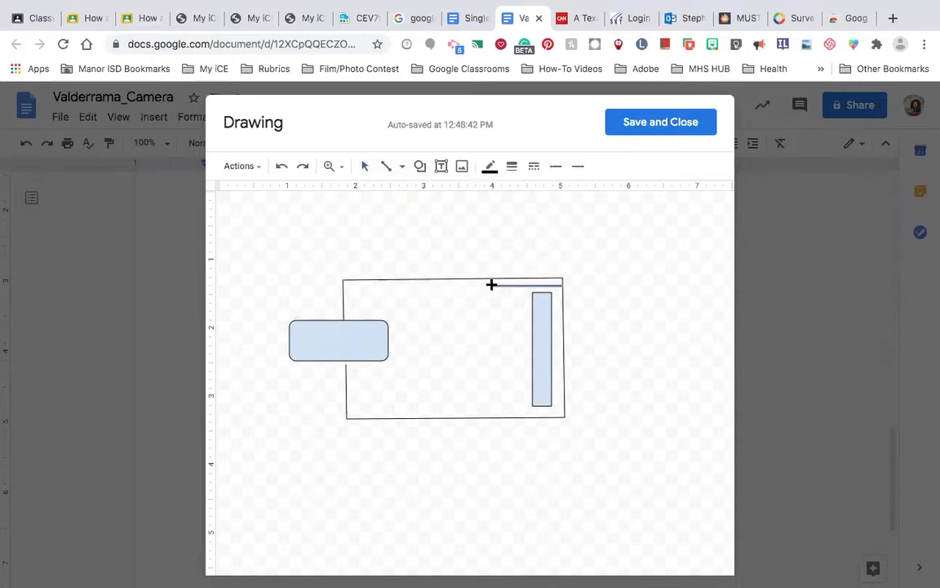
Step: Draw a vertical divider line inside the camera body's back section
drag(491, 284, 490, 406)
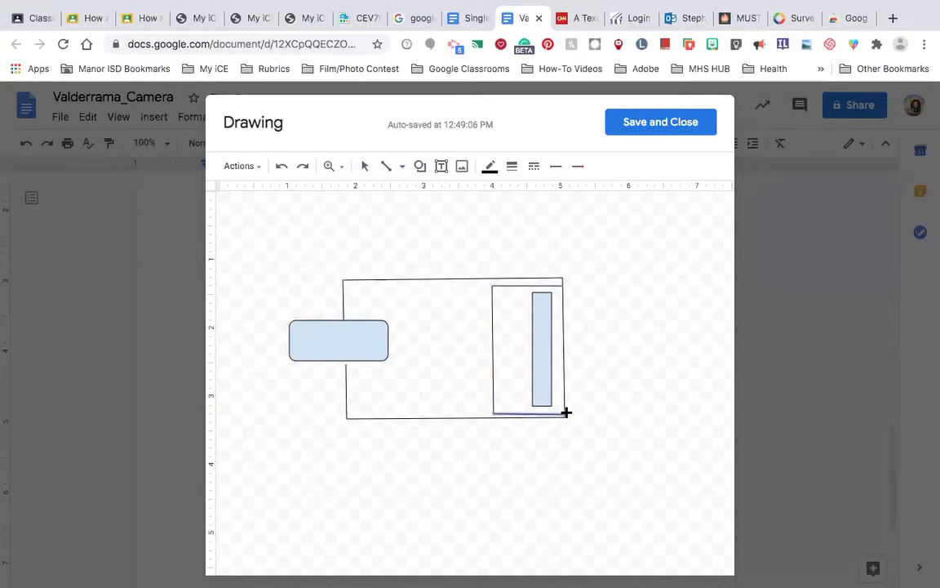
mouse_move(510, 287)
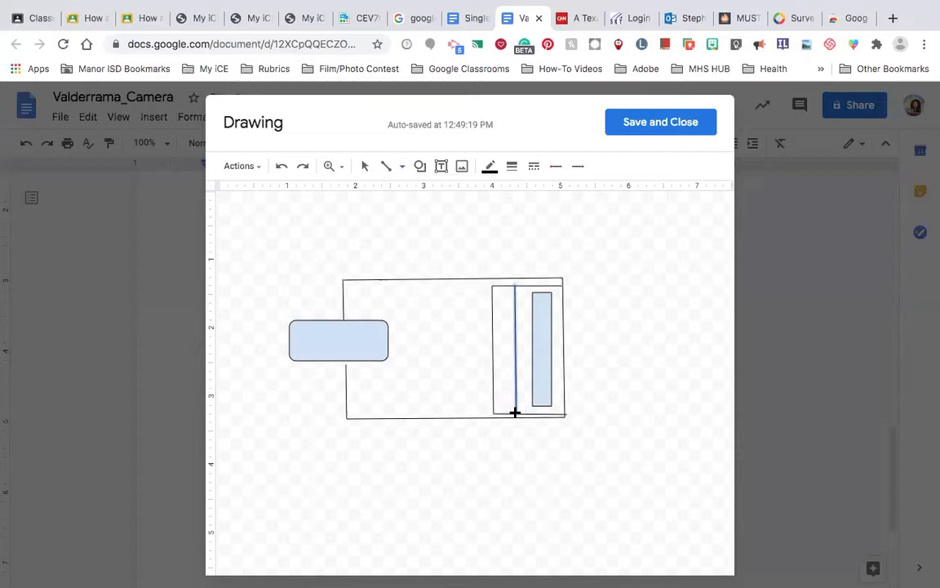
mouse_move(484, 316)
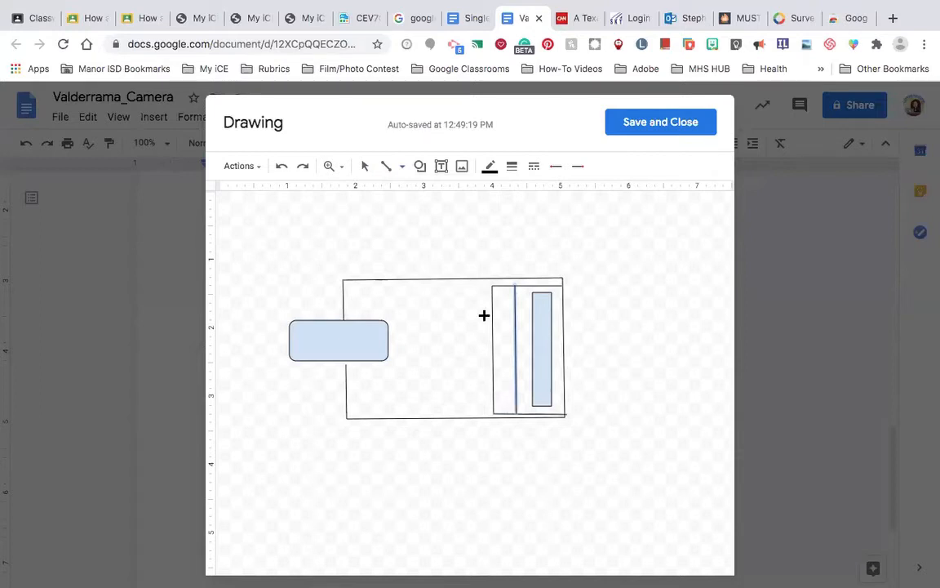
mouse_move(510, 305)
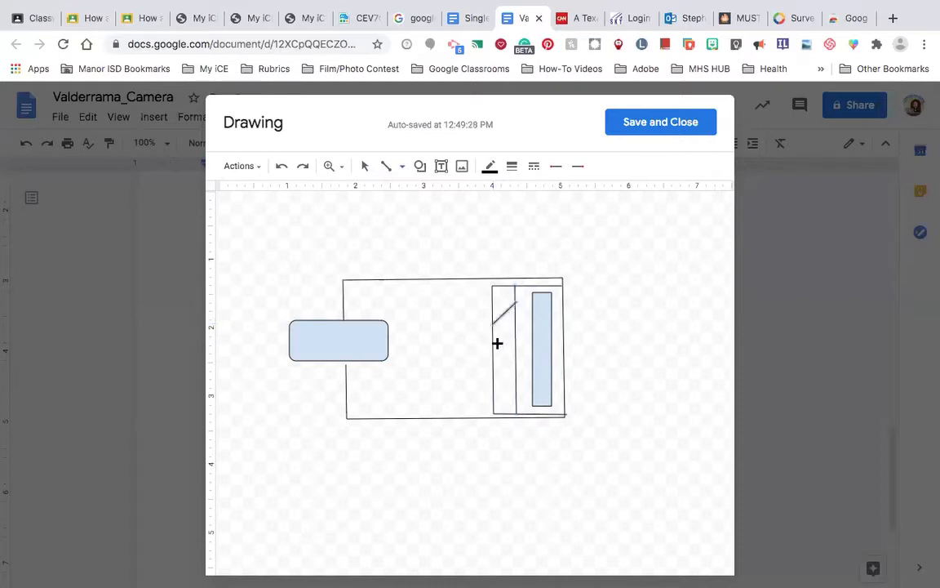
mouse_move(515, 328)
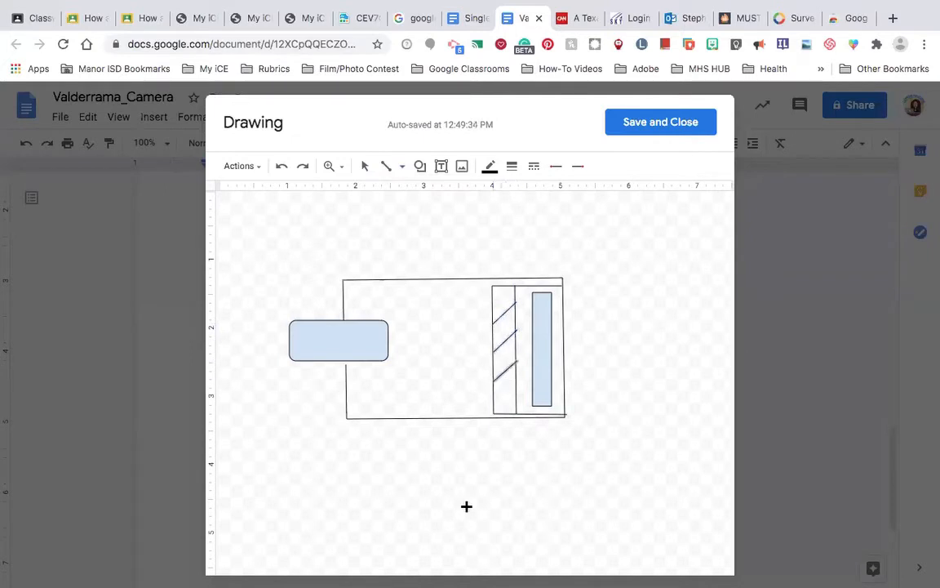
mouse_move(492, 401)
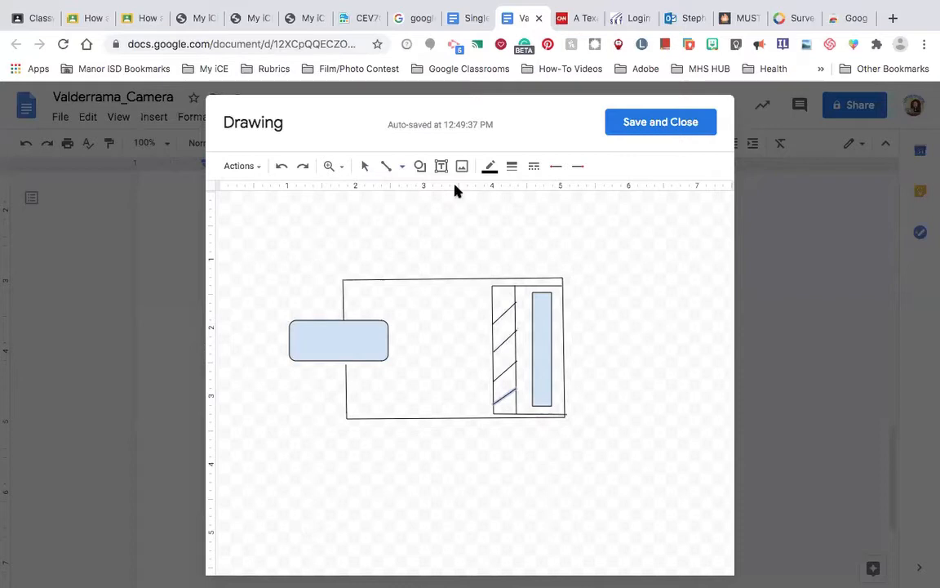
Step: Open the shape type list to draw a rounded-rectangle tab on the camera top
click(420, 166)
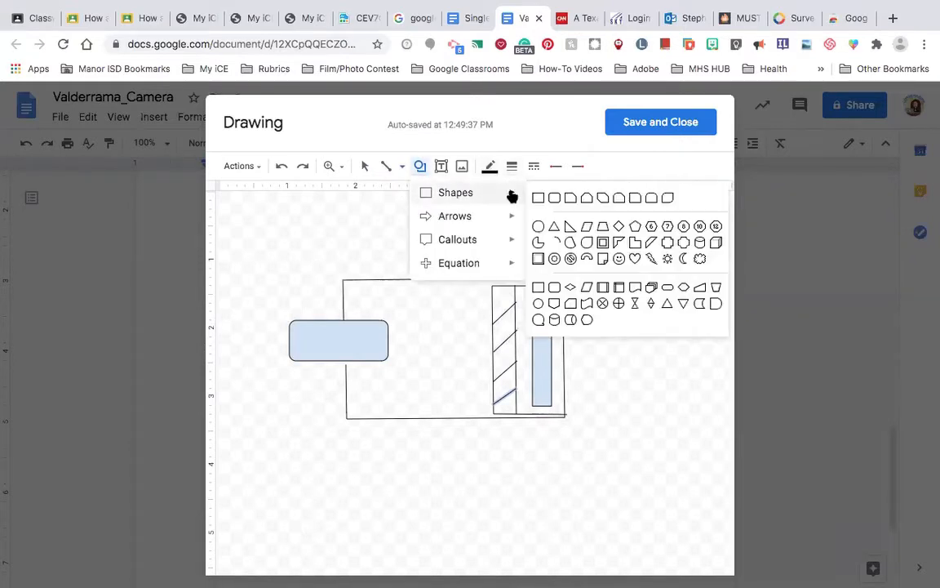
mouse_move(602, 203)
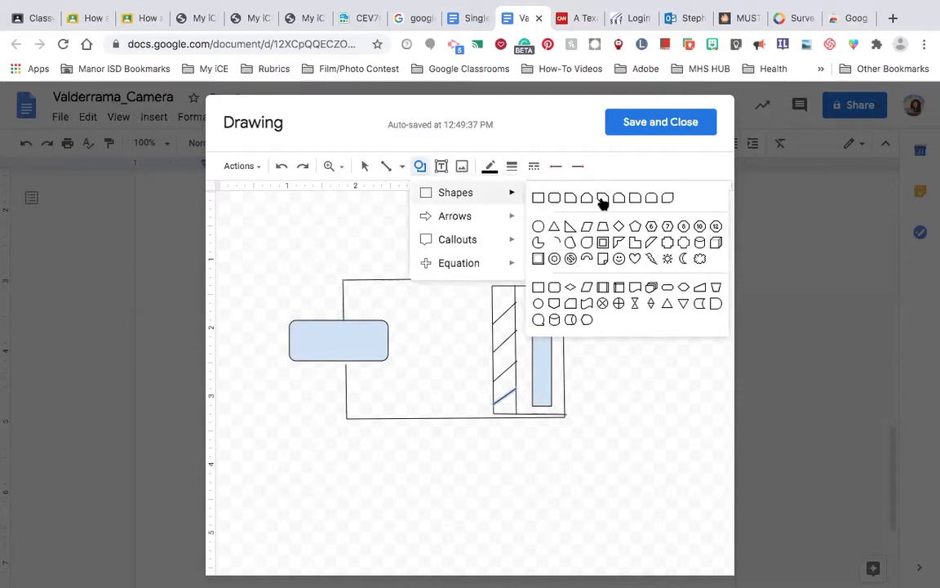
mouse_move(653, 202)
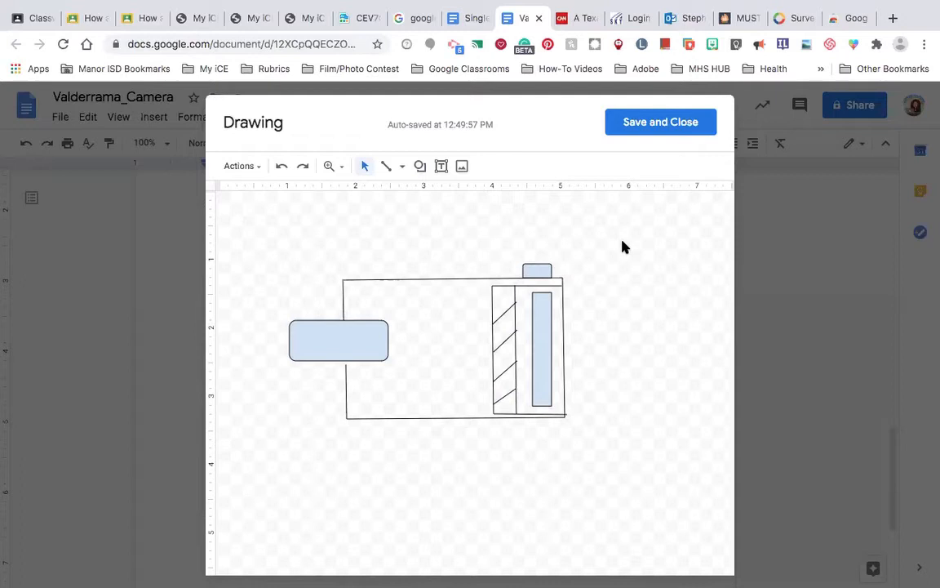
mouse_move(443, 279)
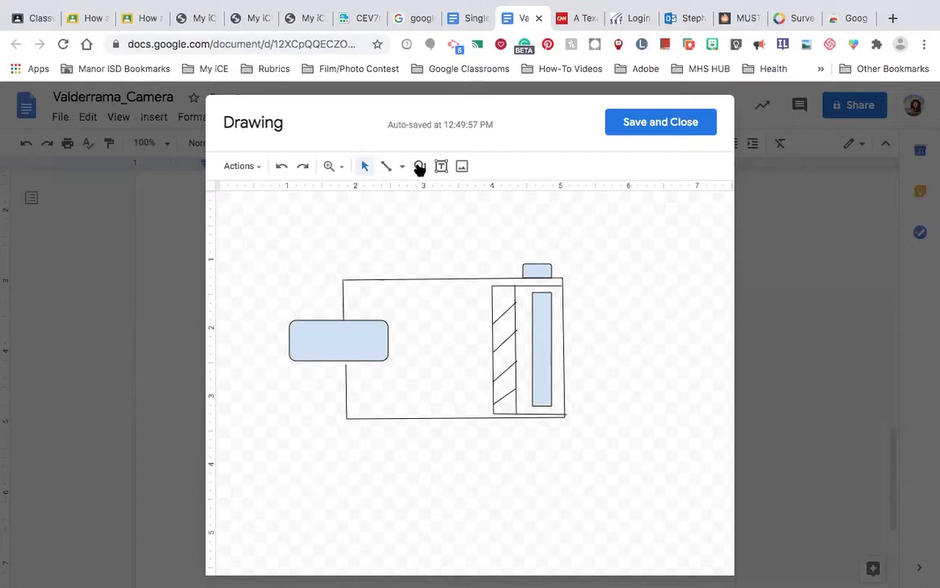
Step: Draw thin vertical rounded rectangles inside the lens to make three lens elements
click(419, 166)
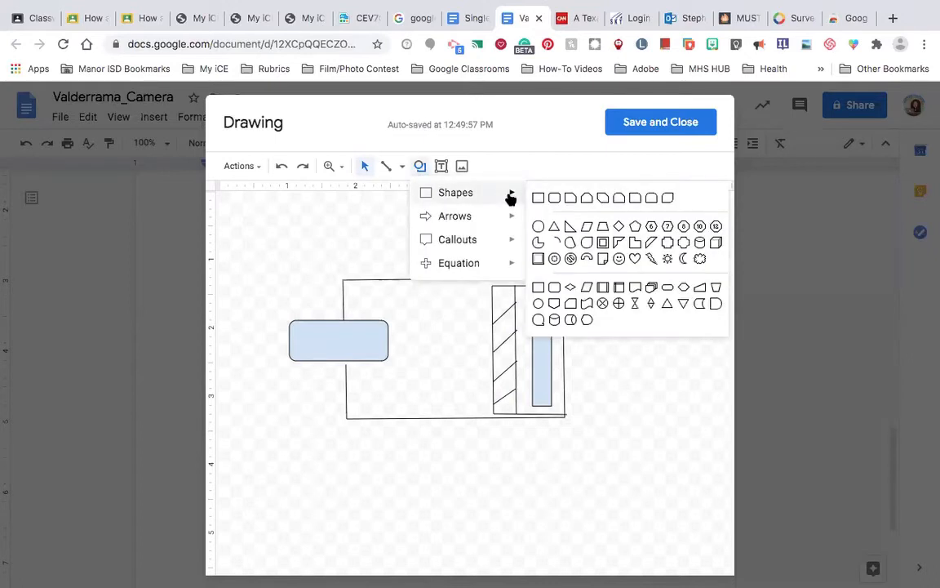
mouse_move(555, 203)
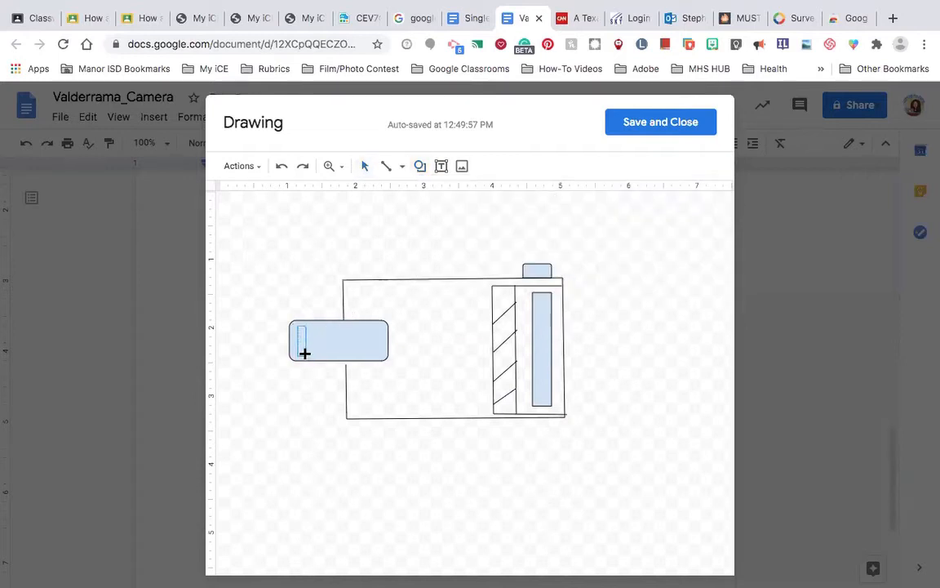
click(302, 339)
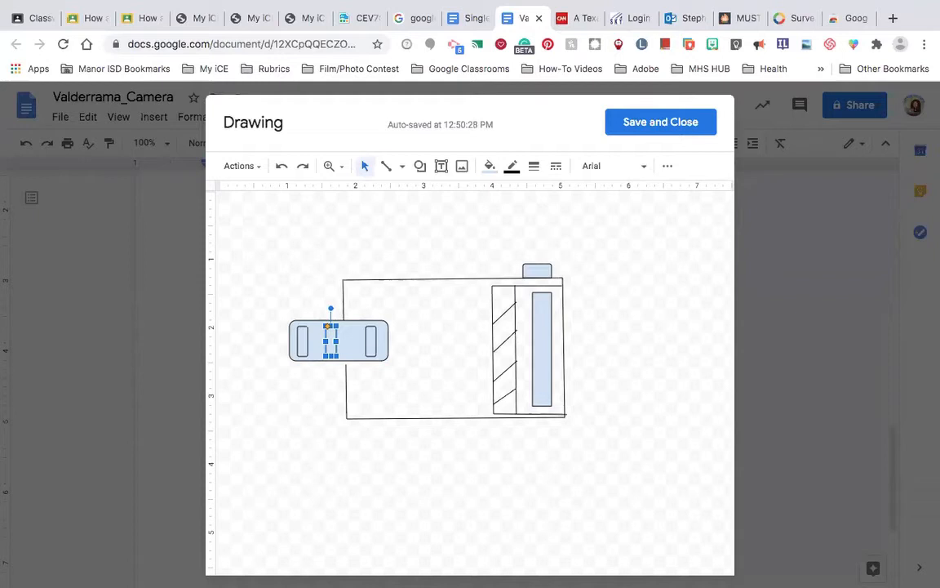
click(302, 456)
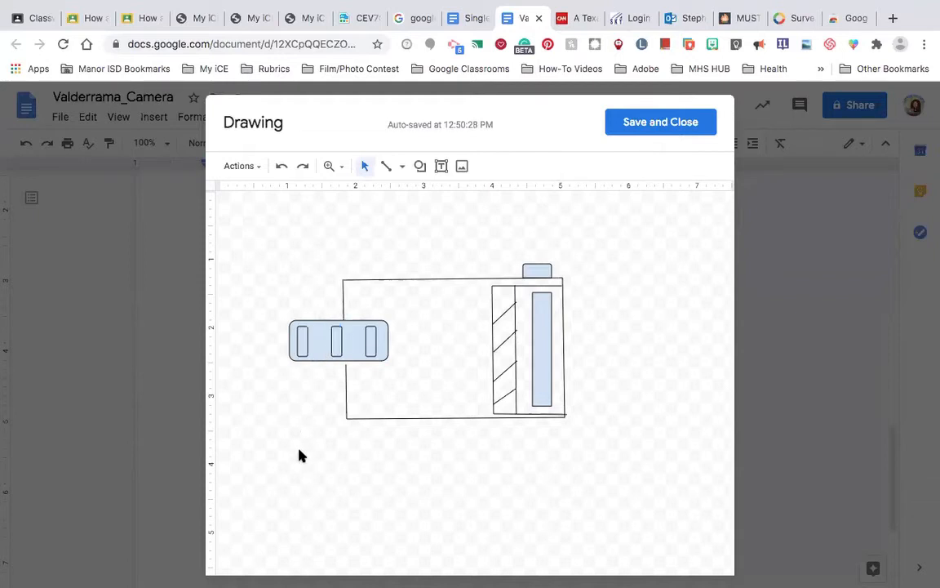
mouse_move(359, 345)
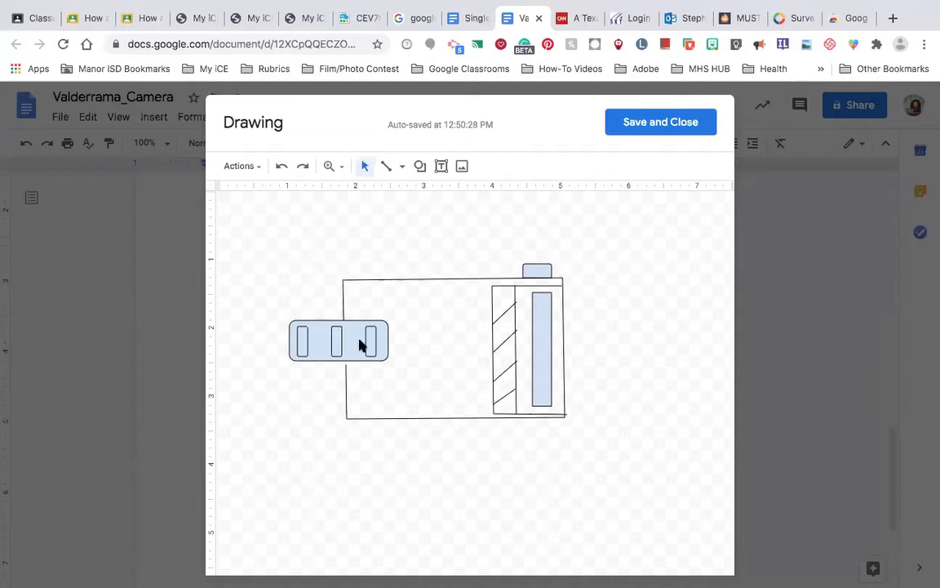
Step: Add an arrow into the lens and a 'Light' text box above it in pink Caveat
click(401, 166)
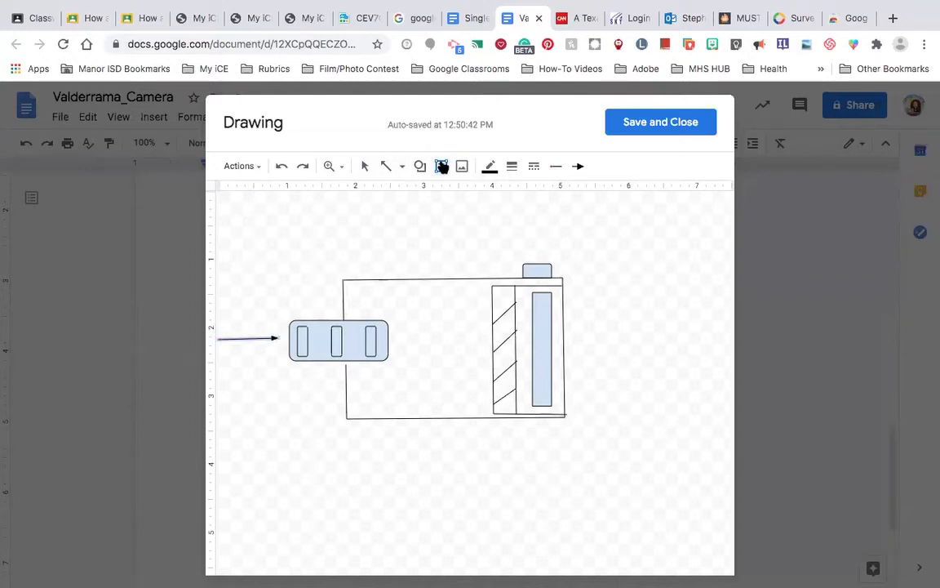
click(249, 338)
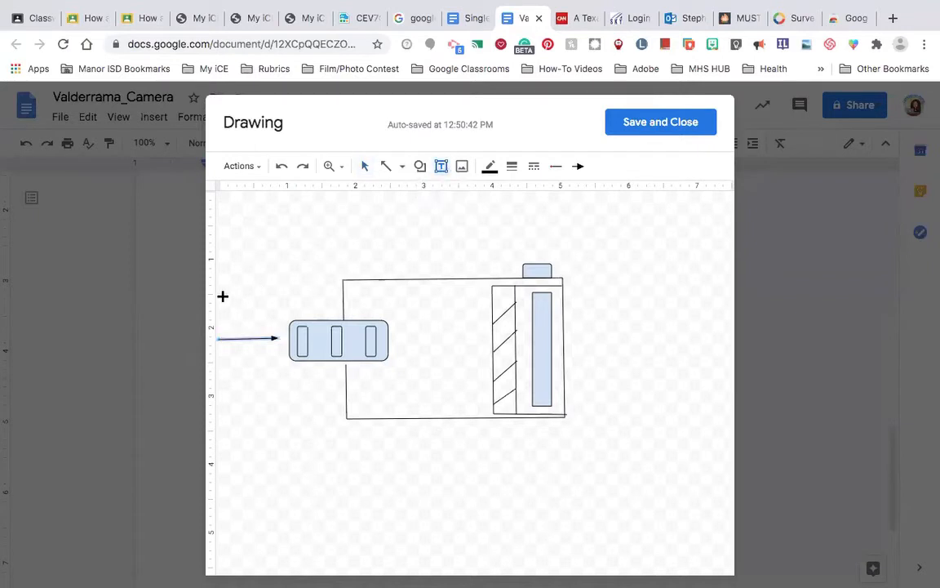
drag(223, 296, 275, 324)
text(Light)
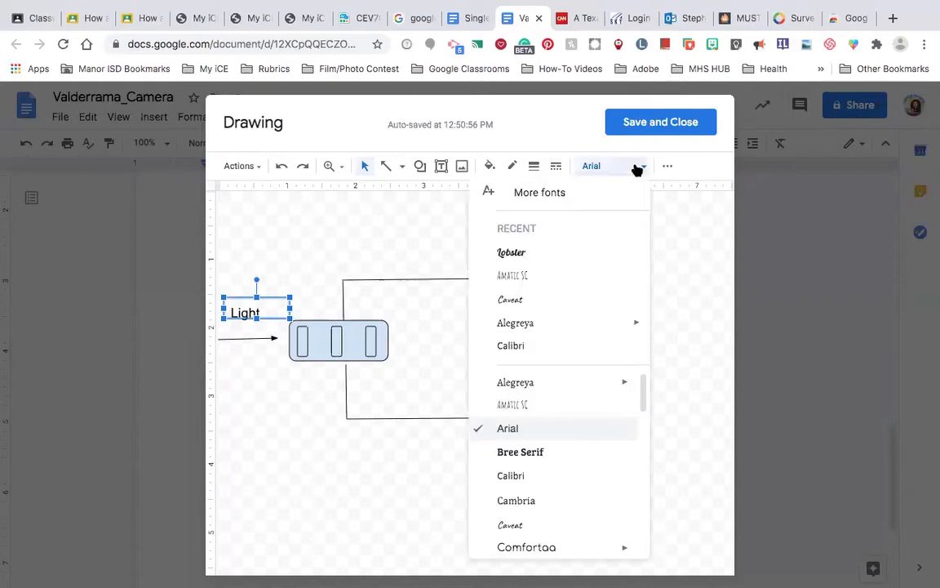
mouse_move(553, 308)
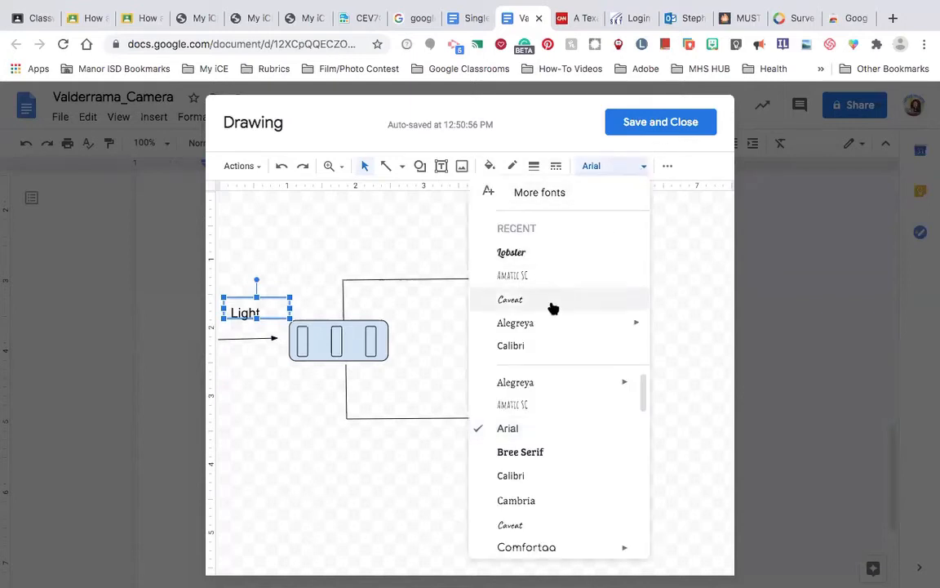
click(510, 299)
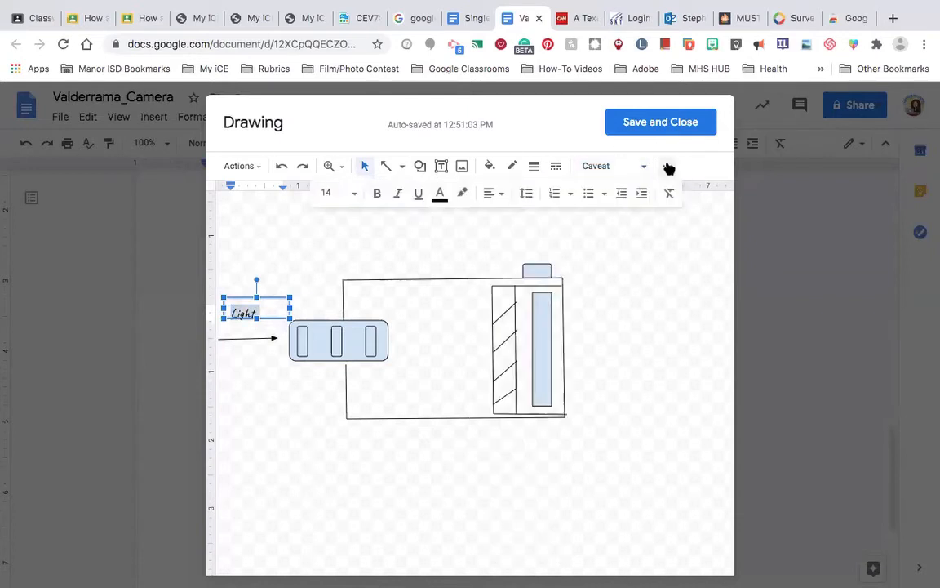
click(440, 194)
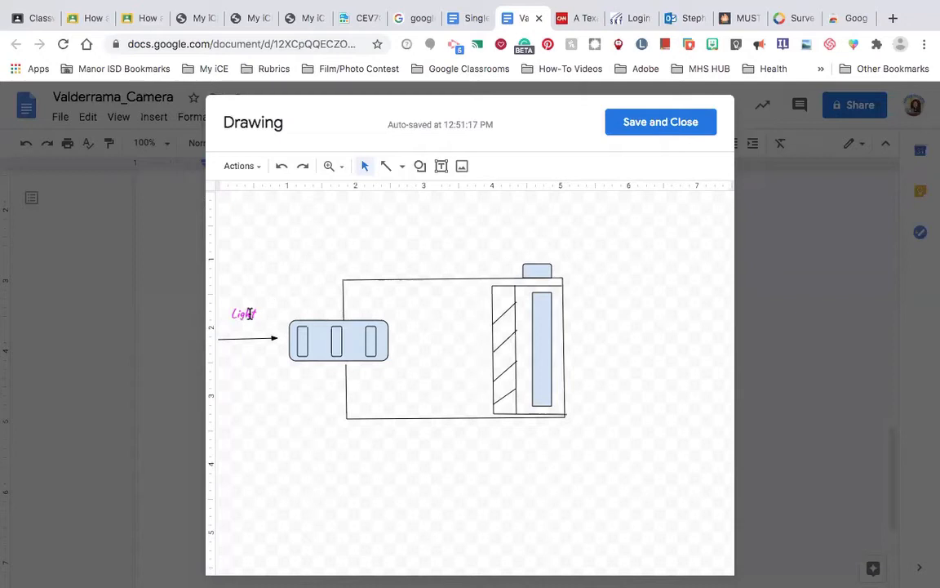
Step: Move the Light label closer to the arrow
click(243, 314)
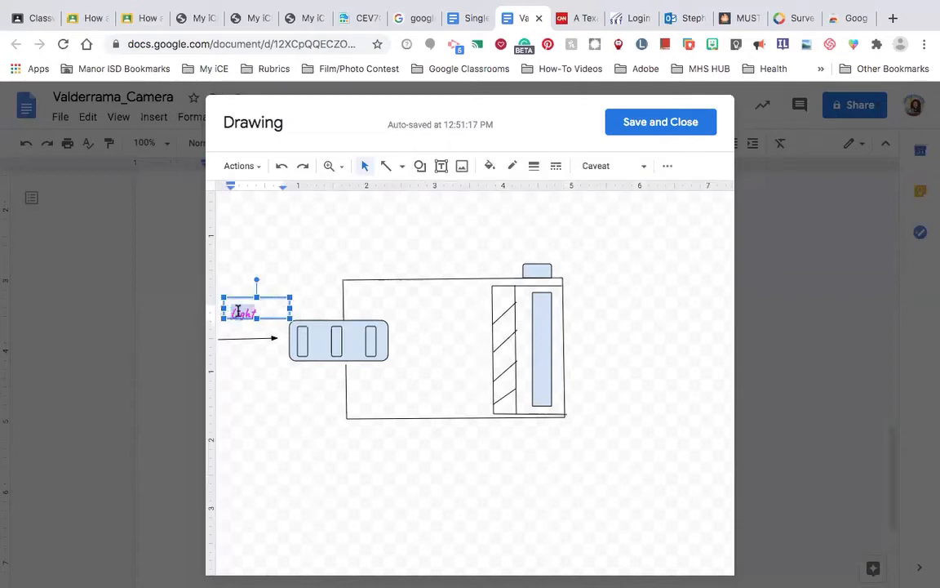
double_click(242, 313)
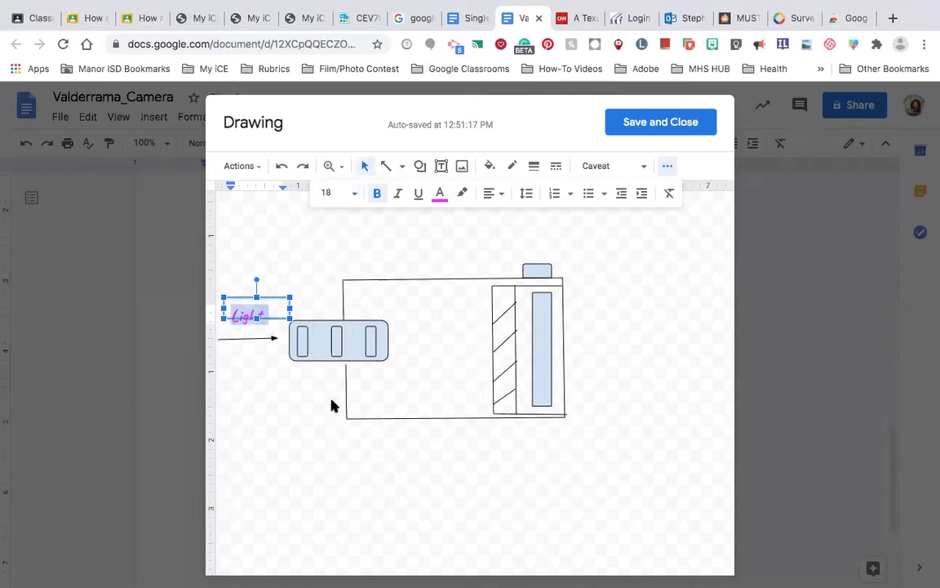
click(333, 406)
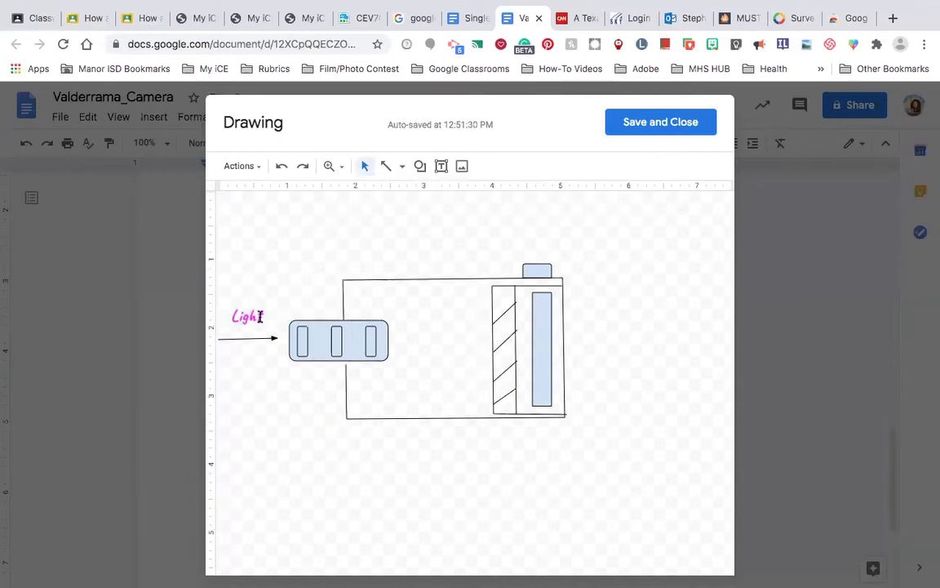
click(247, 316)
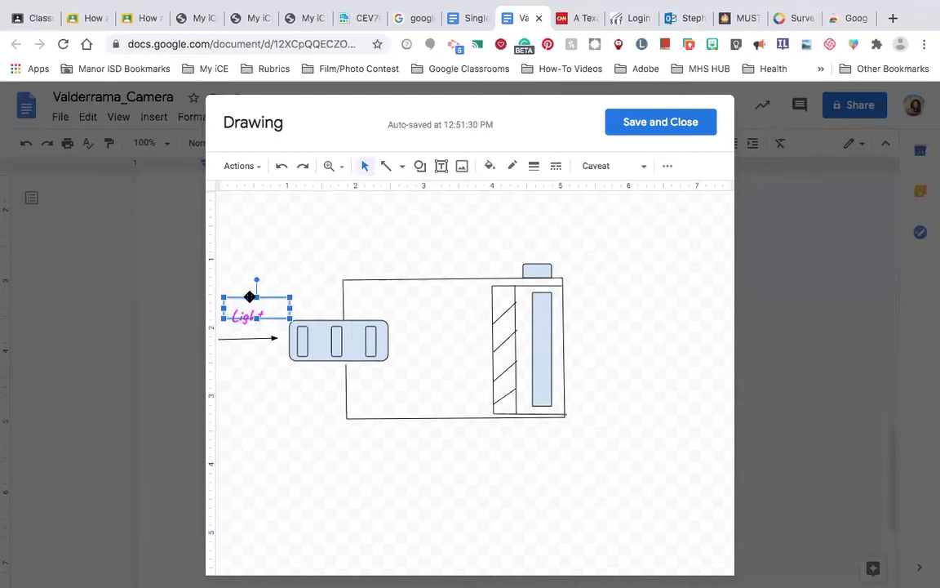
drag(249, 296, 255, 308)
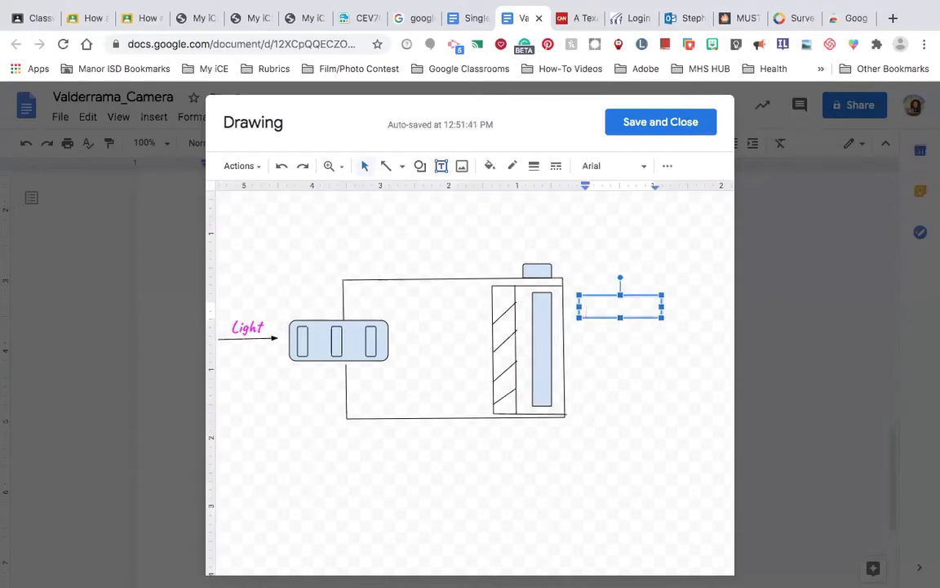
Step: Type the 'Film' label and make it pink in the Caveat font
text(Film)
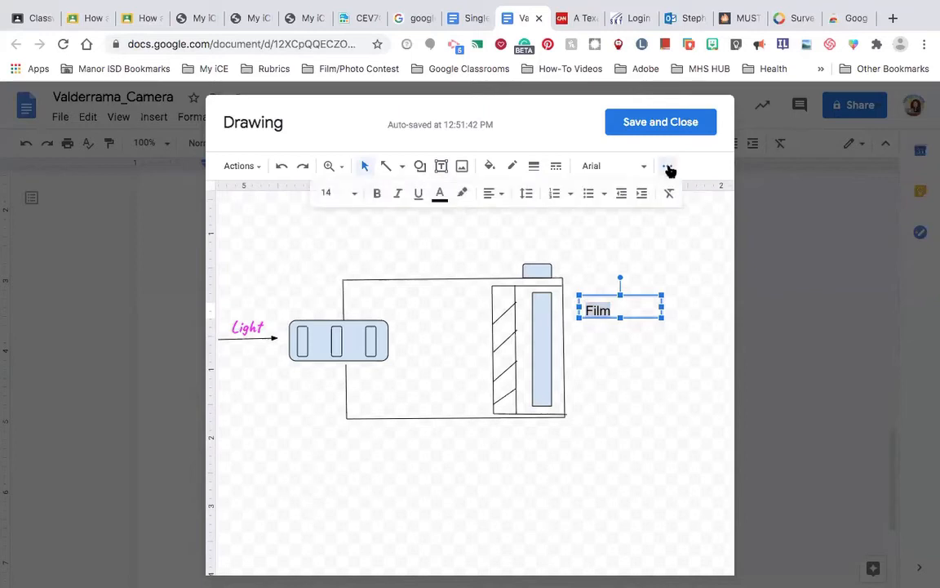
click(440, 193)
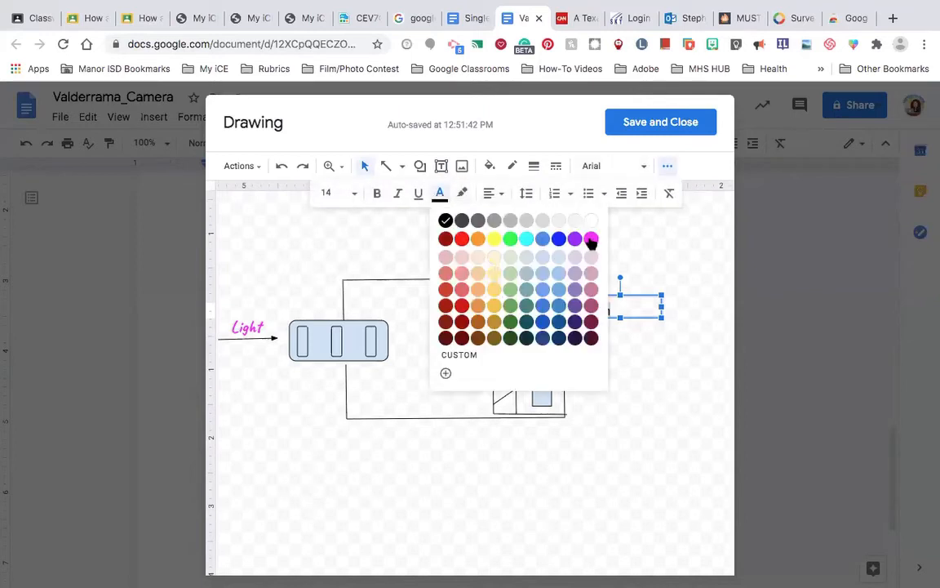
click(575, 237)
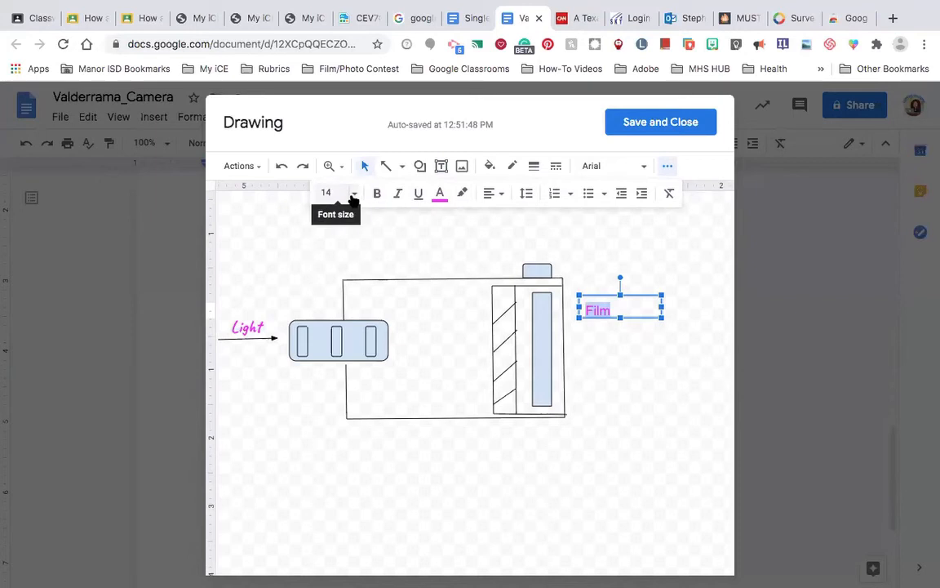
click(332, 193)
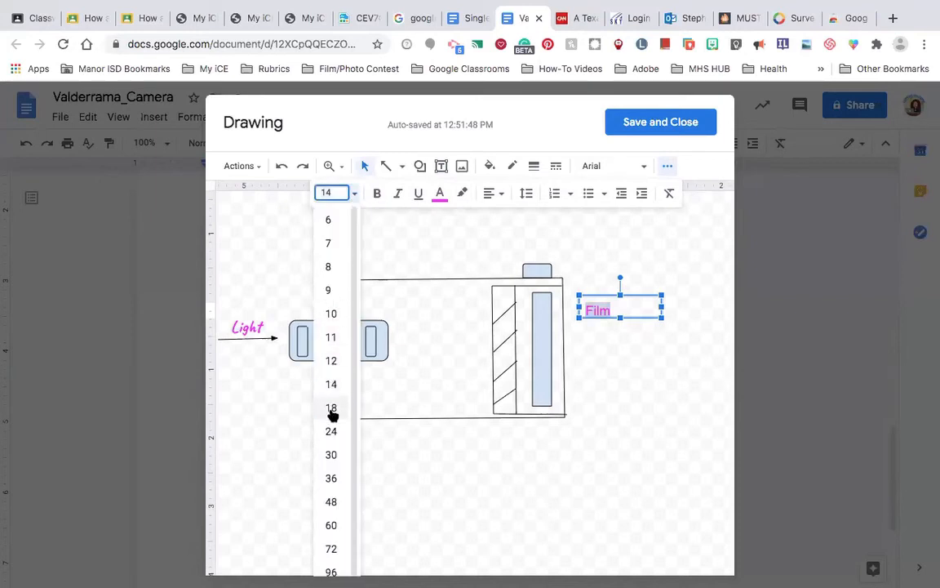
click(330, 407)
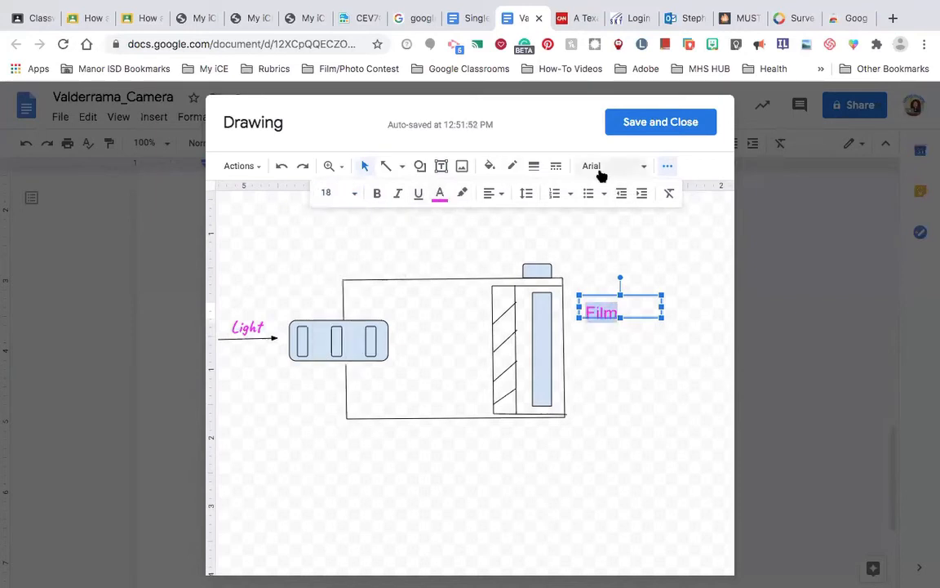
click(608, 166)
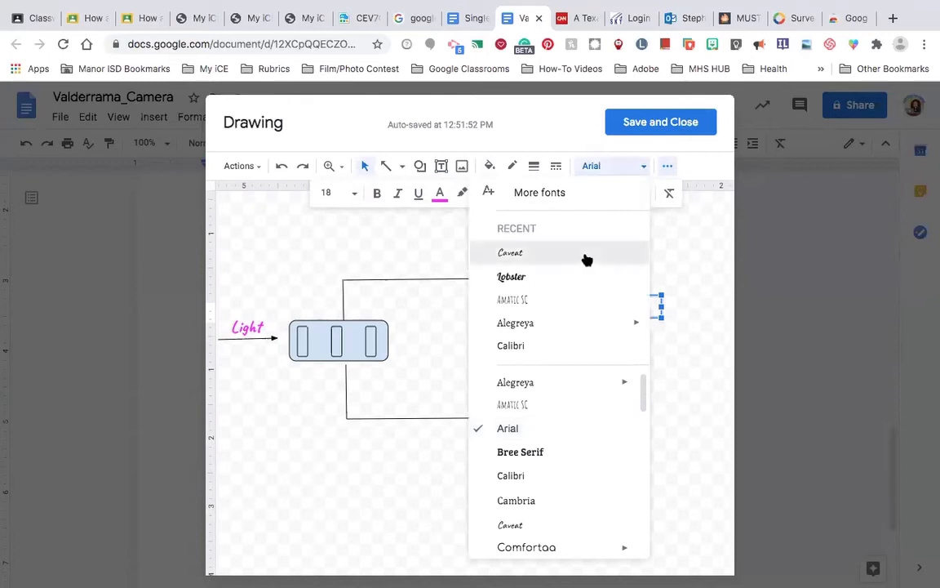
click(510, 252)
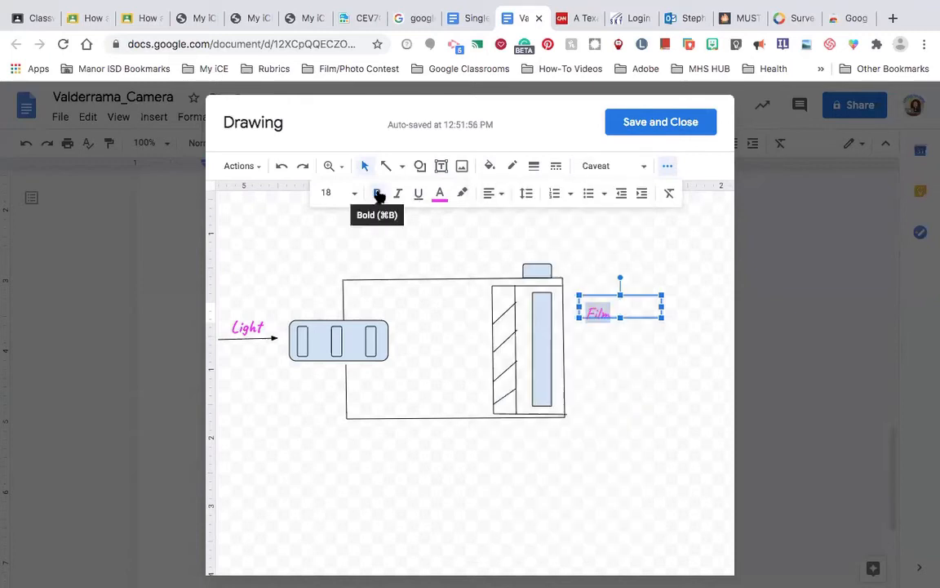
click(594, 266)
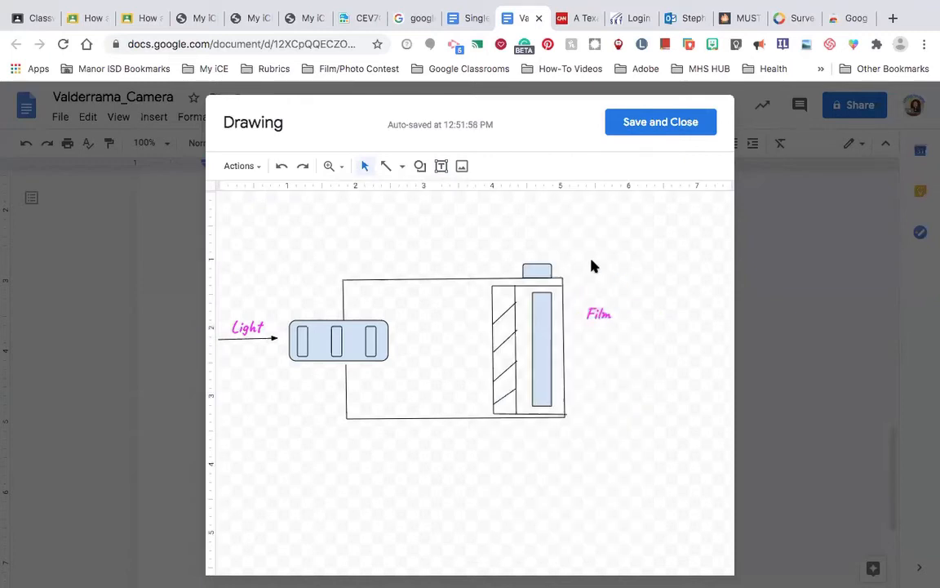
mouse_move(383, 166)
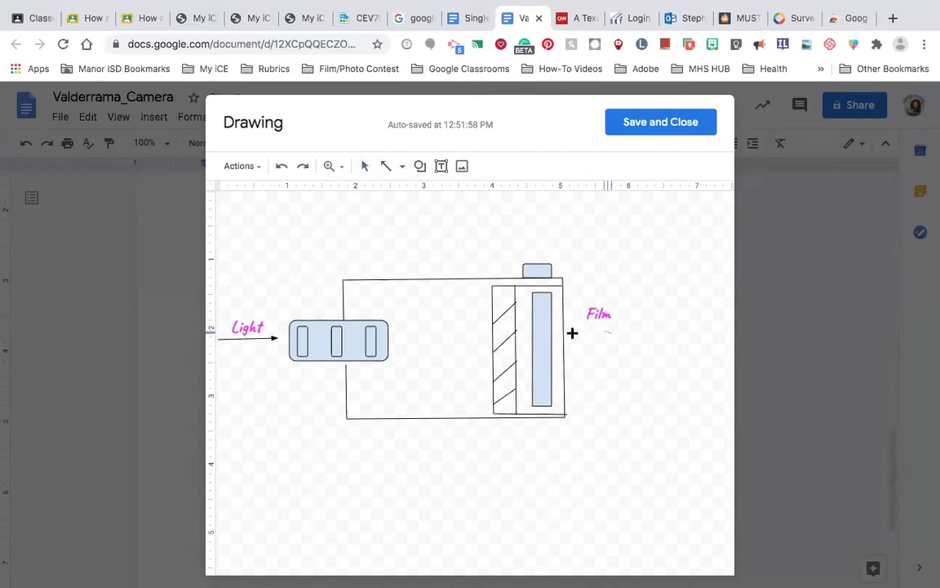
Step: Add a 'Shutter' text box, shrink it, and place it beside the shutter
click(540, 332)
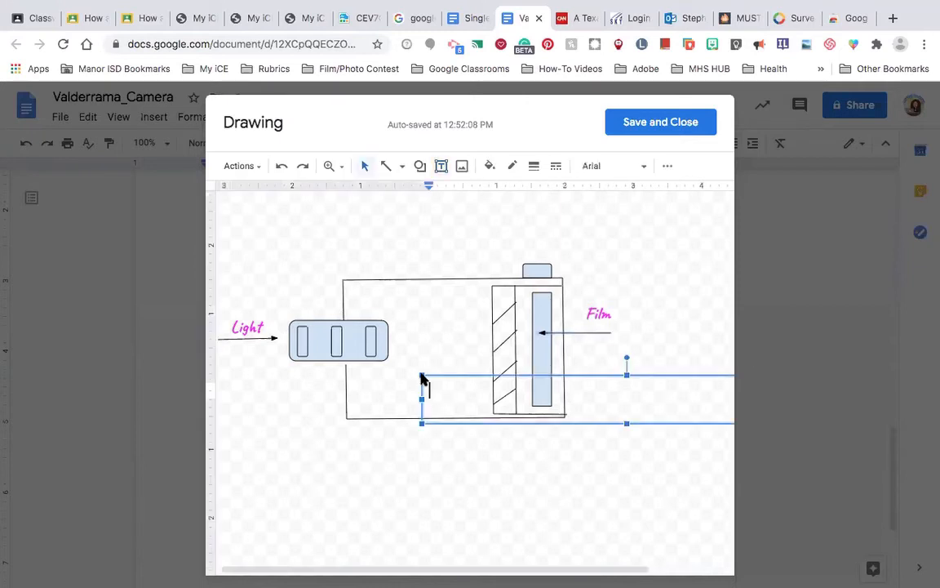
text(Sh)
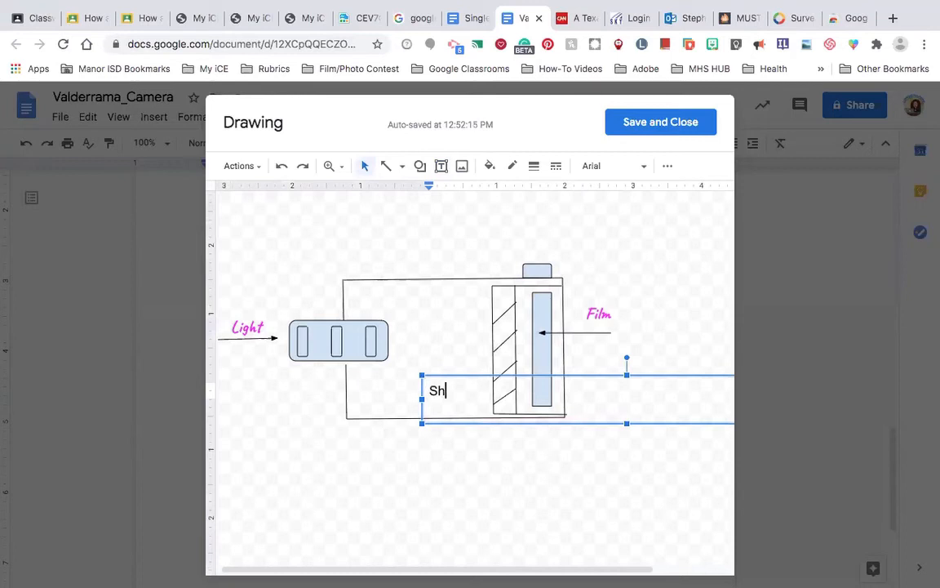
text(utter)
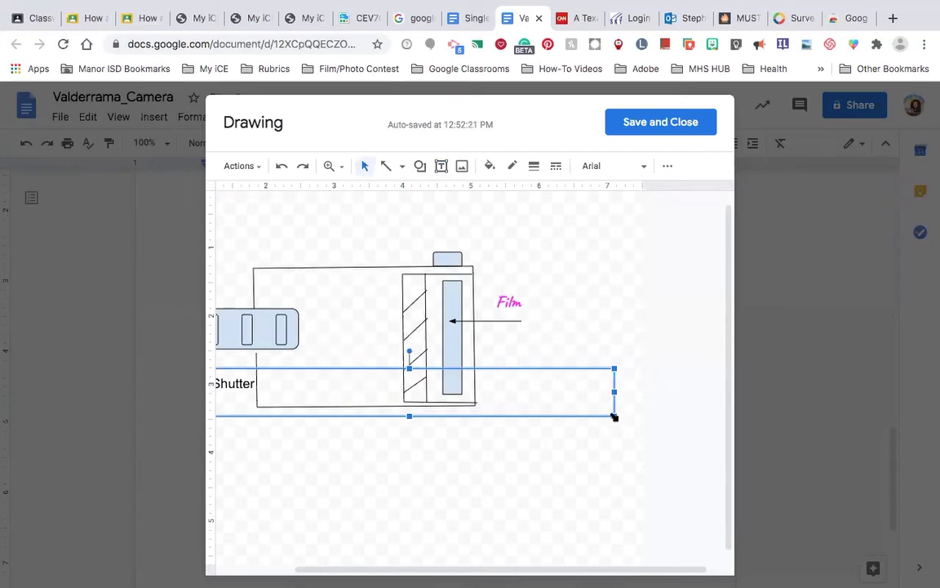
drag(614, 416, 281, 411)
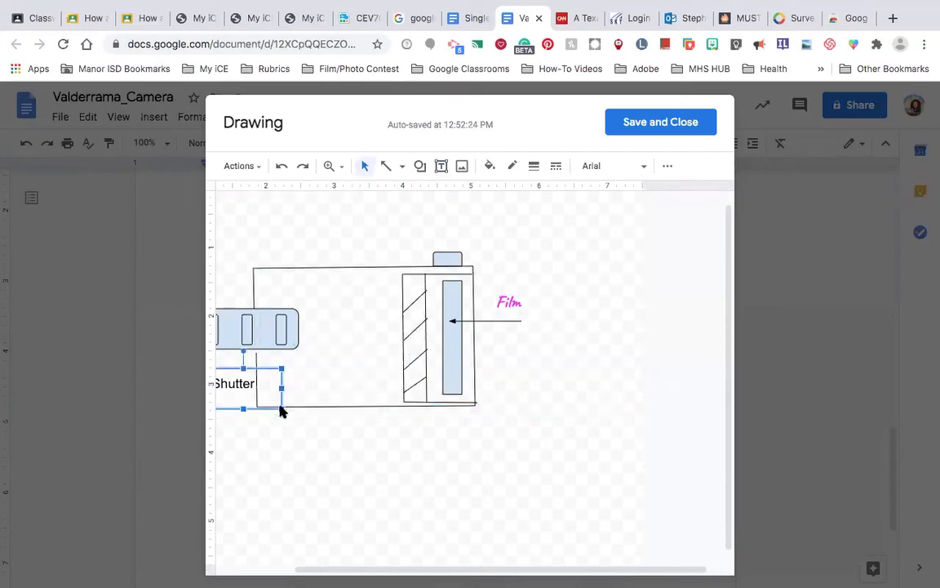
drag(242, 383, 340, 384)
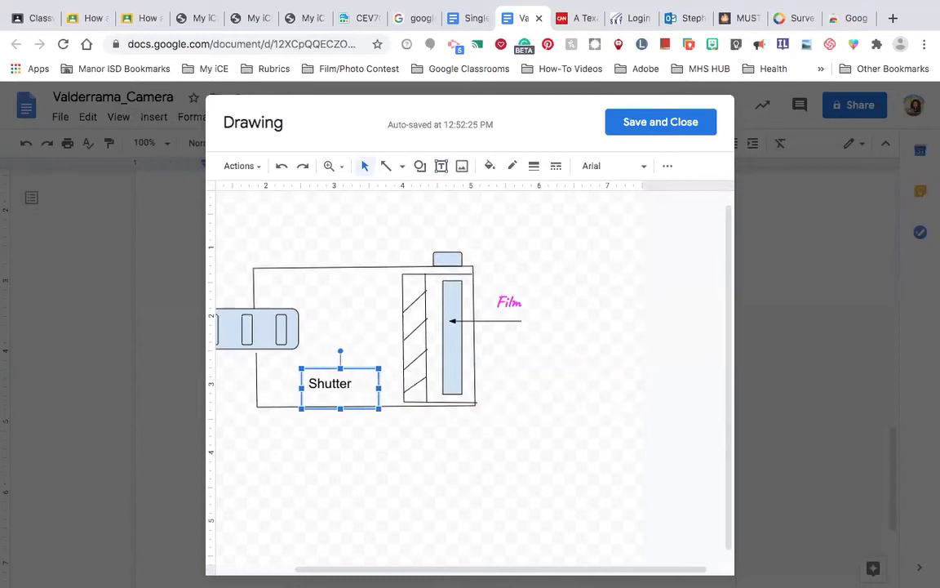
drag(329, 383, 376, 371)
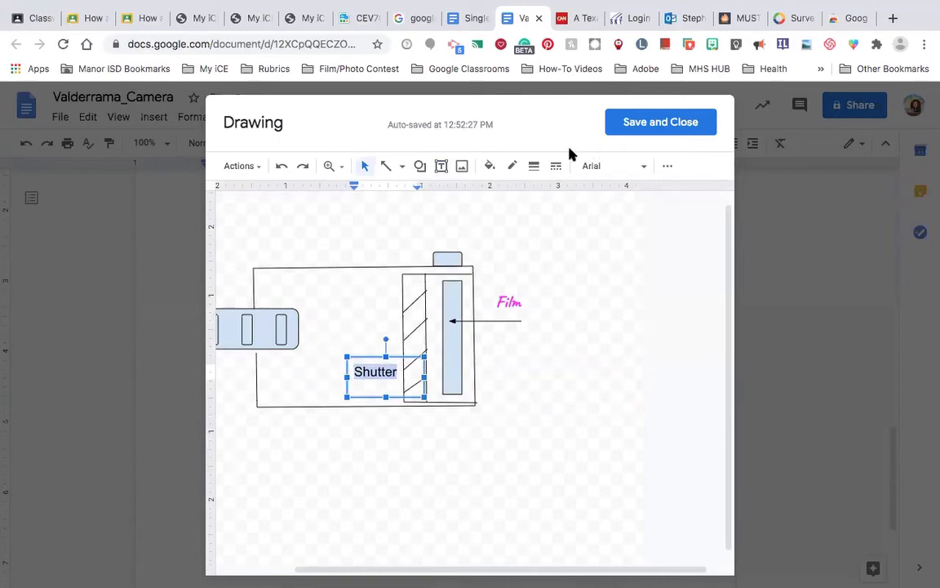
Step: Set the Shutter label to Caveat font at a larger size
click(612, 166)
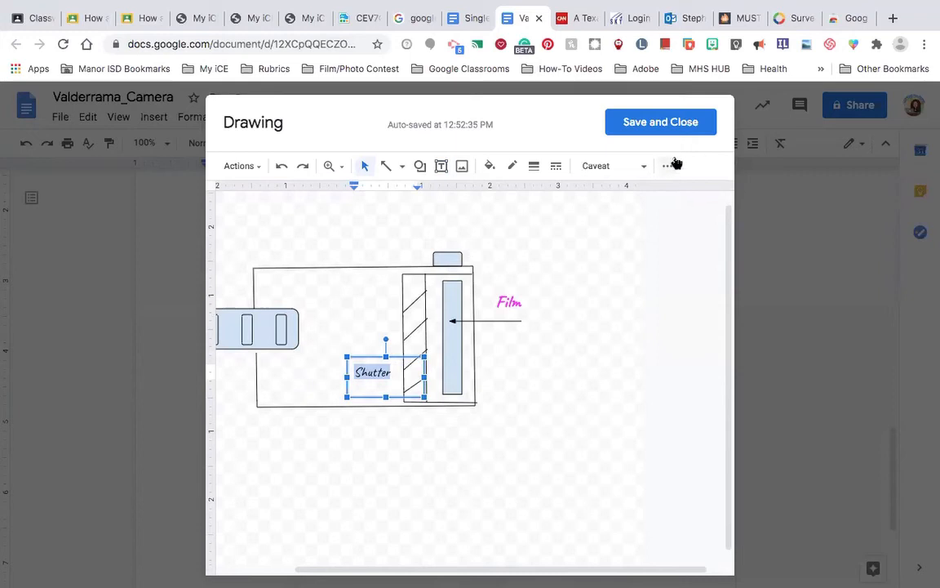
click(668, 166)
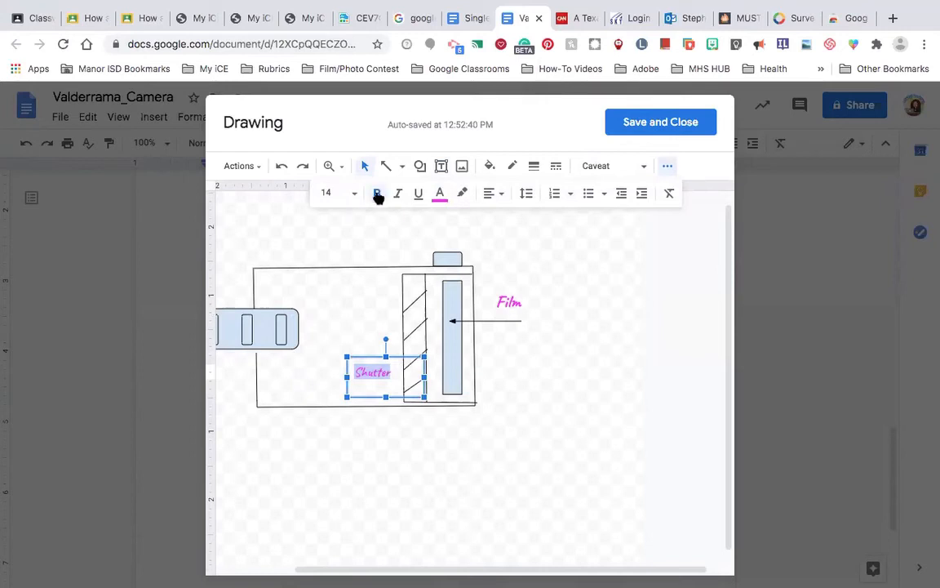
click(333, 192)
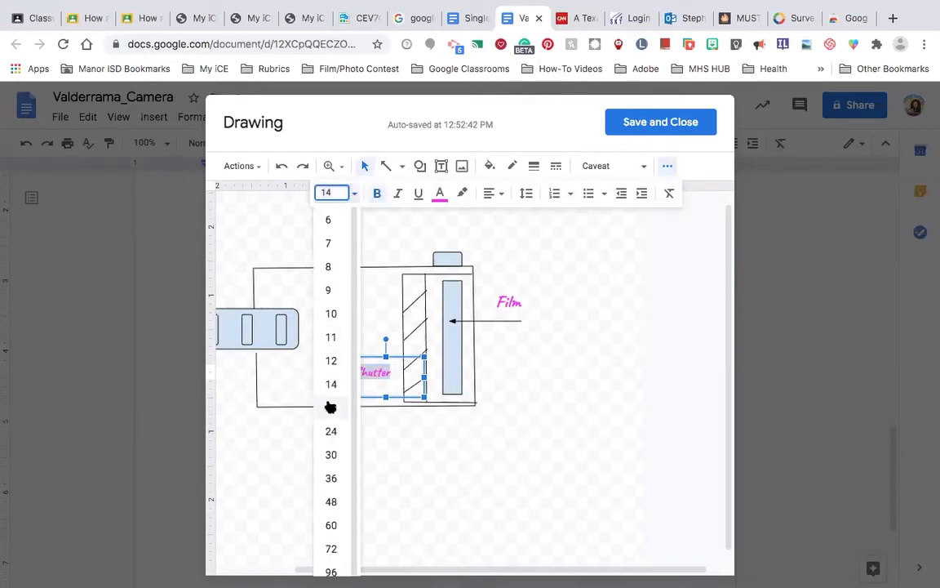
click(331, 407)
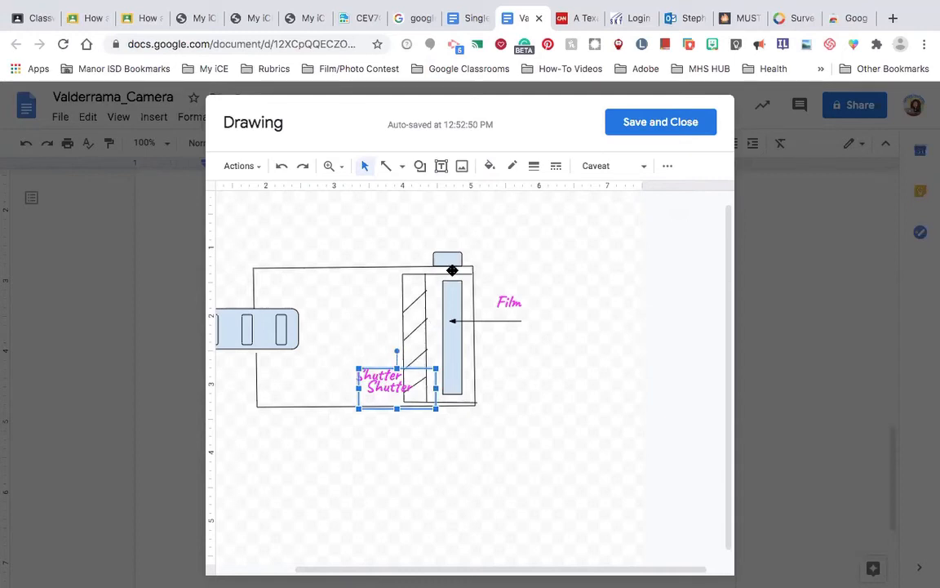
Step: Move the copied label above the top button and edit it to 'Shutter Release button'
drag(396, 380, 433, 232)
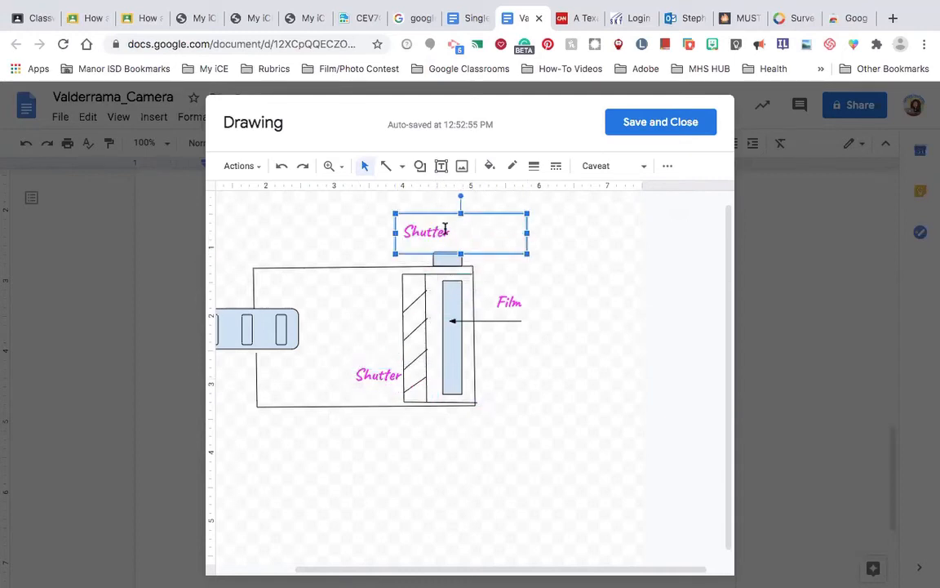
text(Rel)
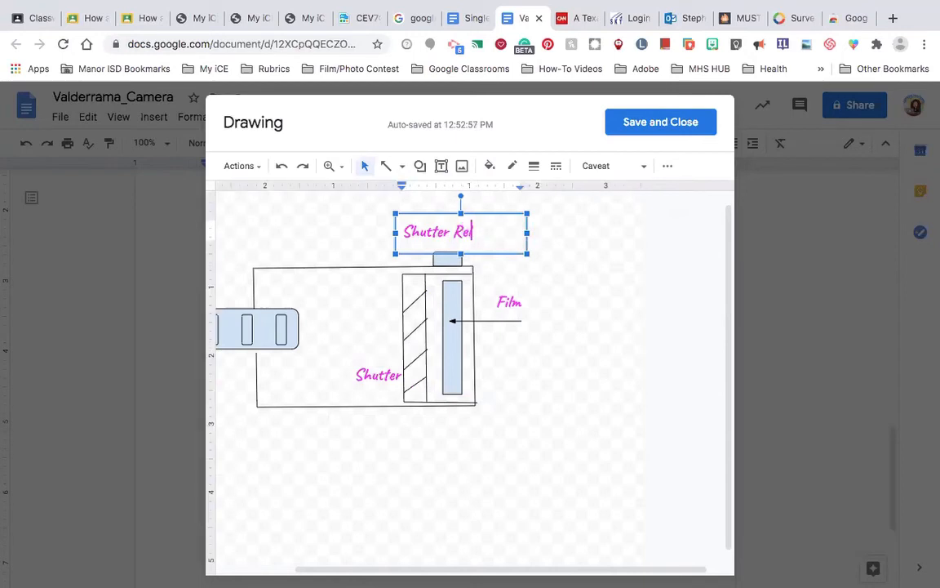
text(eas)
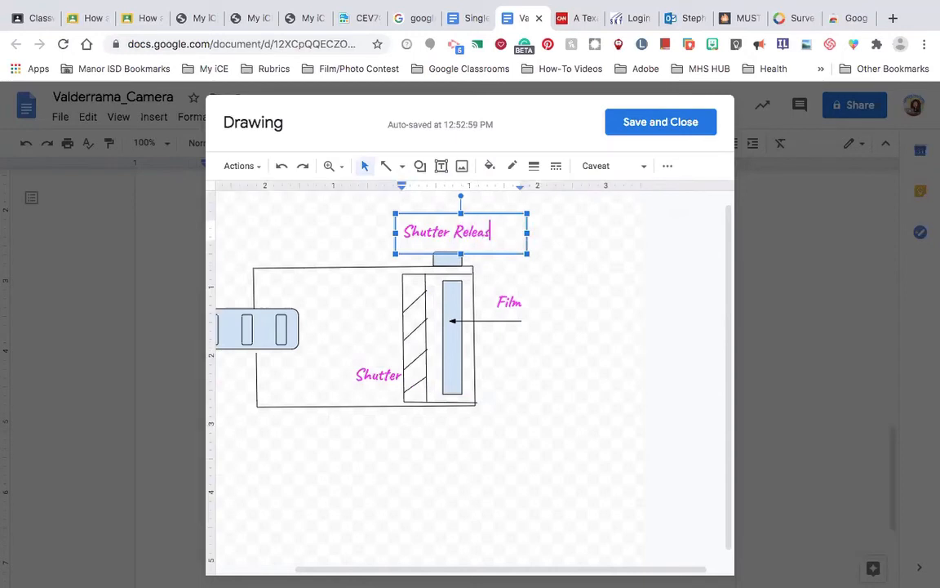
text(button)
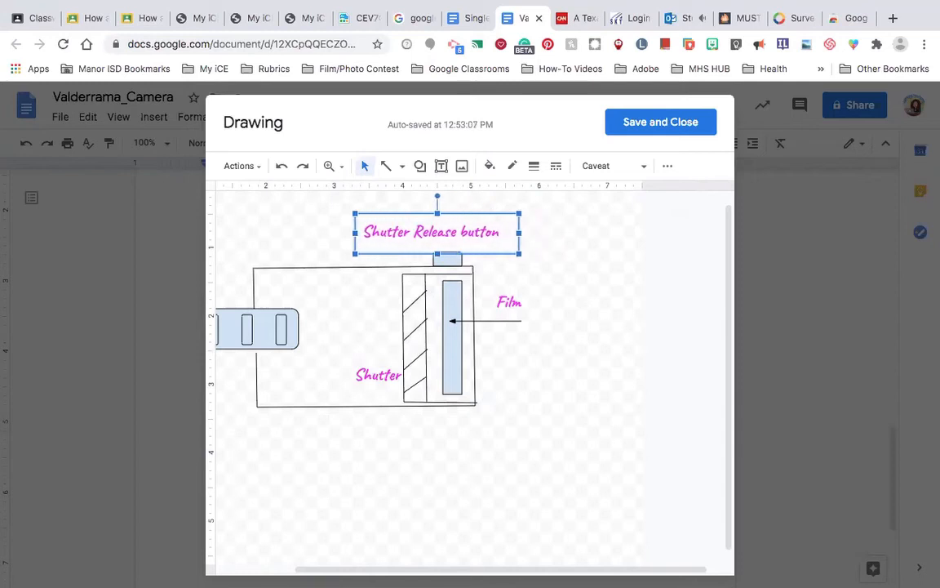
drag(435, 232, 408, 242)
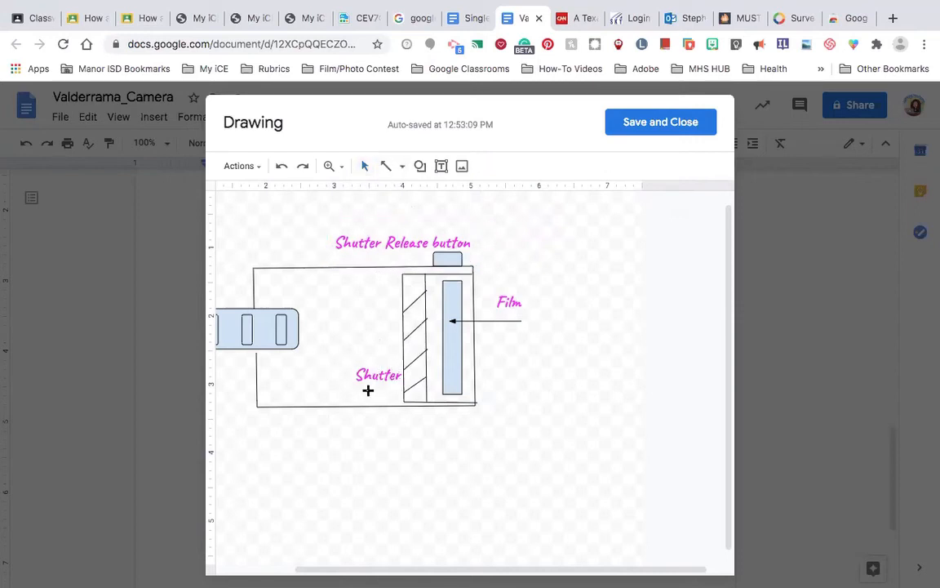
Step: Draw an arrow from the Shutter label to the shutter
click(378, 374)
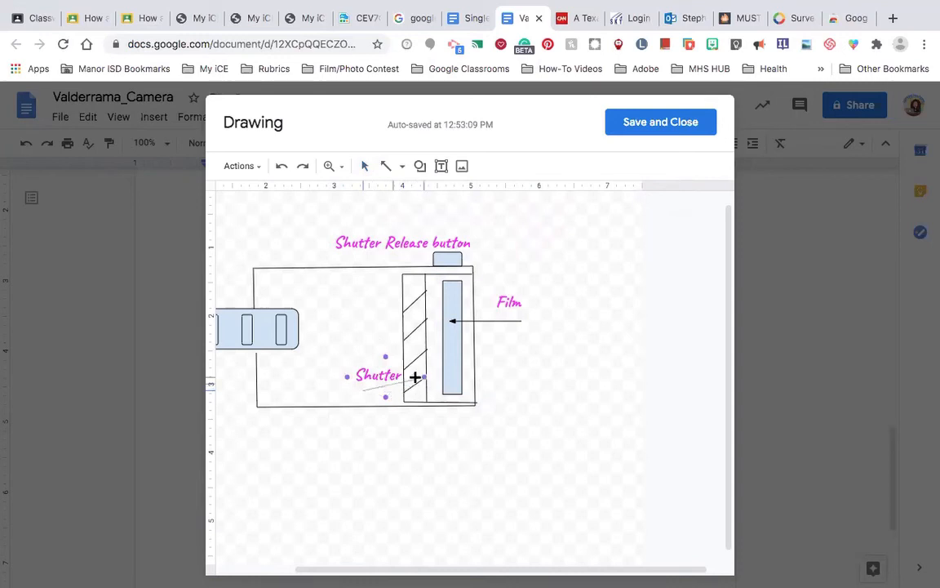
mouse_move(408, 374)
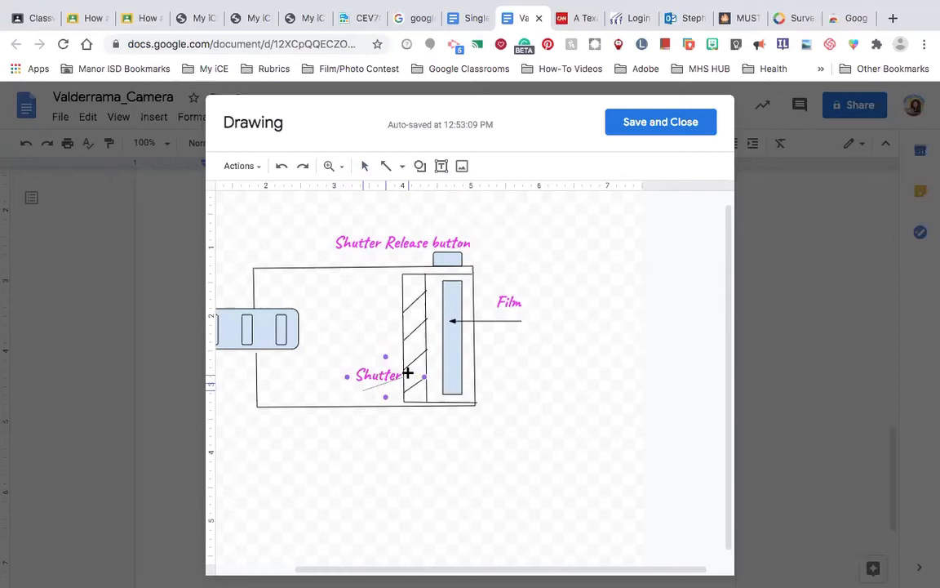
drag(322, 471, 394, 540)
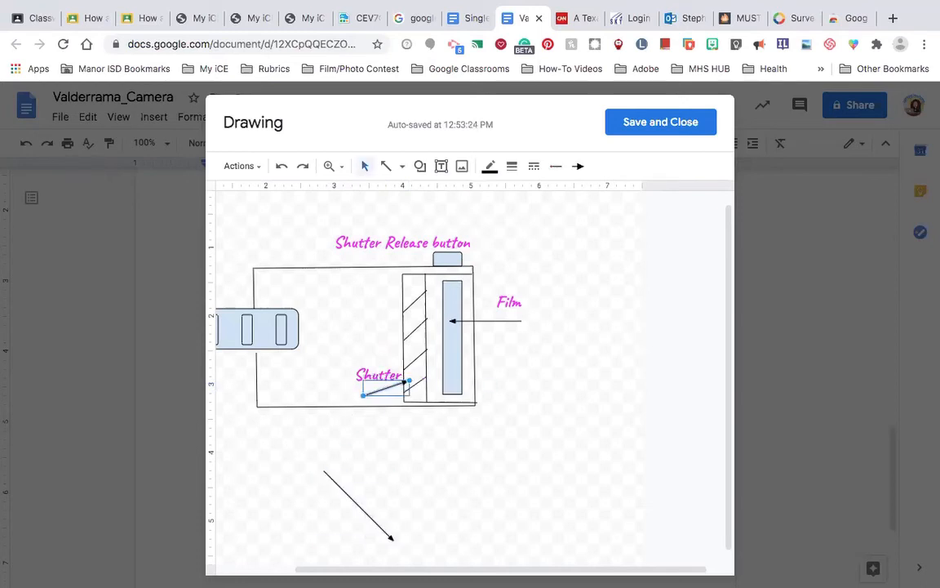
click(357, 505)
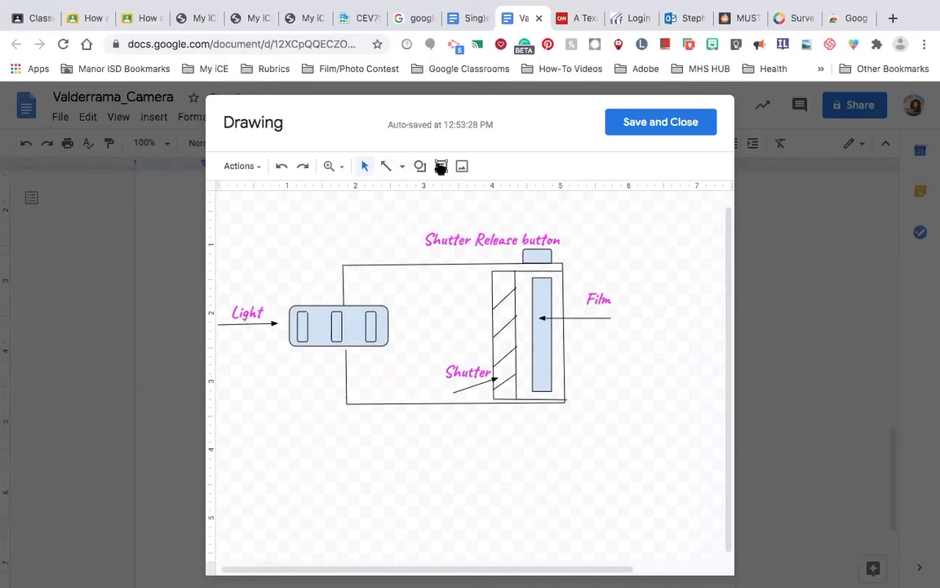
click(339, 326)
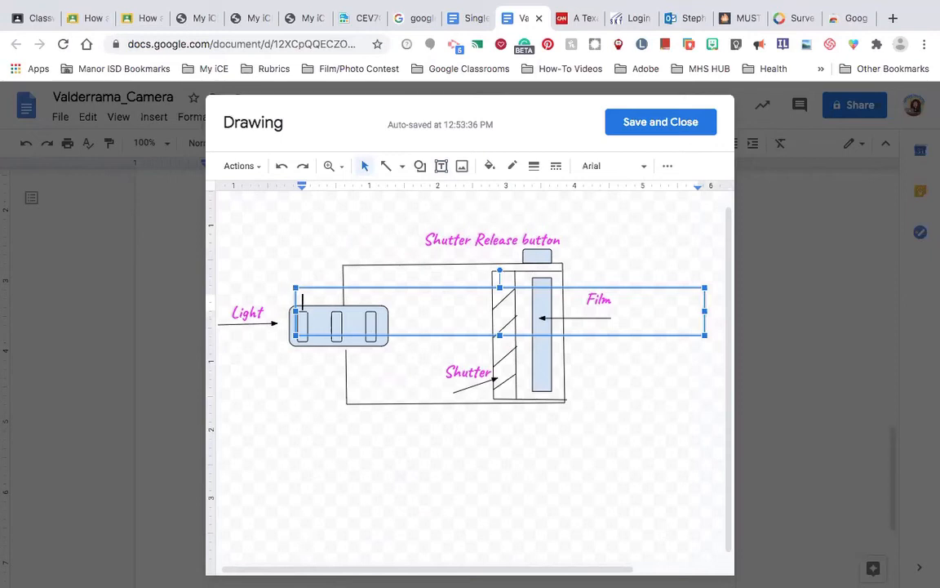
Step: Copy the Shutter label, move it just above the lens, and retype it 'Lens'
click(251, 251)
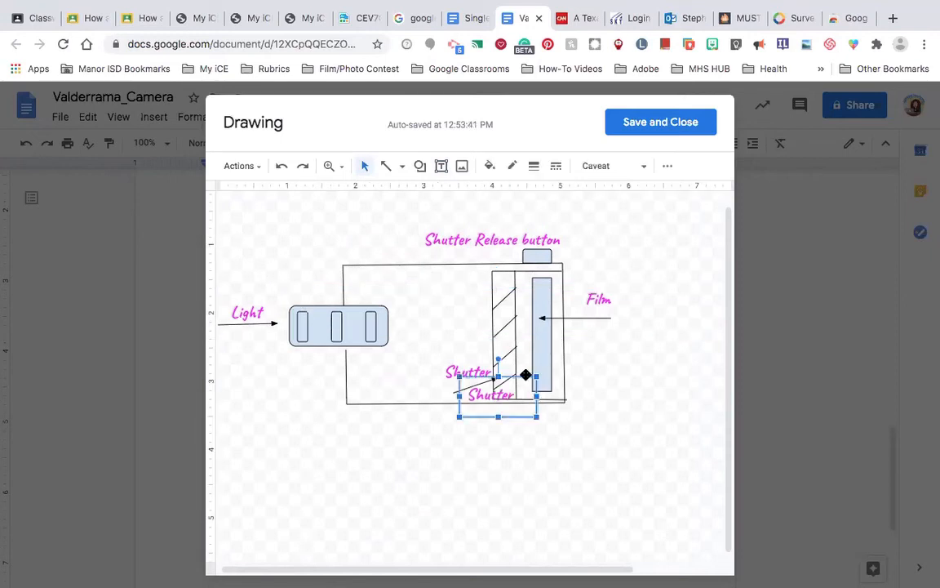
drag(498, 395, 446, 394)
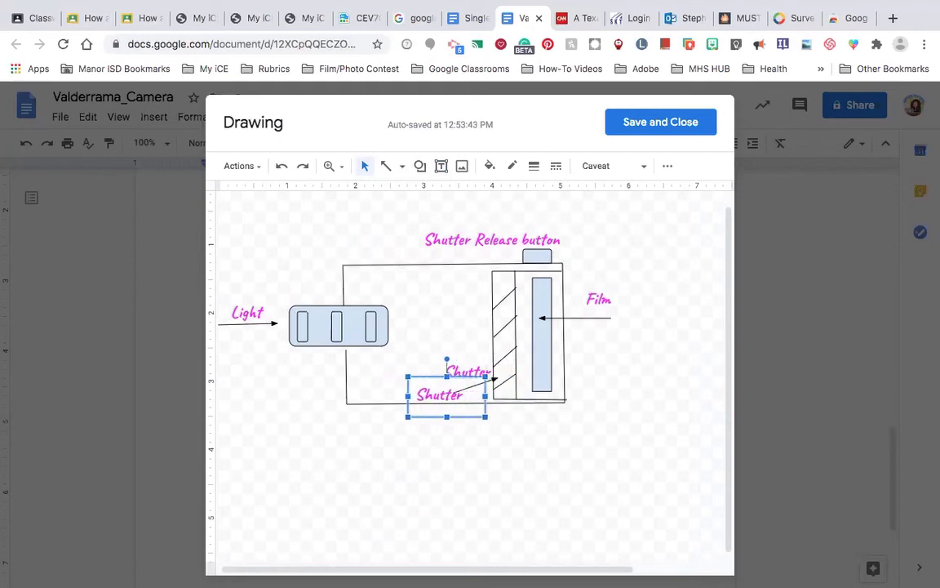
drag(446, 394, 338, 388)
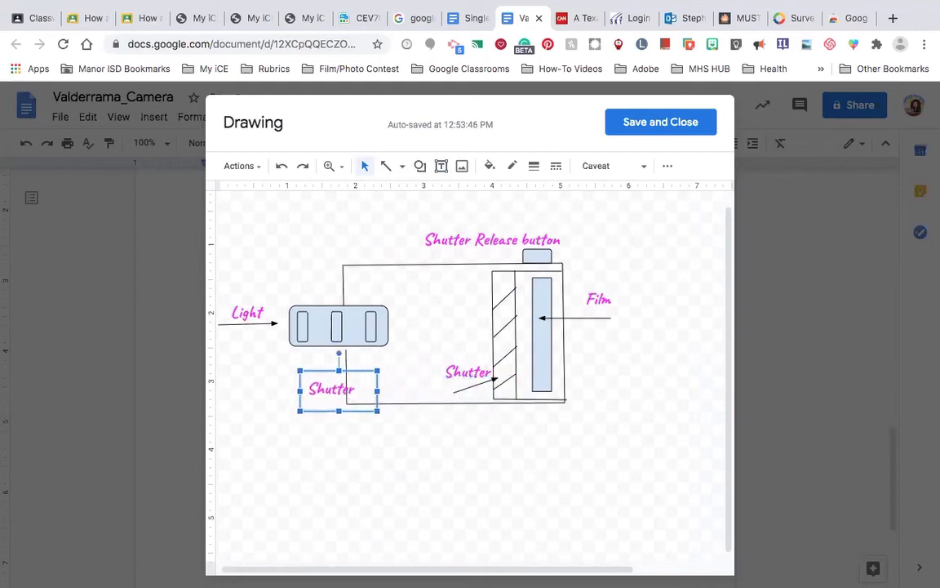
drag(331, 389, 330, 292)
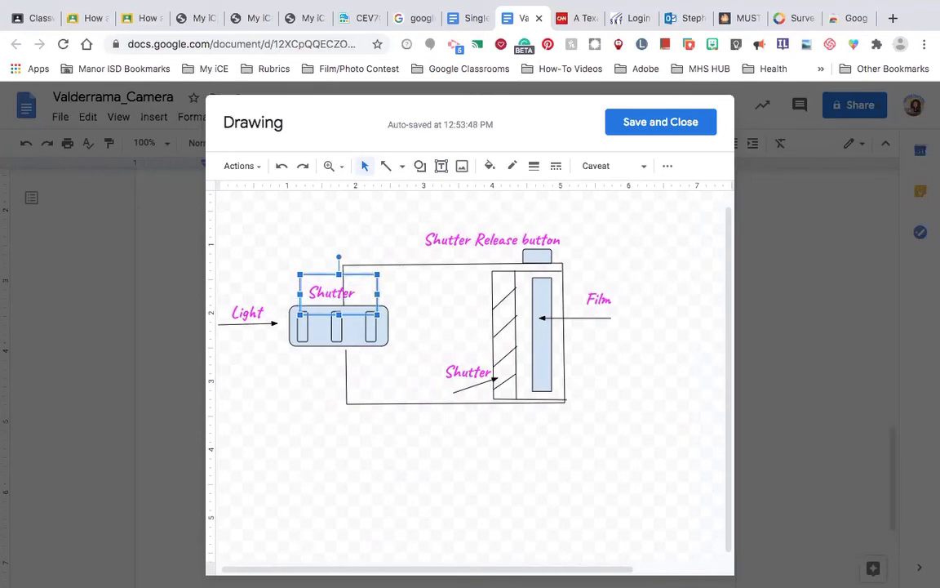
drag(330, 299, 321, 293)
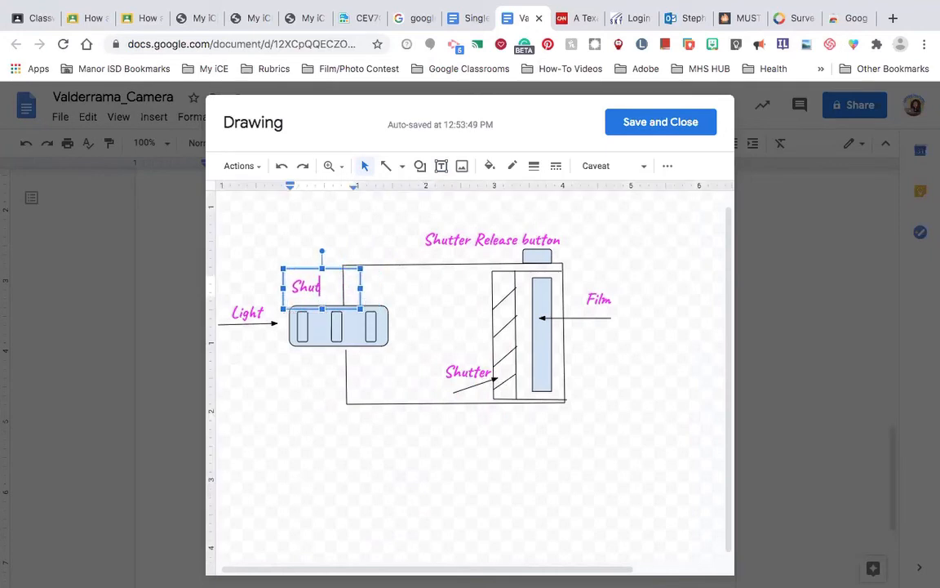
text(Lens)
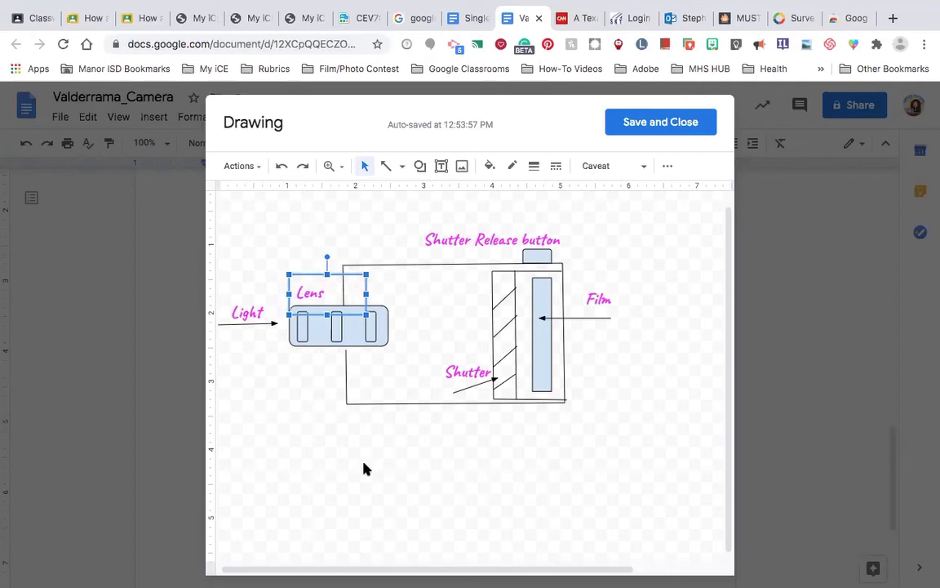
click(343, 456)
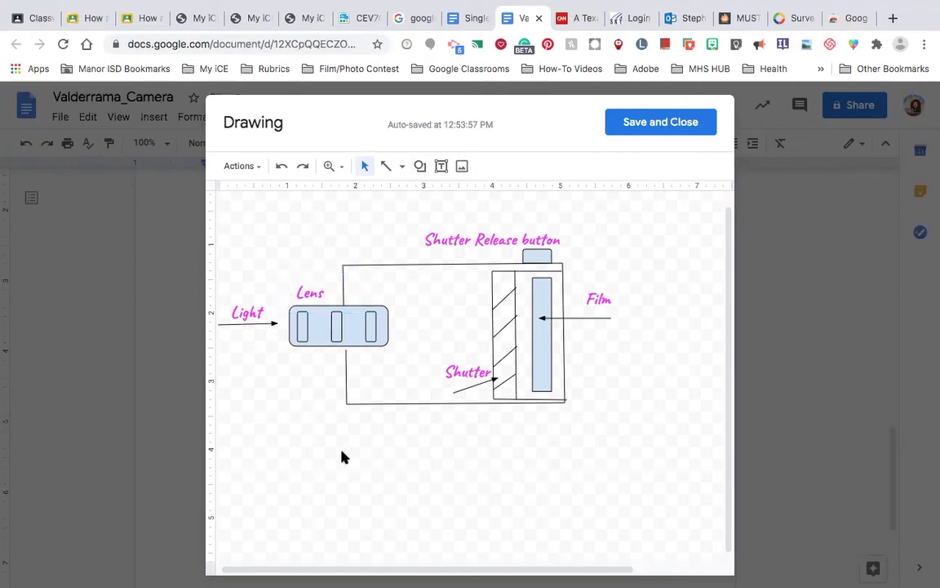
Step: Add a wide 'Single Lens Reflex Camera' text box, enlarge its font, and nudge it up
click(442, 165)
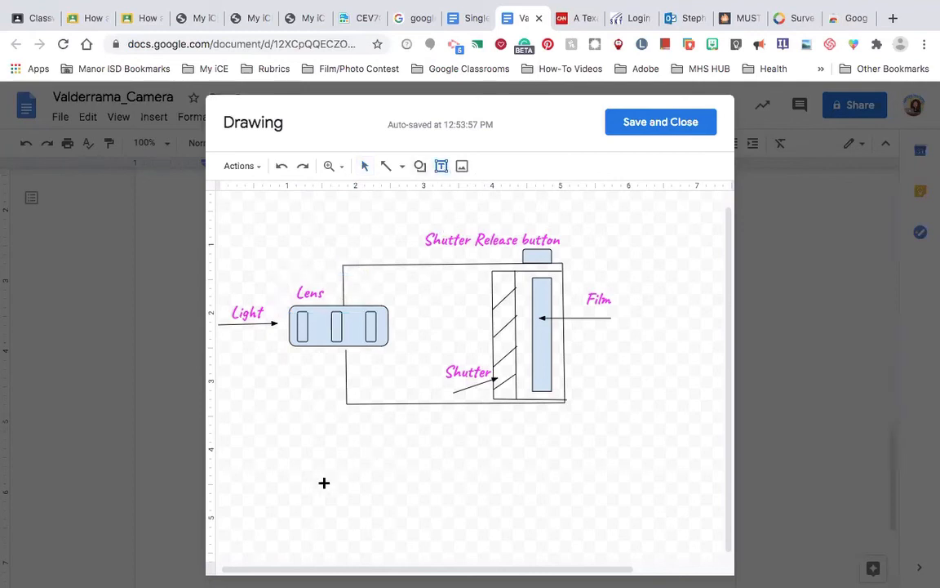
drag(309, 468, 718, 514)
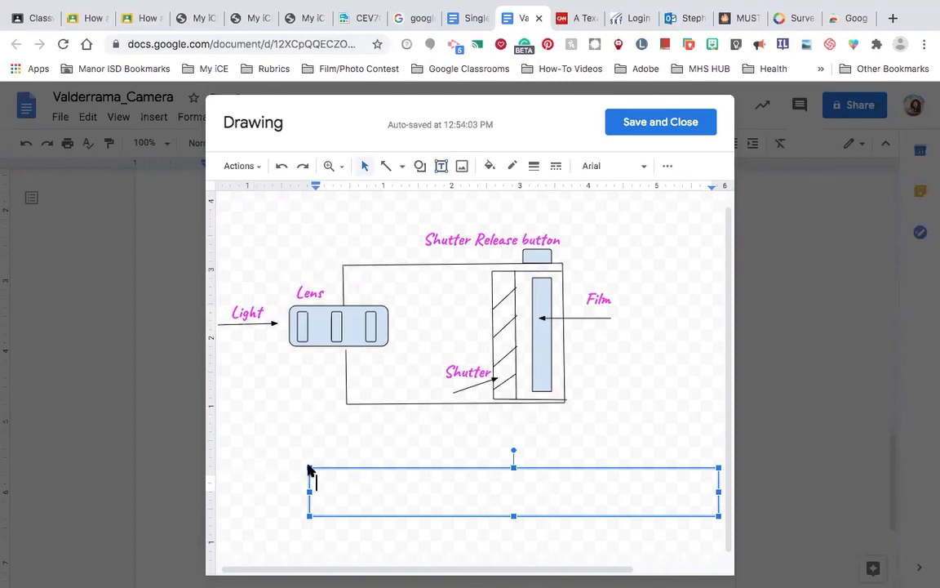
text(Shutter)
text(Single Lens Re)
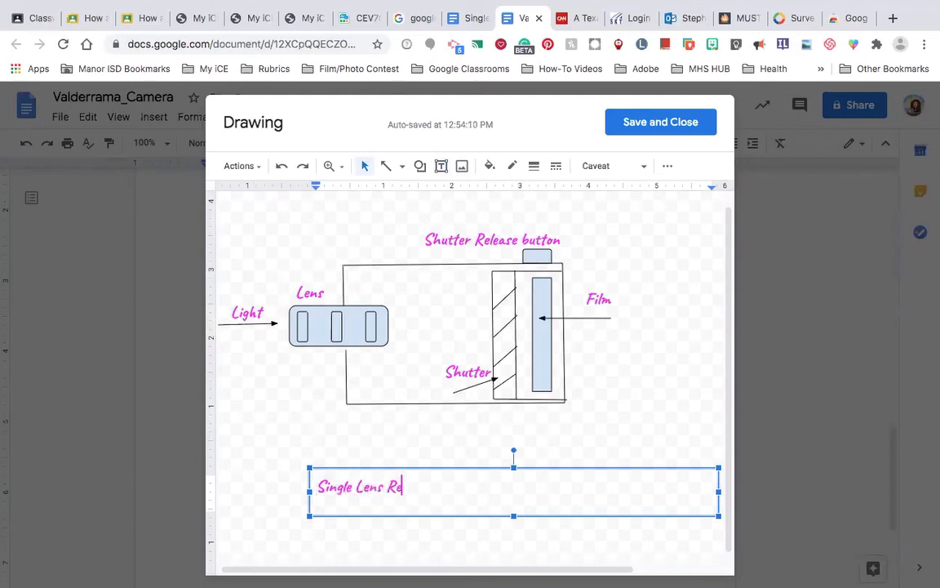
text(flex)
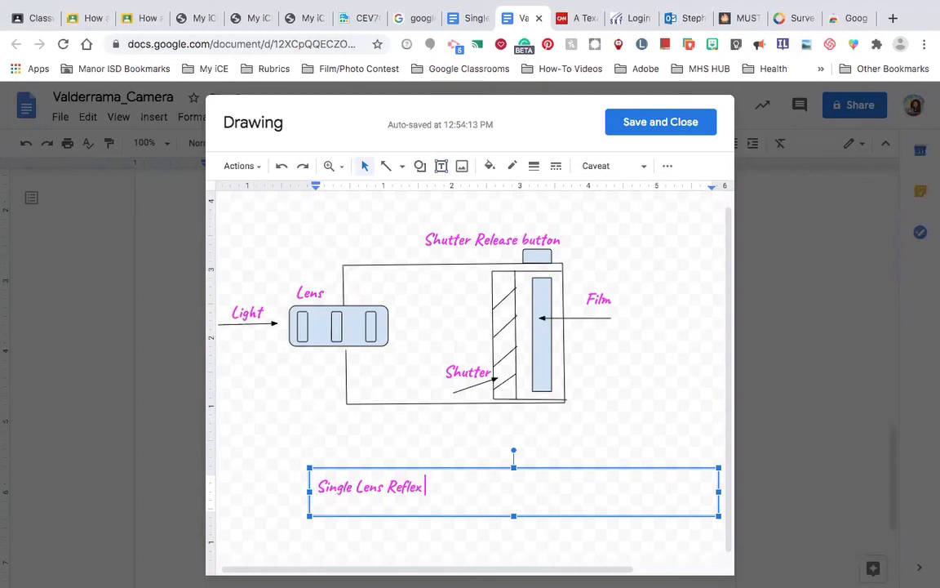
text(Camera)
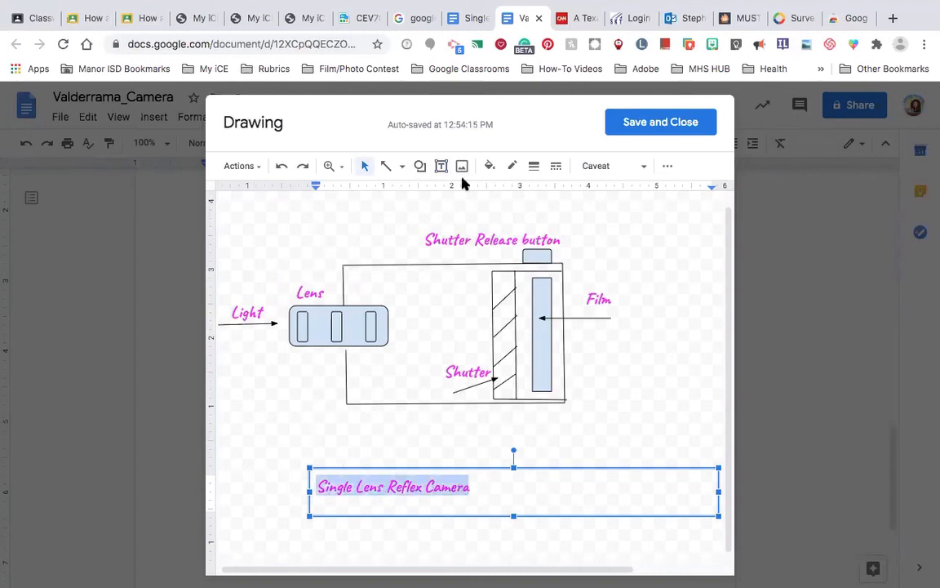
mouse_move(668, 165)
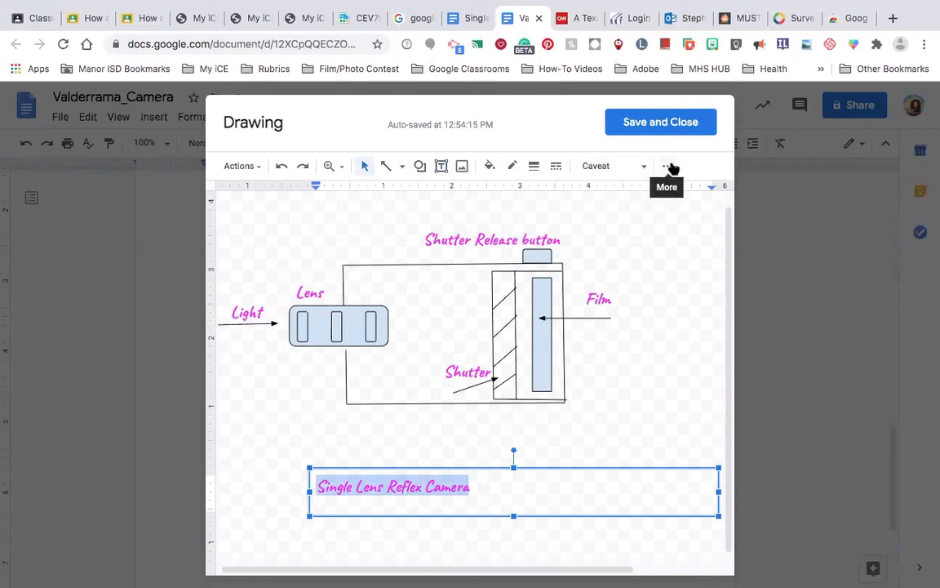
click(666, 166)
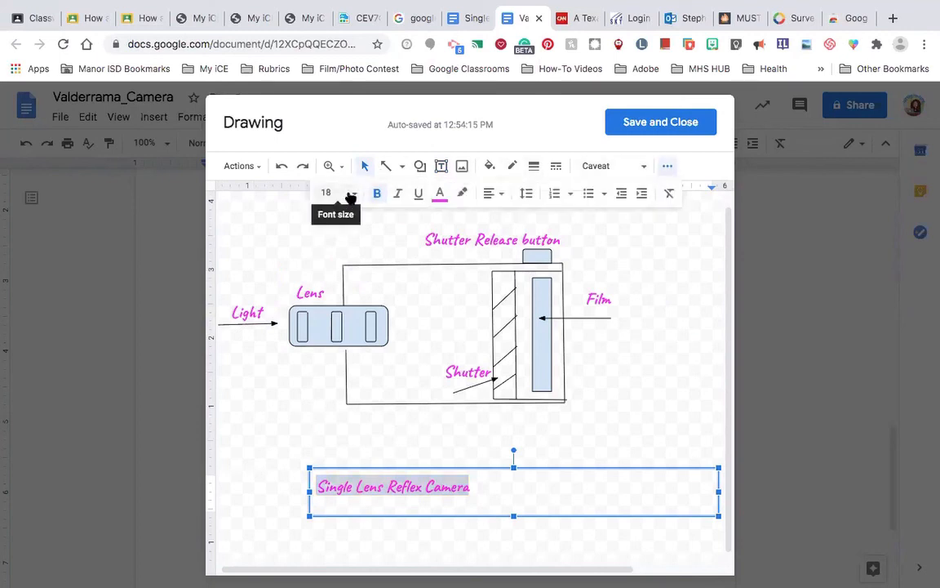
click(353, 192)
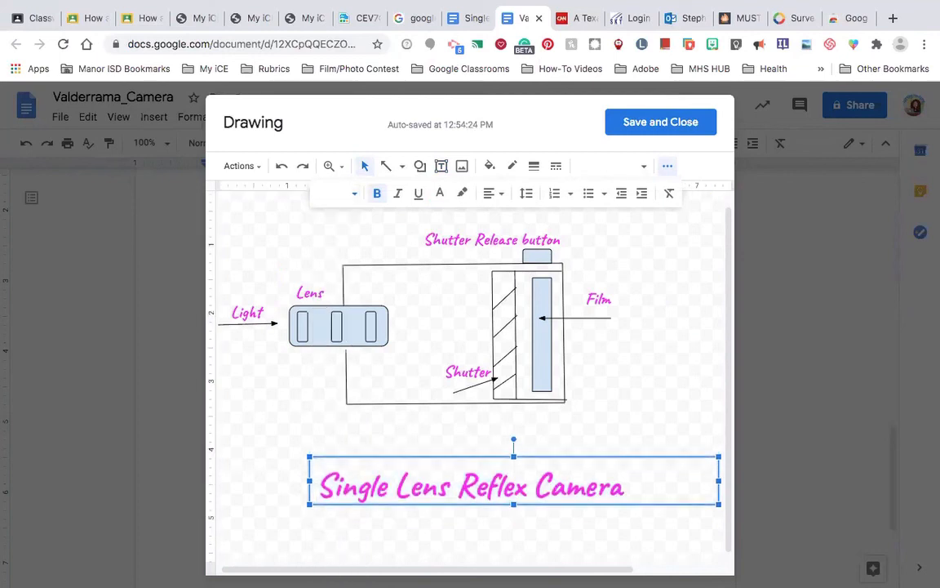
drag(513, 486, 496, 448)
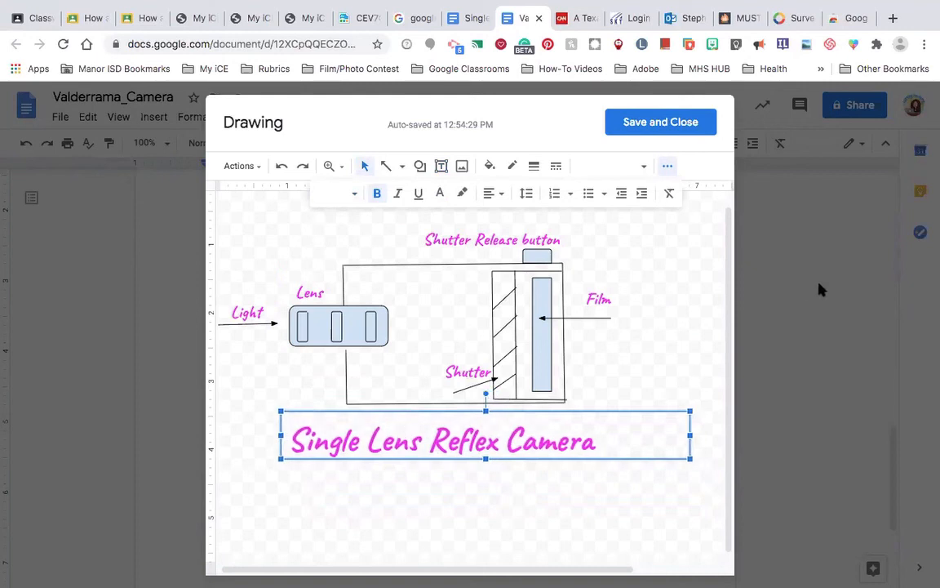
mouse_move(751, 258)
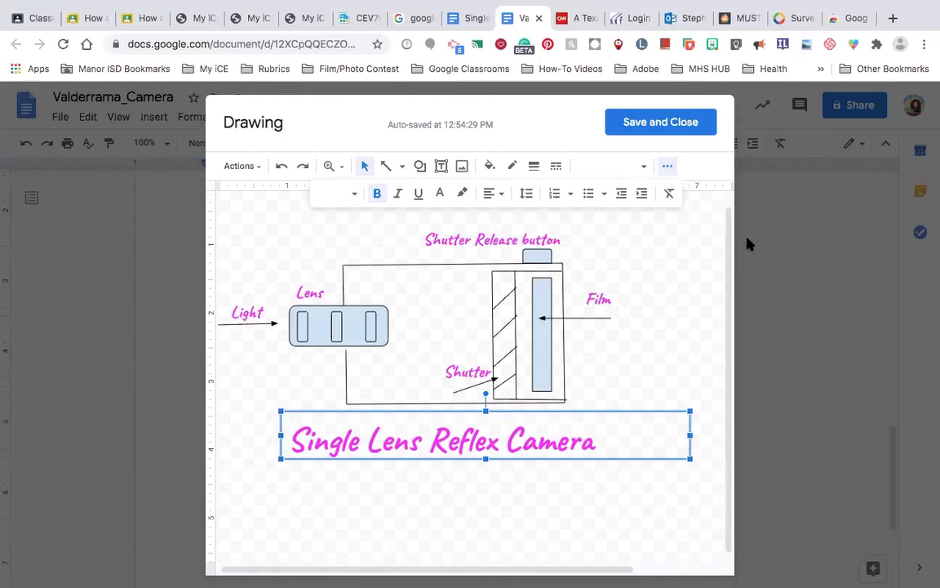
mouse_move(386, 165)
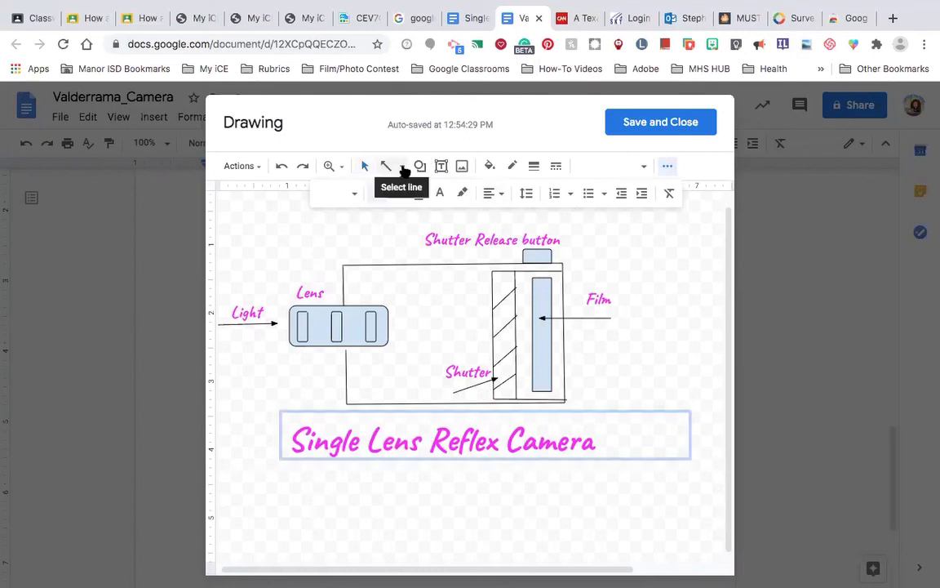
Step: Draw short arrows between the three lens elements, deleting a stray one
click(485, 437)
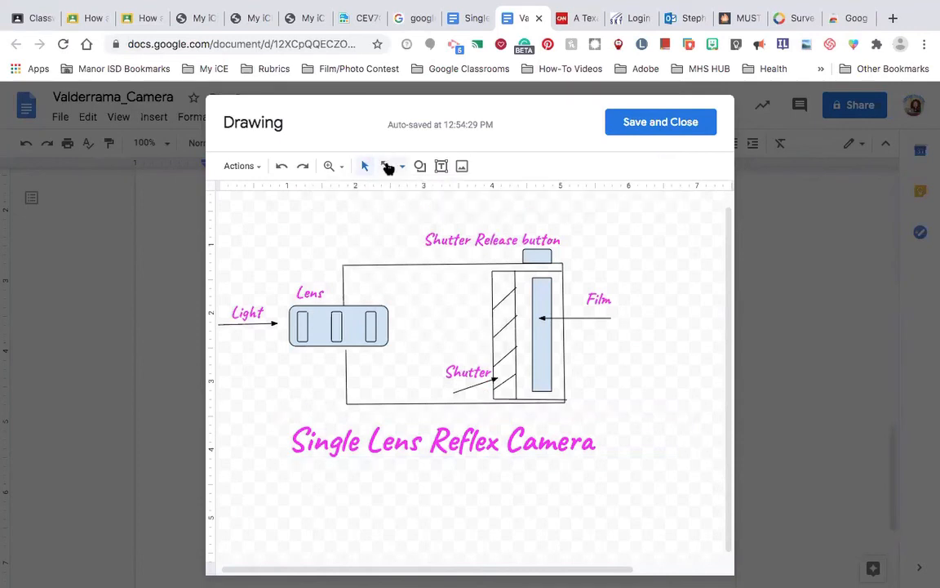
click(312, 321)
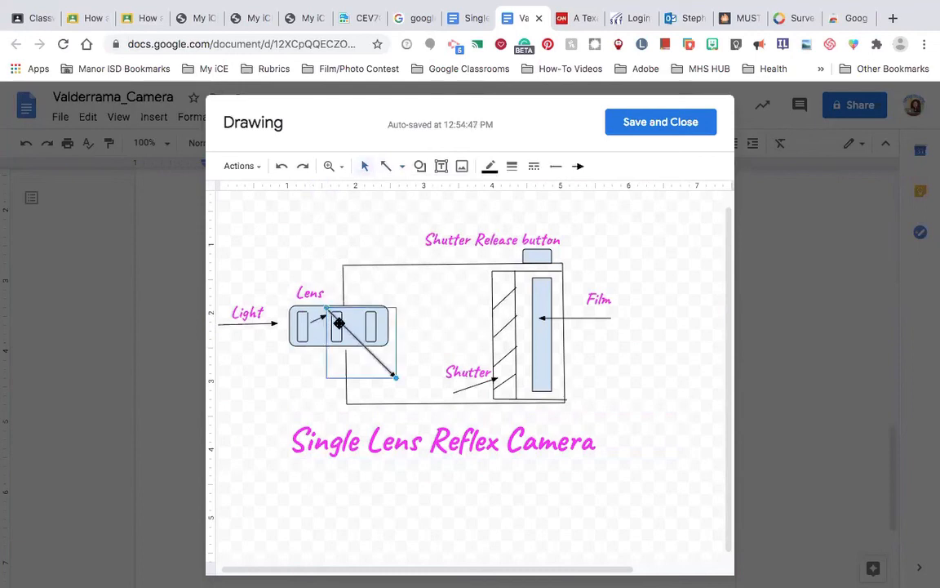
key(Delete)
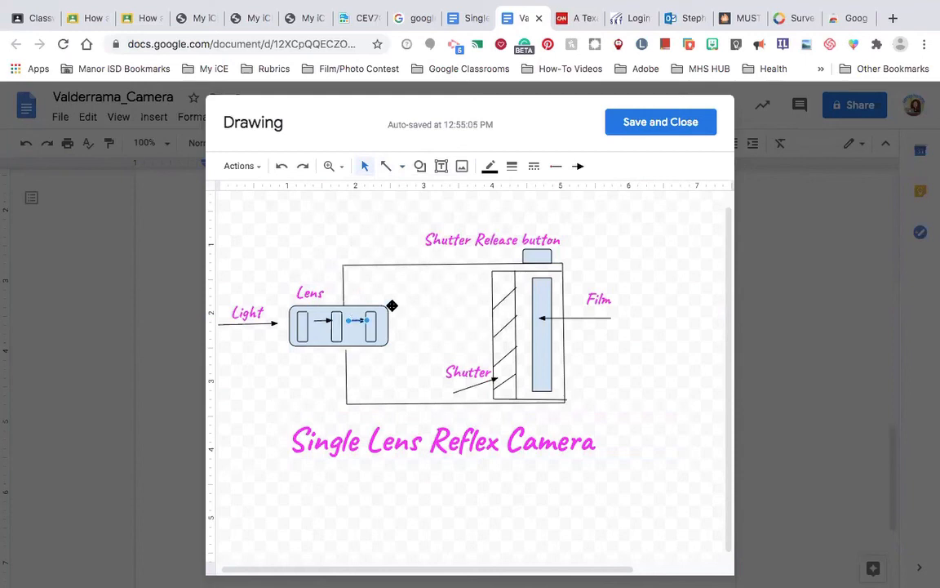
click(400, 323)
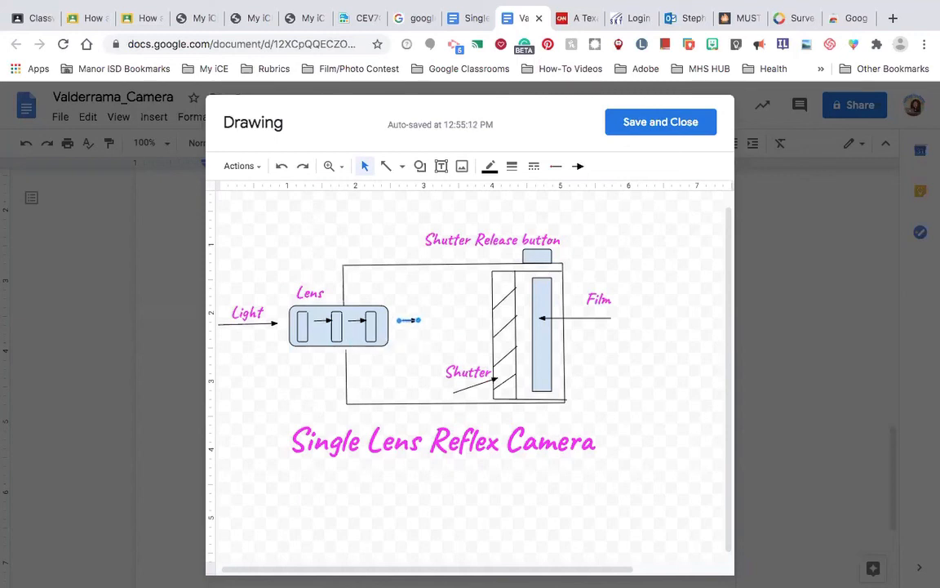
mouse_move(424, 337)
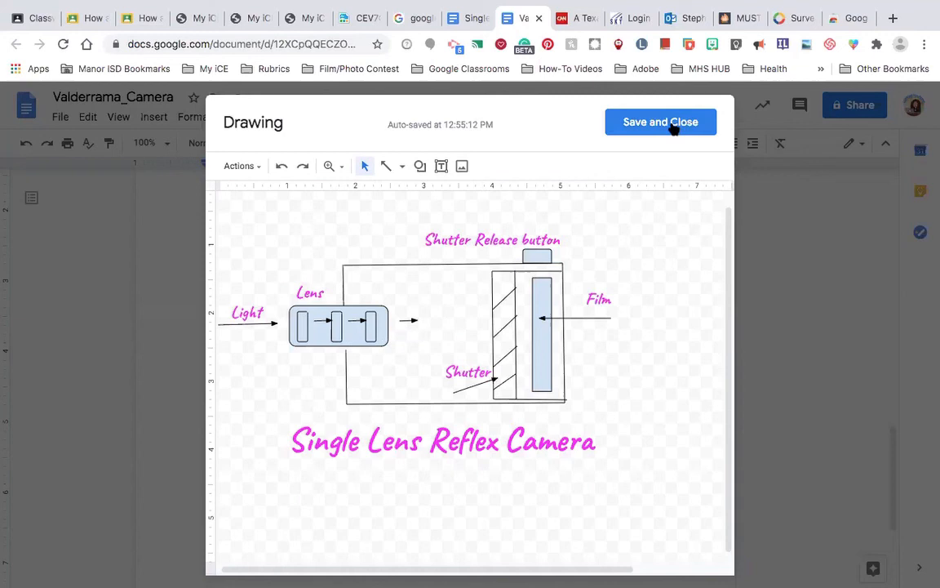
Step: Save the drawing into the document, copy its share link, and switch to Classroom
click(660, 122)
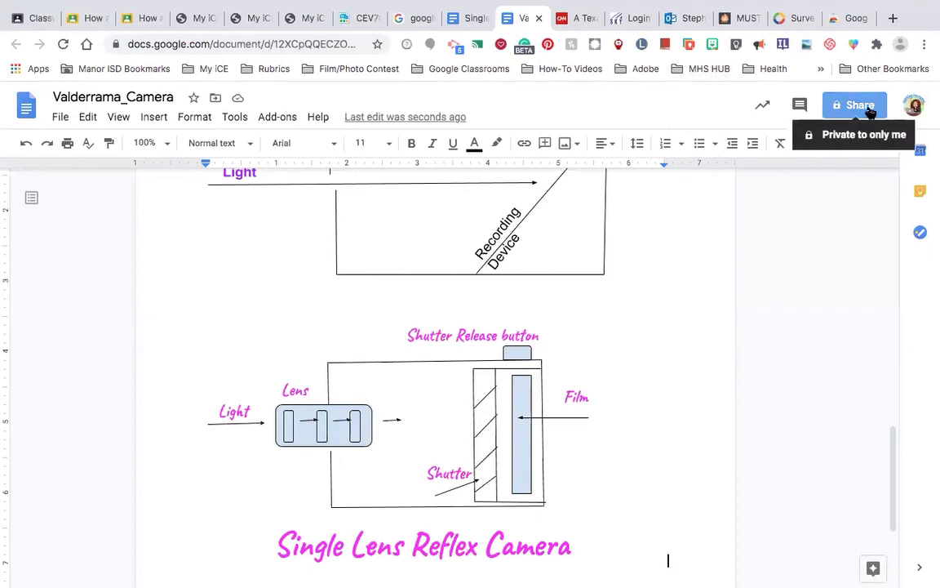
click(854, 104)
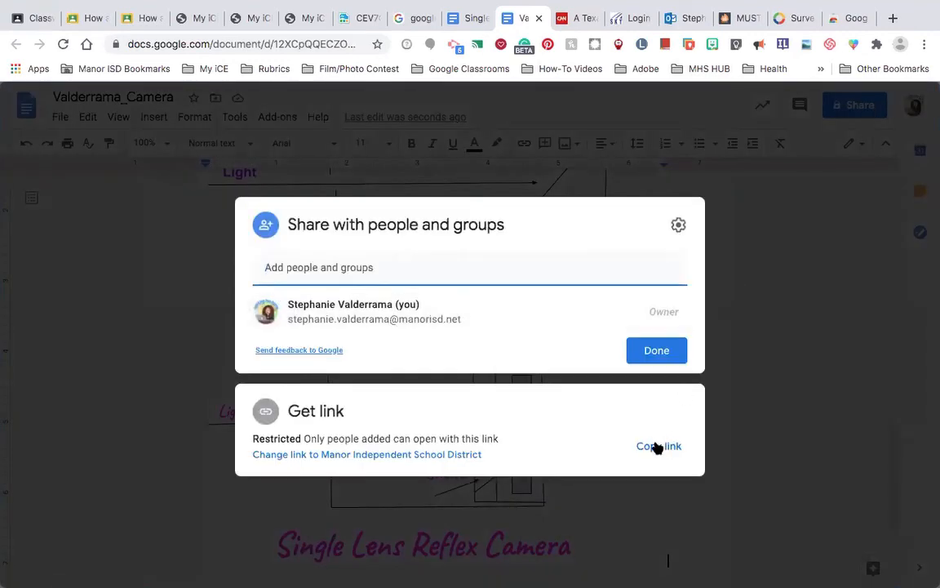
click(659, 446)
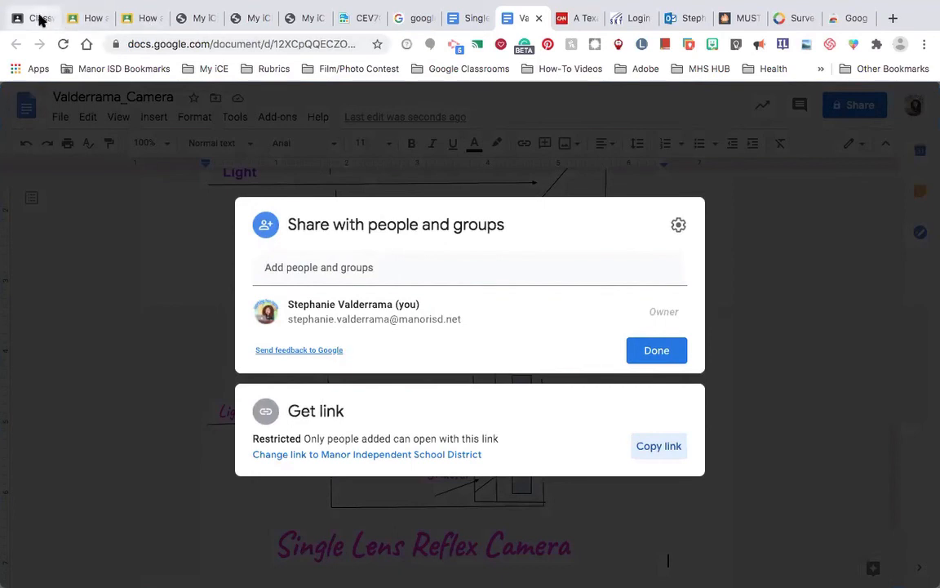
click(33, 18)
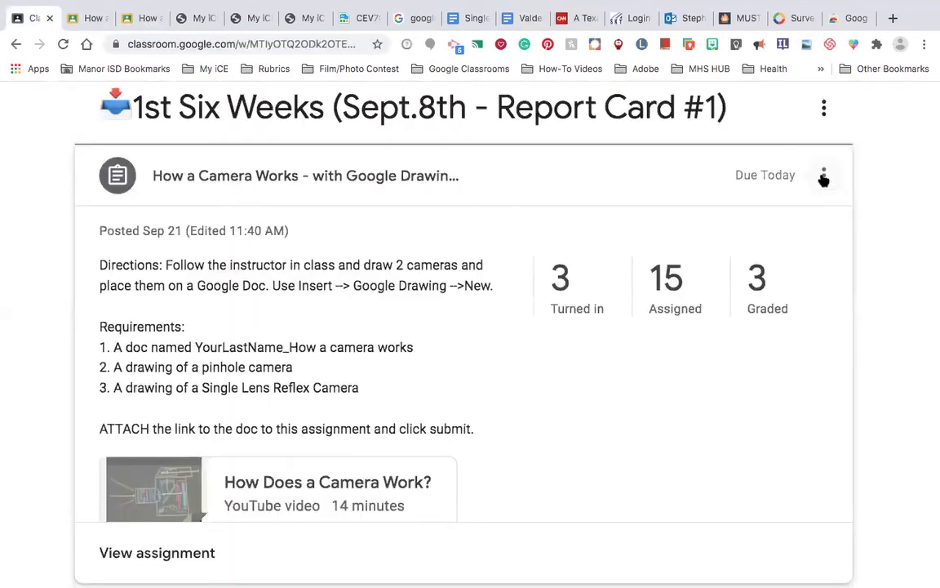
Step: Open the 'How a Camera Works' assignment for editing and scroll to its points, due date and topic
click(824, 174)
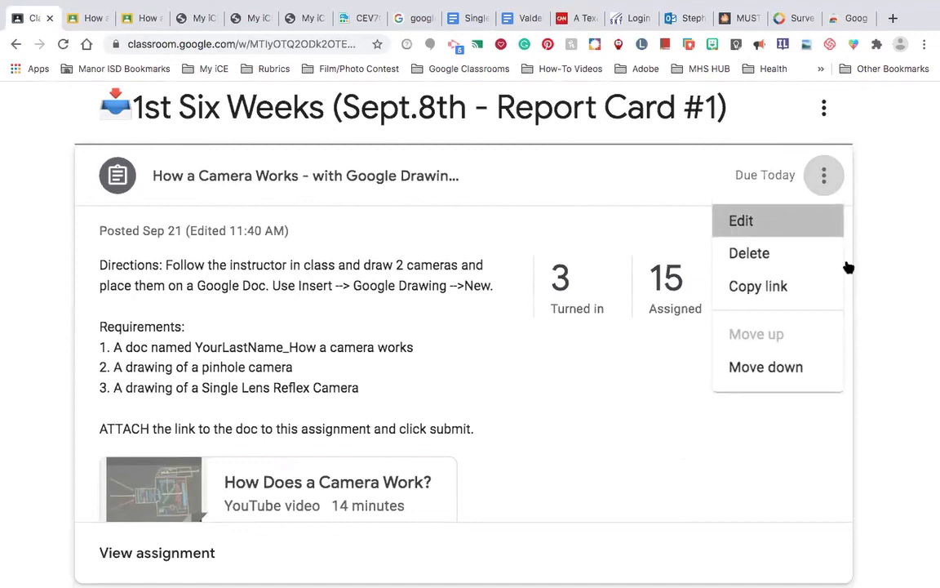
click(741, 220)
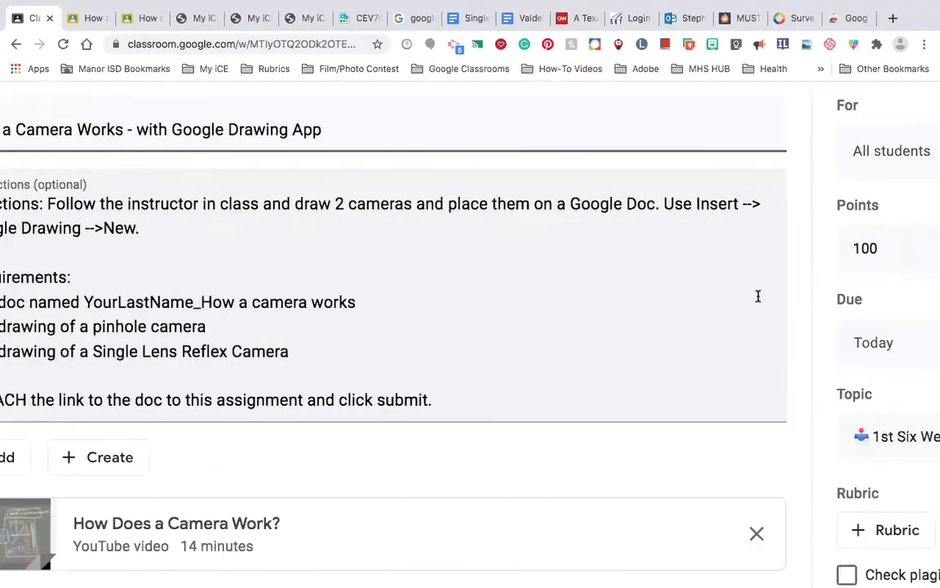
scroll(down, 3)
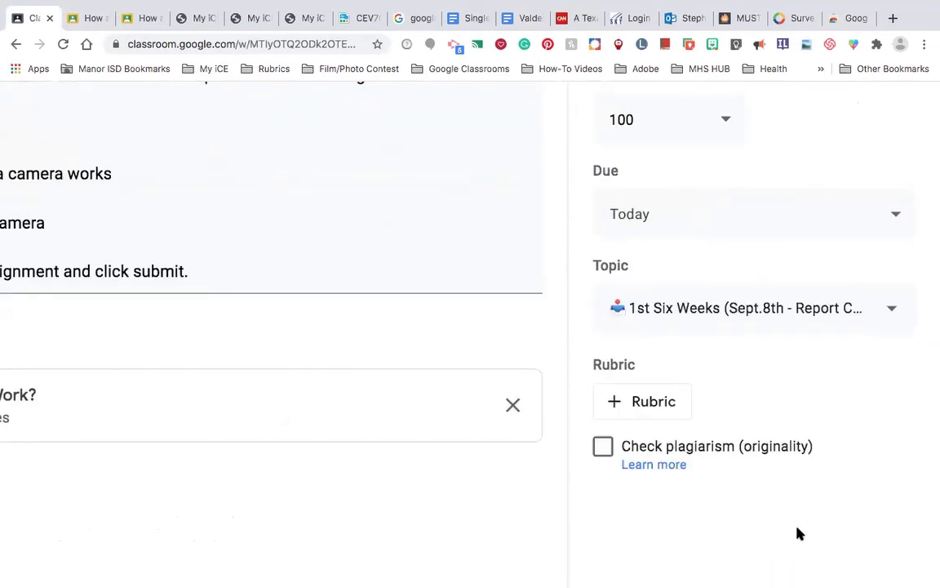
mouse_move(813, 475)
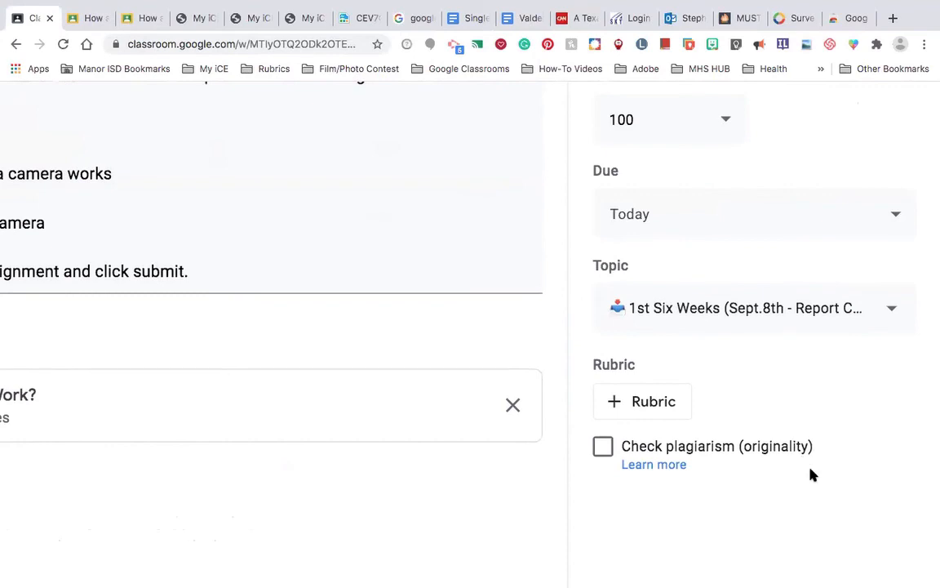